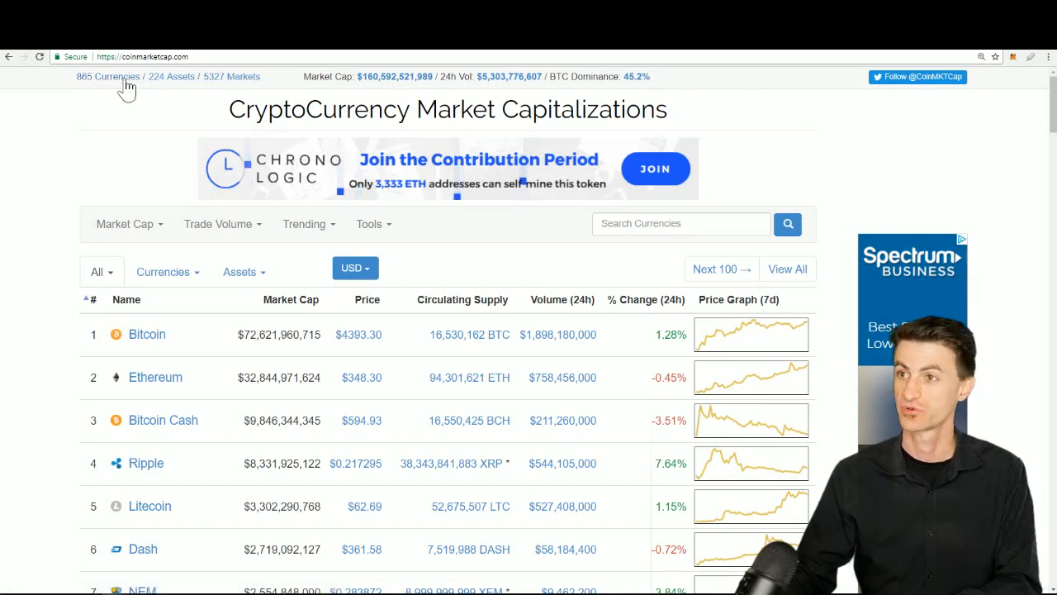
{"action": "mouse_move", "coordinate": [366, 92]}
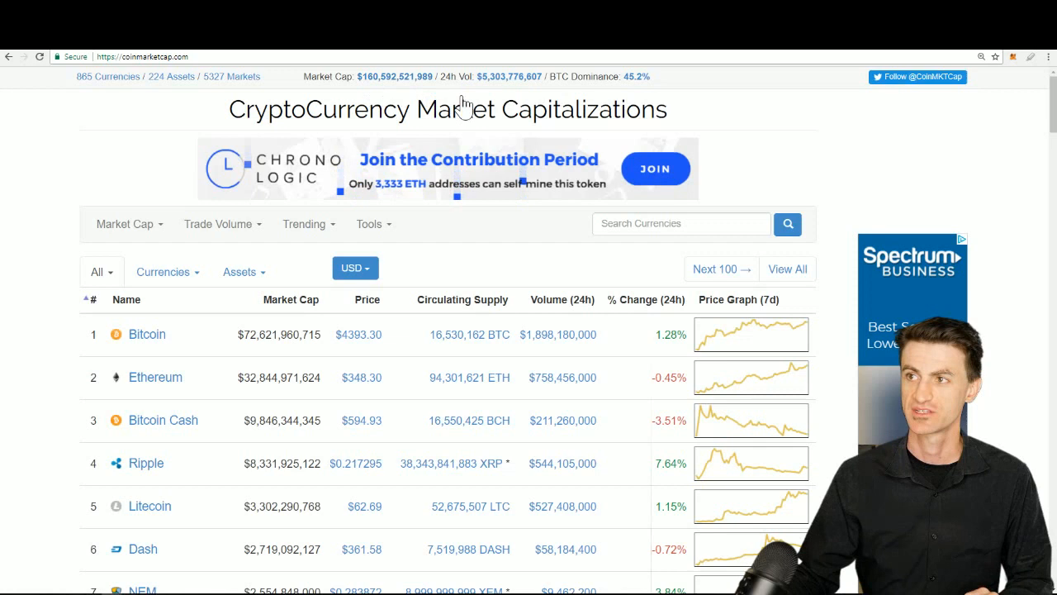
{"action": "mouse_move", "coordinate": [496, 91]}
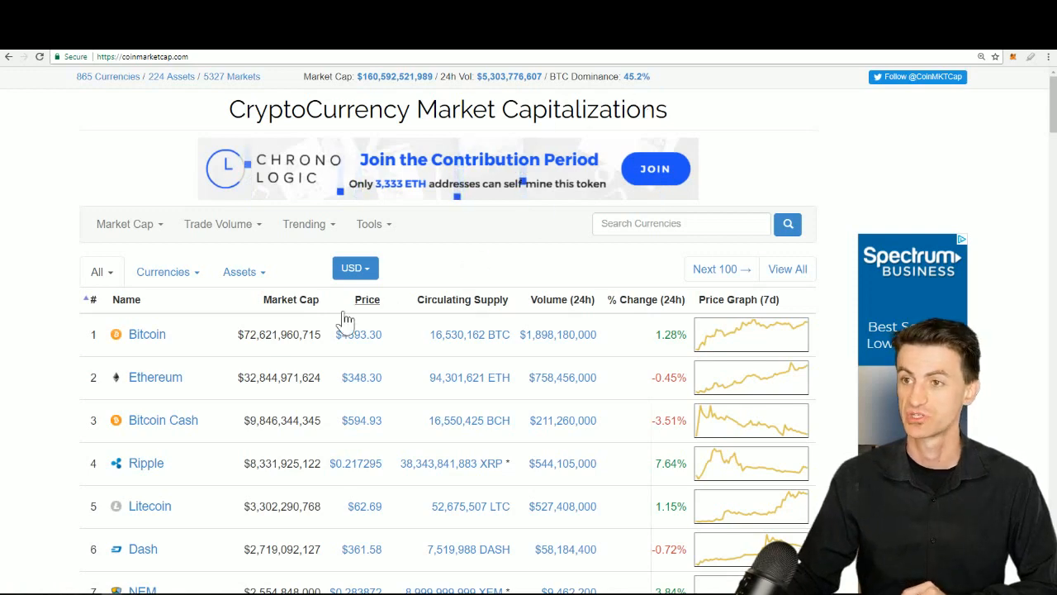
- Read down through the Futurism $20,000 bitcoin prediction article to its disclosure section
{"action": "scroll", "scroll_direction": "down", "scroll_amount": 3}
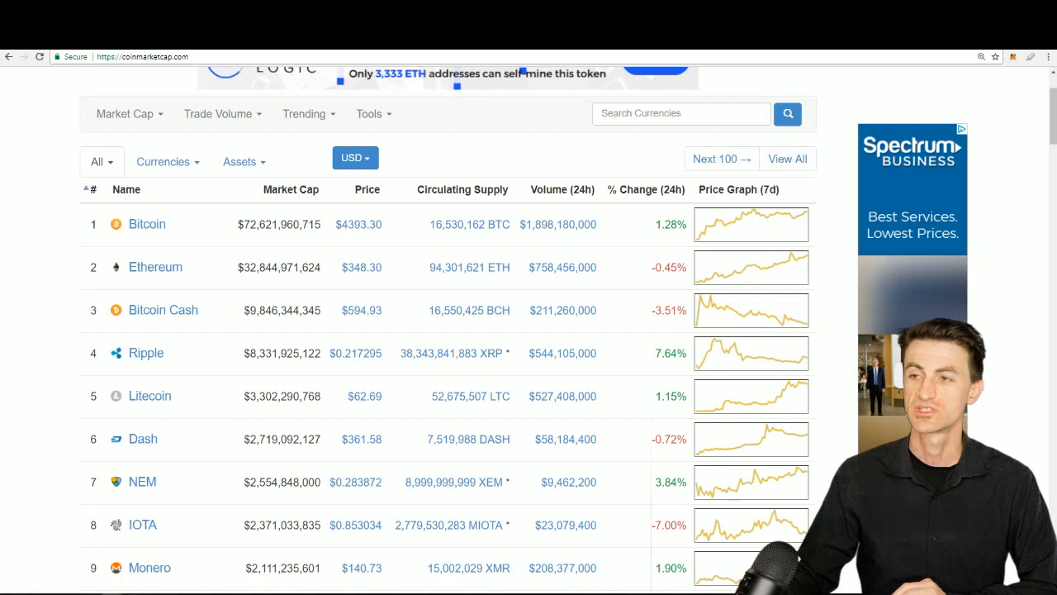
{"action": "mouse_move", "coordinate": [367, 244]}
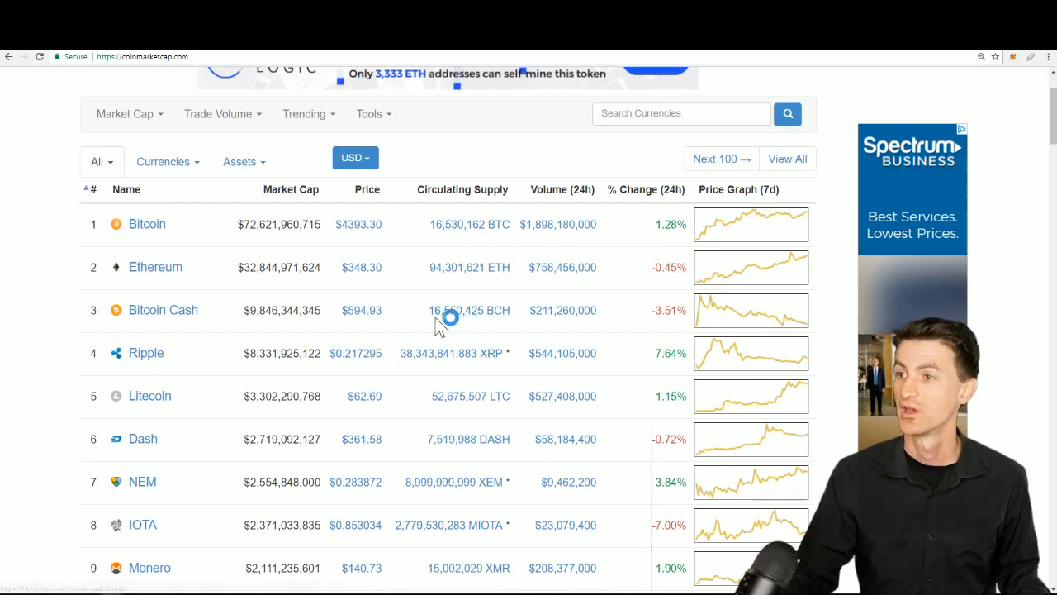
{"action": "mouse_move", "coordinate": [718, 360]}
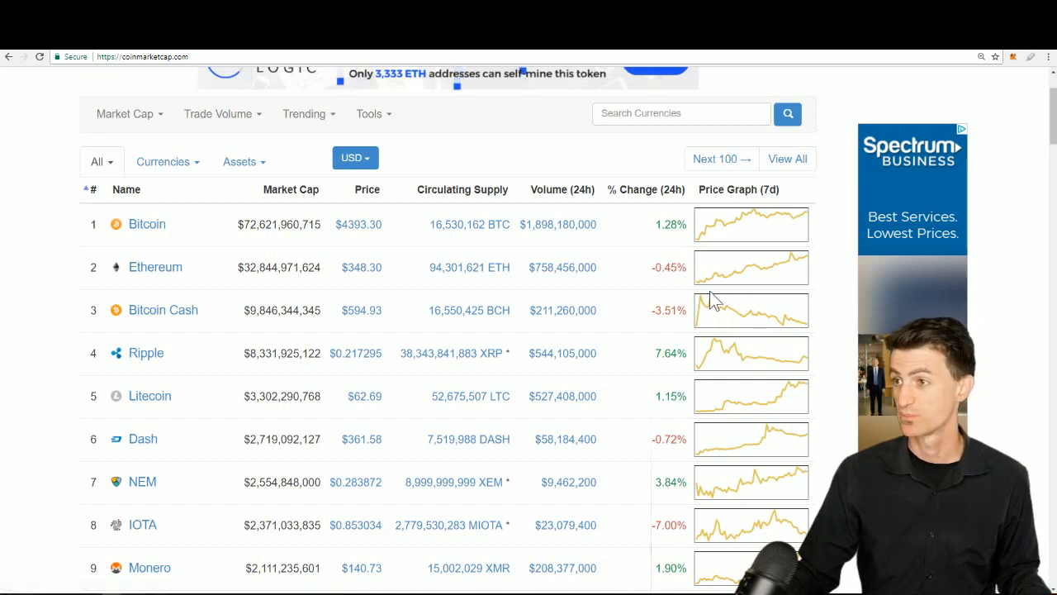
{"action": "mouse_move", "coordinate": [737, 330]}
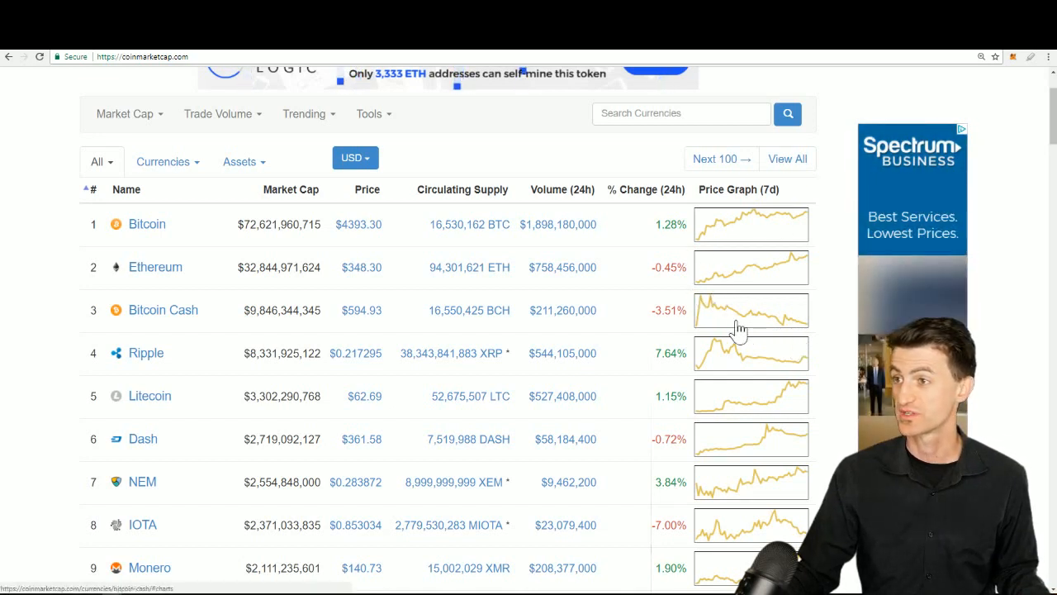
{"action": "mouse_move", "coordinate": [693, 338]}
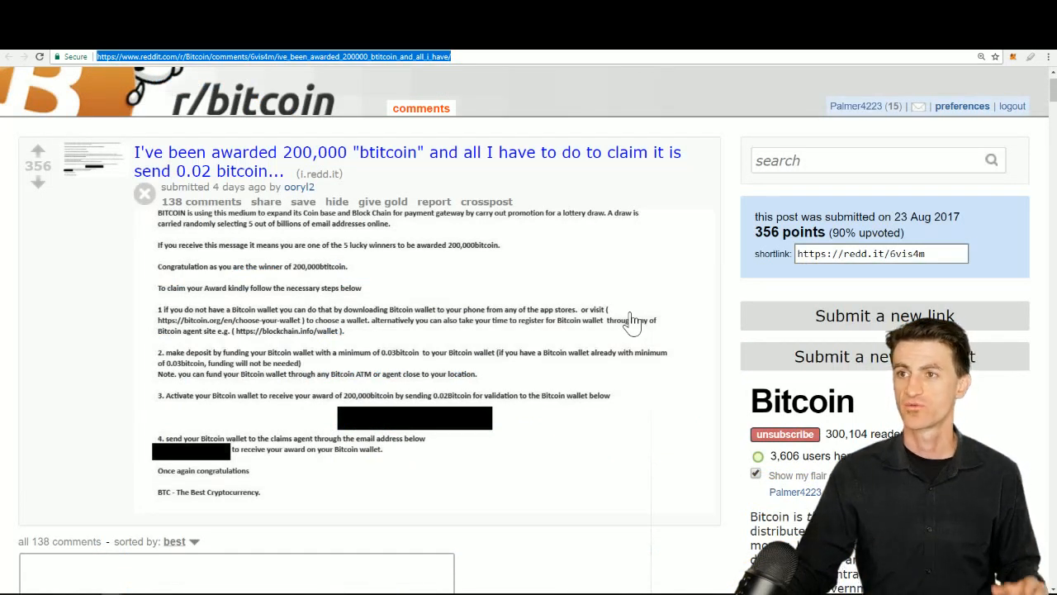
{"action": "mouse_move", "coordinate": [619, 330]}
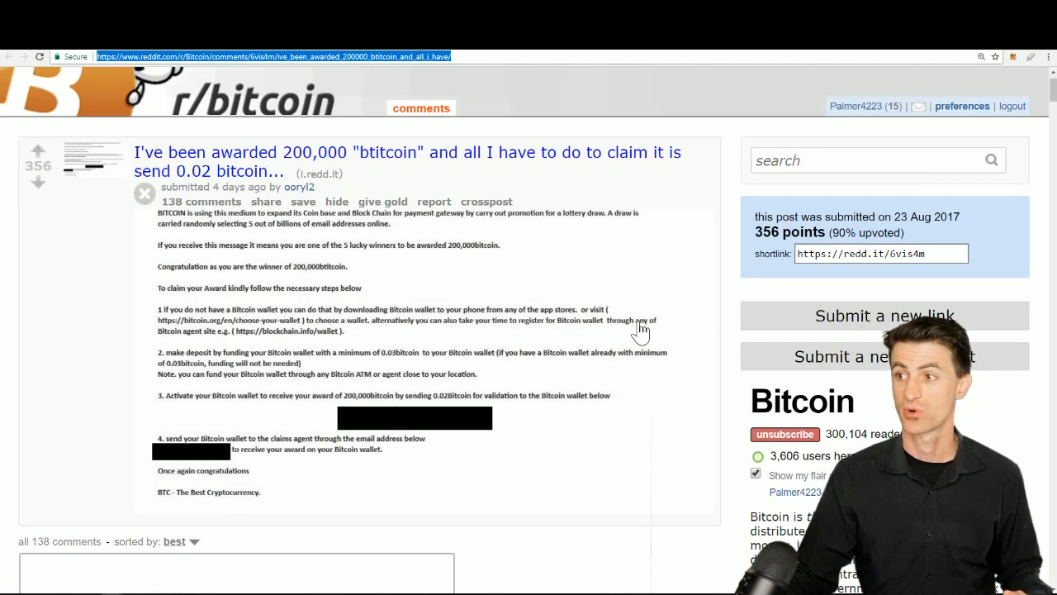
{"action": "mouse_move", "coordinate": [476, 258]}
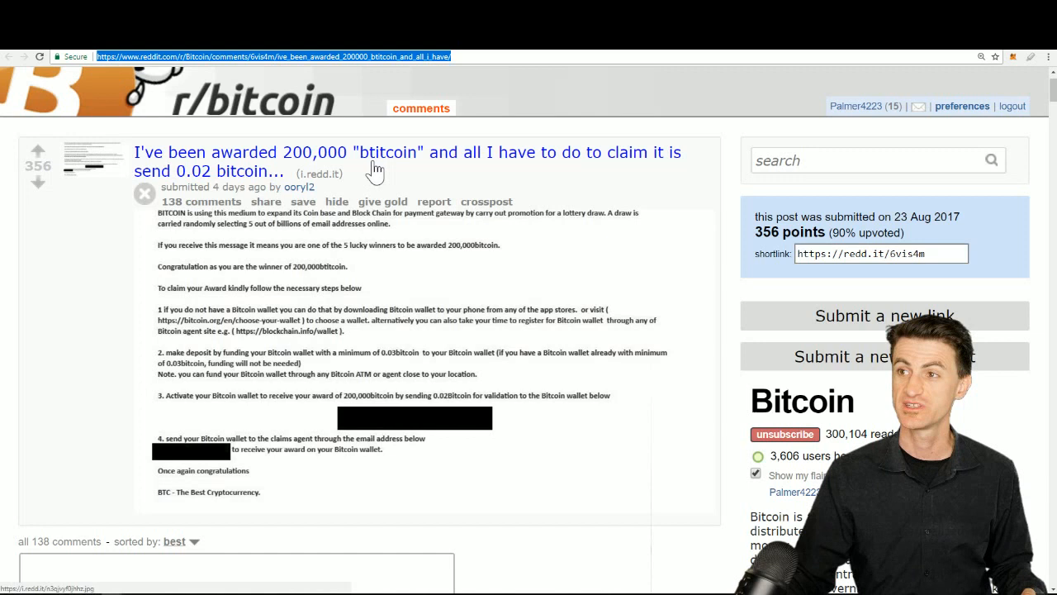
{"action": "left_click", "coordinate": [377, 162]}
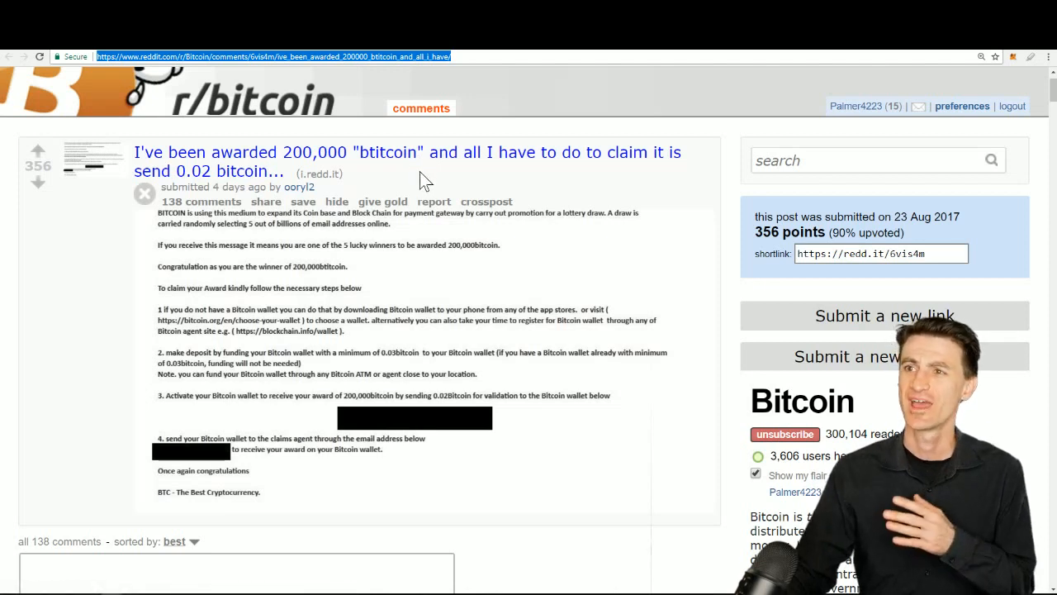
{"action": "mouse_move", "coordinate": [207, 188]}
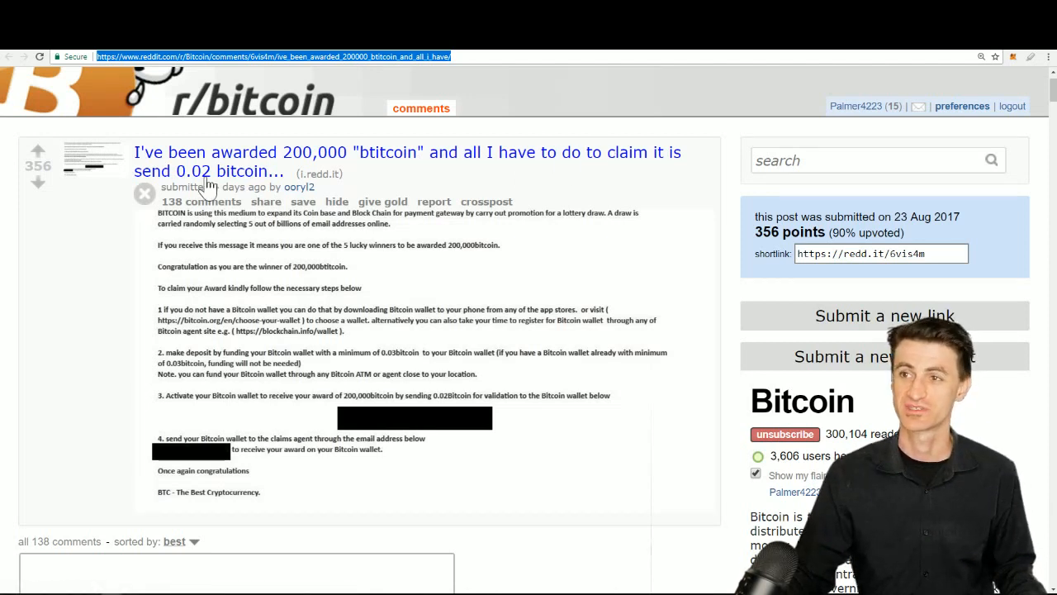
{"action": "mouse_move", "coordinate": [281, 313]}
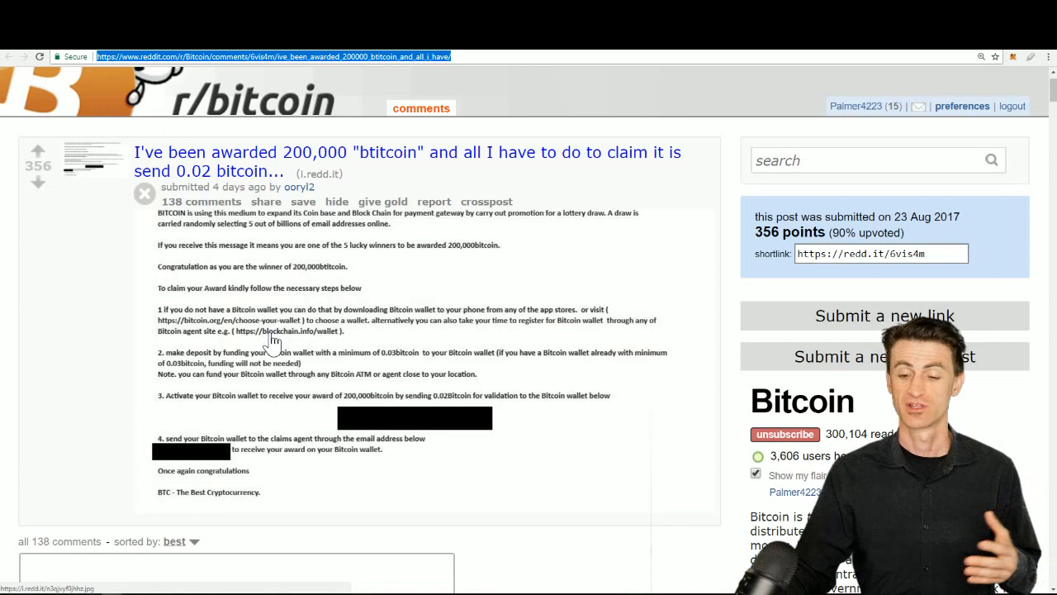
{"action": "mouse_move", "coordinate": [278, 340]}
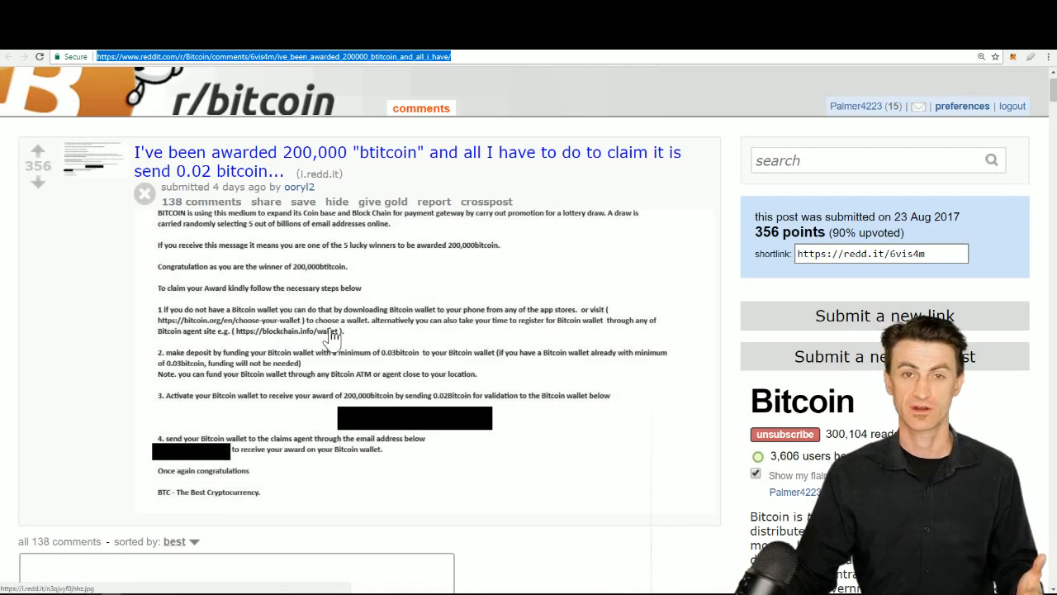
{"action": "mouse_move", "coordinate": [329, 340]}
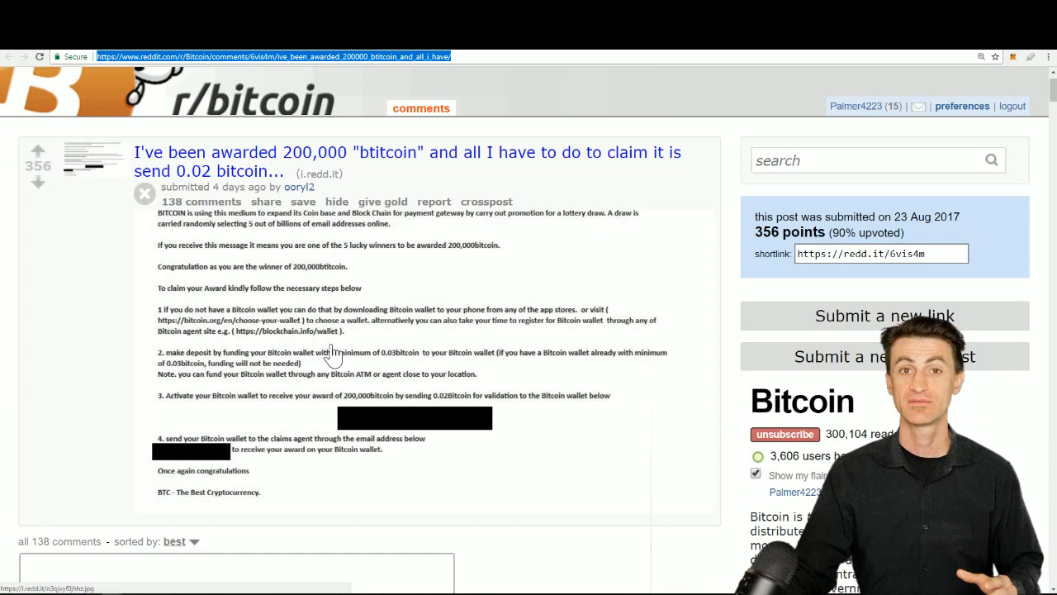
{"action": "mouse_move", "coordinate": [330, 357]}
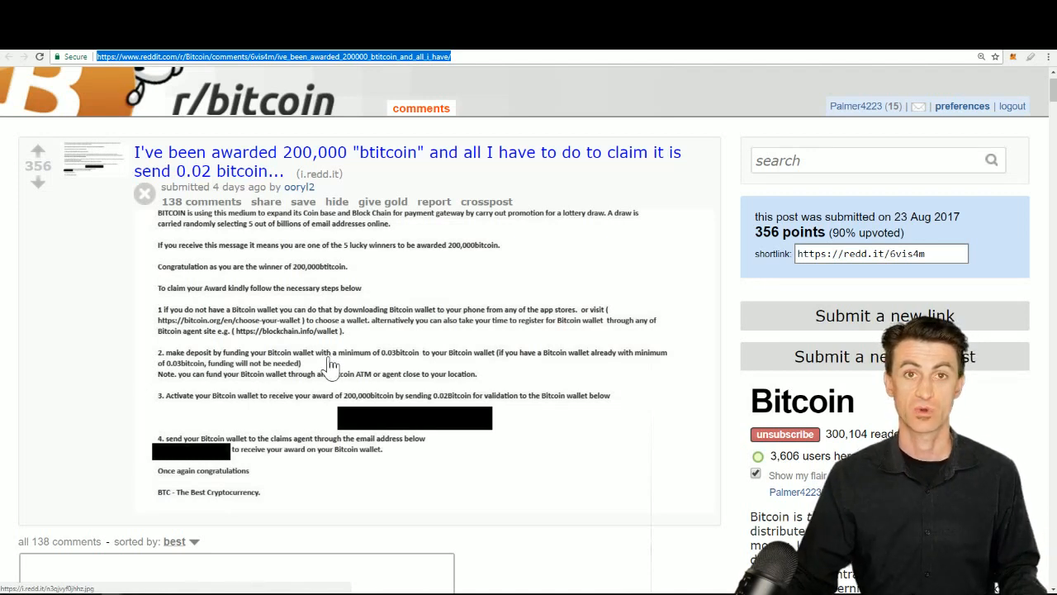
{"action": "mouse_move", "coordinate": [322, 370]}
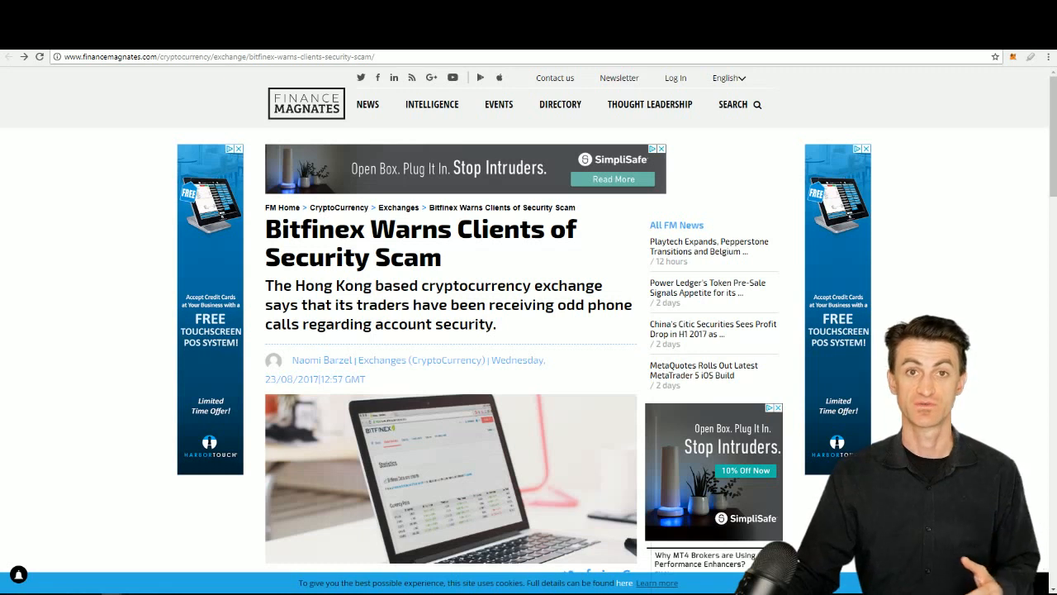
{"action": "left_click", "coordinate": [350, 294]}
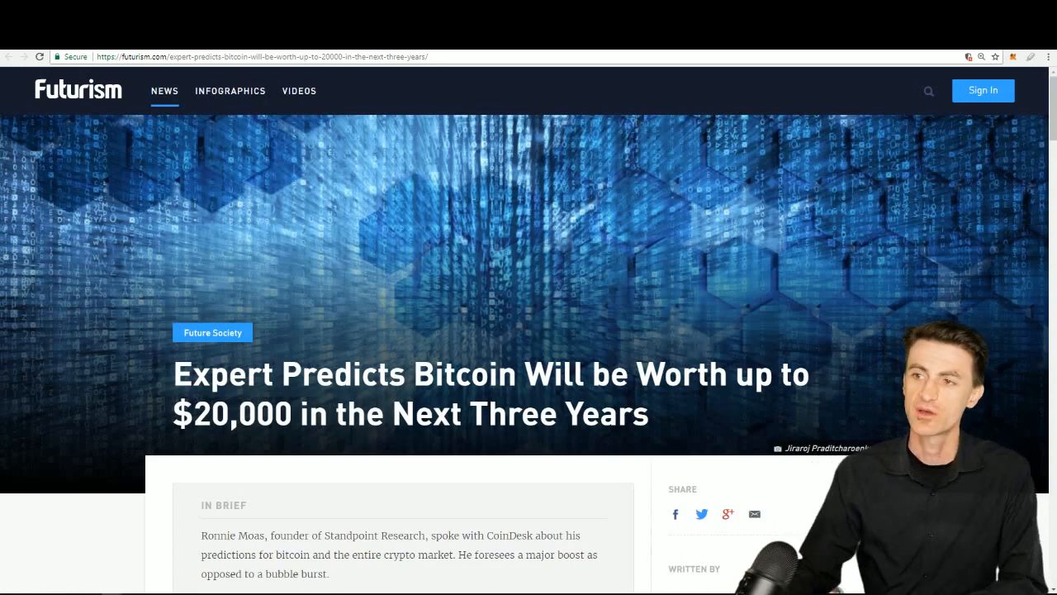
{"action": "scroll", "scroll_direction": "down", "scroll_amount": 3}
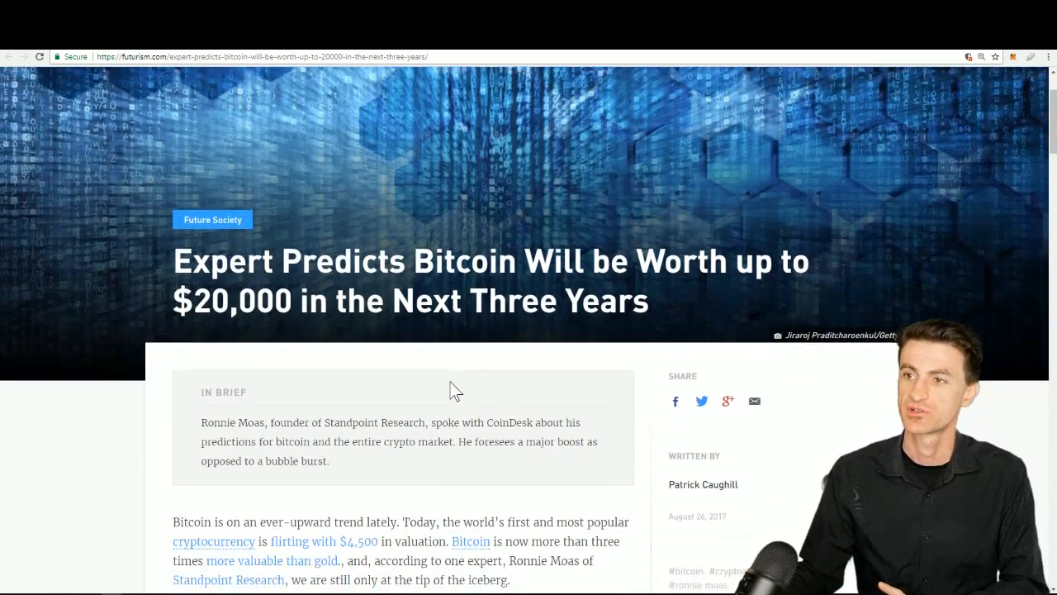
{"action": "scroll", "scroll_direction": "down", "scroll_amount": 3}
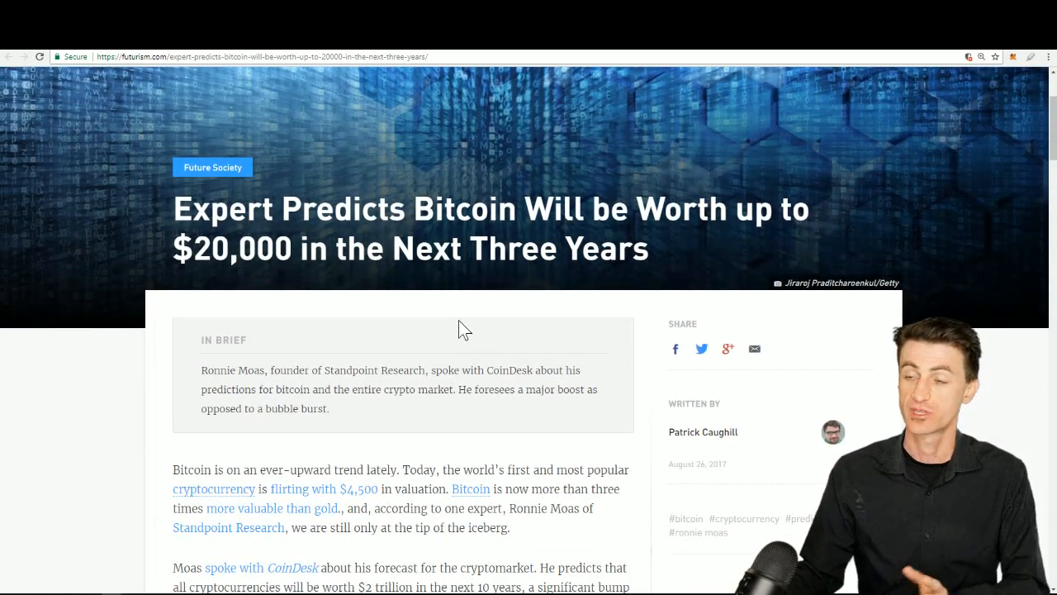
{"action": "scroll", "scroll_direction": "down", "scroll_amount": 3}
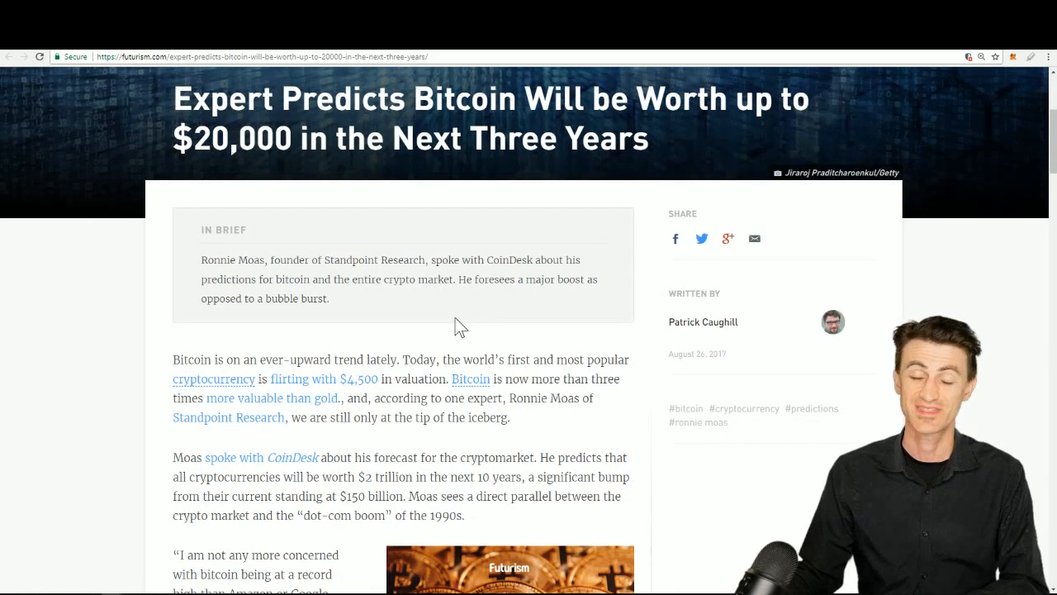
{"action": "scroll", "scroll_direction": "down", "scroll_amount": 3}
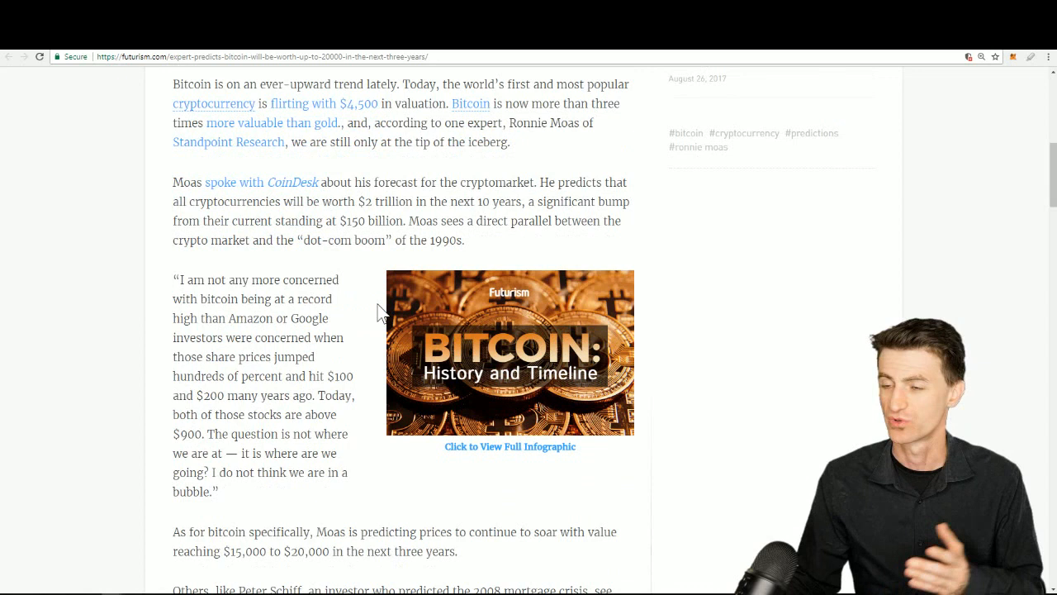
- Return to the in-brief summary, then switch toward The Merkle's Harvard researcher $100,000 article
{"action": "left_click", "coordinate": [390, 304]}
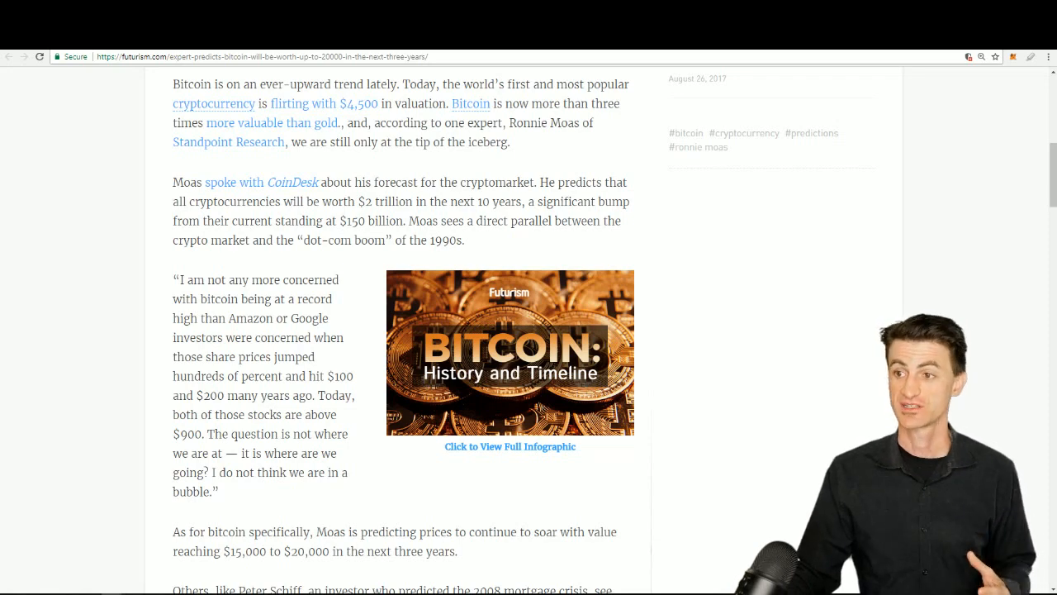
{"action": "scroll", "scroll_direction": "down", "scroll_amount": 3}
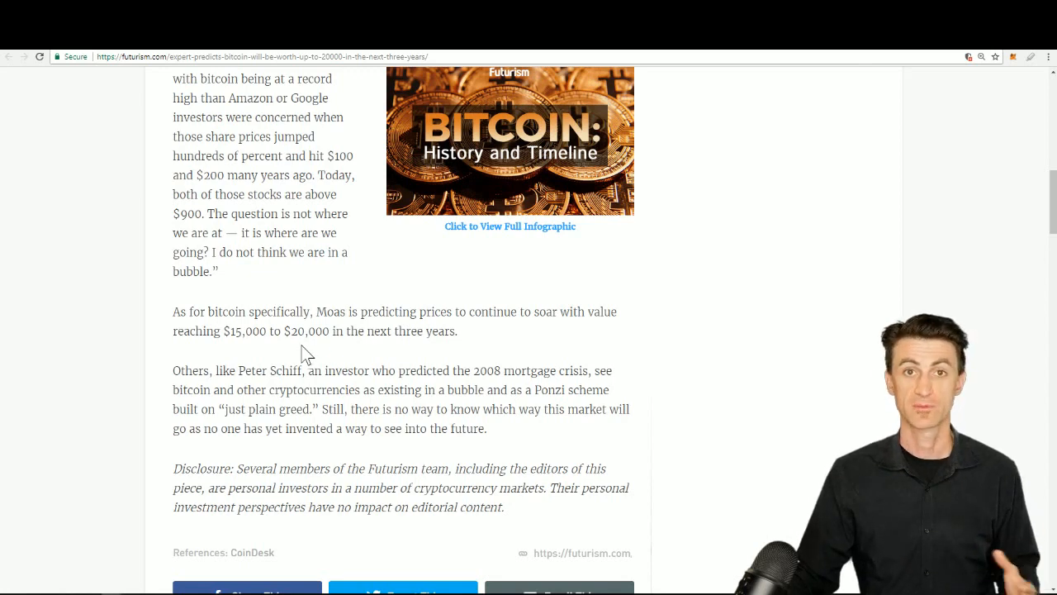
{"action": "left_click", "coordinate": [317, 345]}
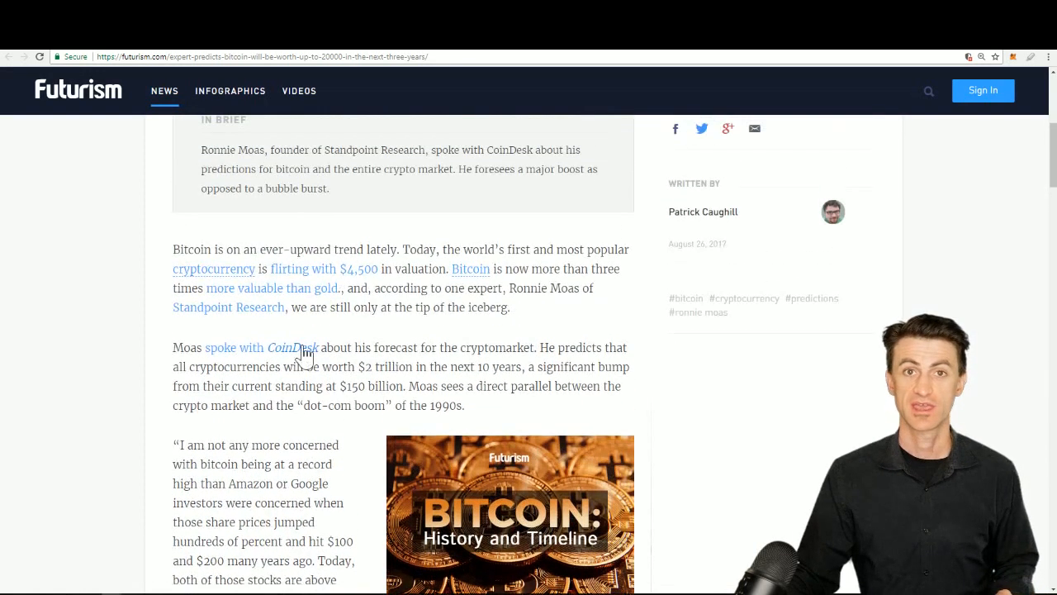
{"action": "mouse_move", "coordinate": [289, 347]}
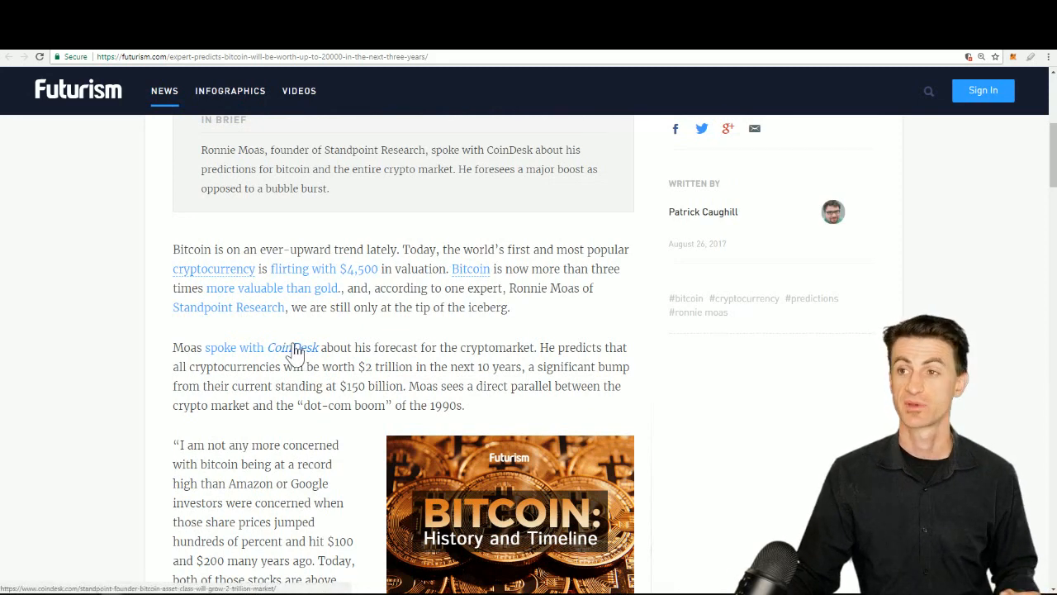
{"action": "scroll", "scroll_direction": "up", "scroll_amount": 3}
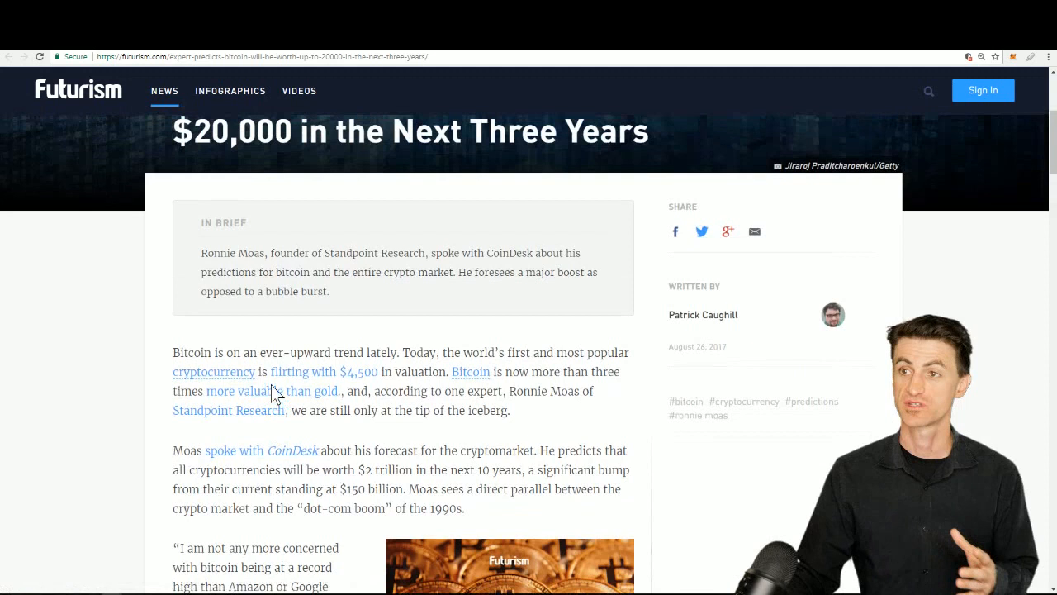
{"action": "scroll", "scroll_direction": "down", "scroll_amount": 3}
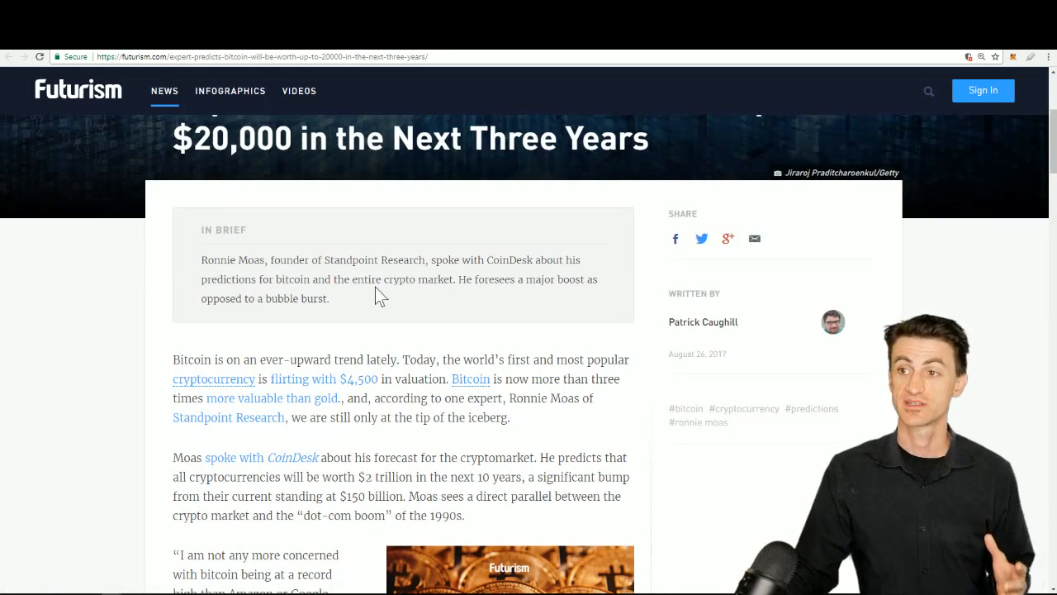
{"action": "mouse_move", "coordinate": [358, 321]}
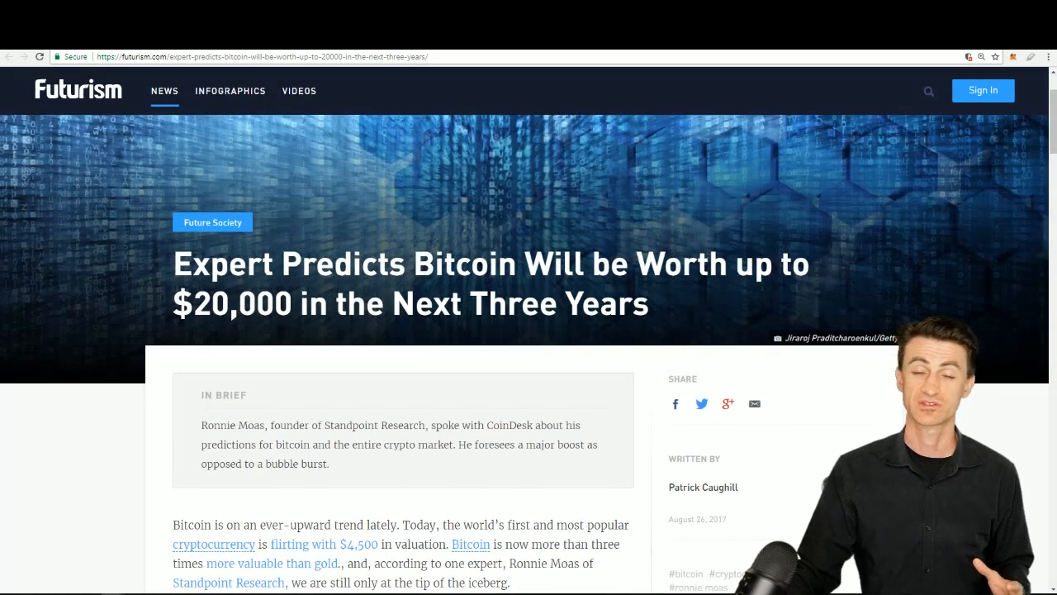
{"action": "mouse_move", "coordinate": [328, 342]}
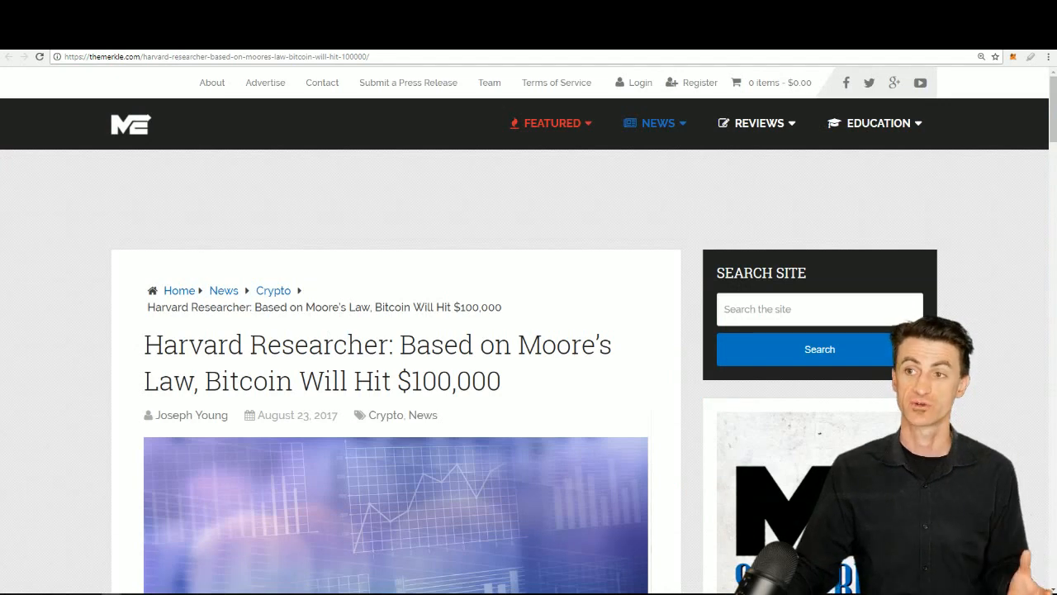
- Scroll to the Moore's Law Money quote and logarithmic Bitcoin price chart, zoomed in for reading
{"action": "scroll", "scroll_direction": "down", "scroll_amount": 3}
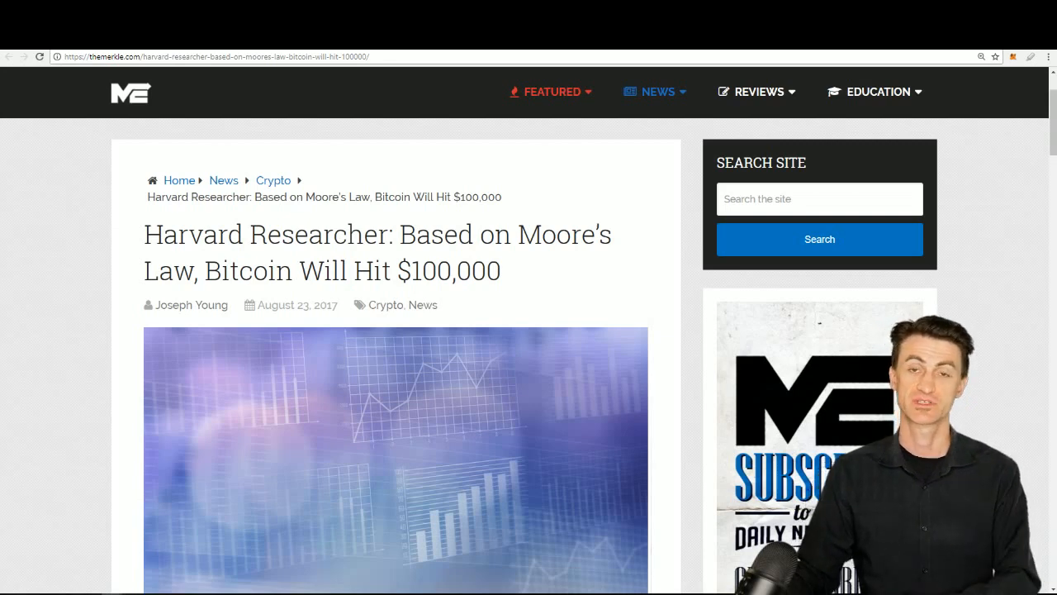
{"action": "scroll", "scroll_direction": "down", "scroll_amount": 3}
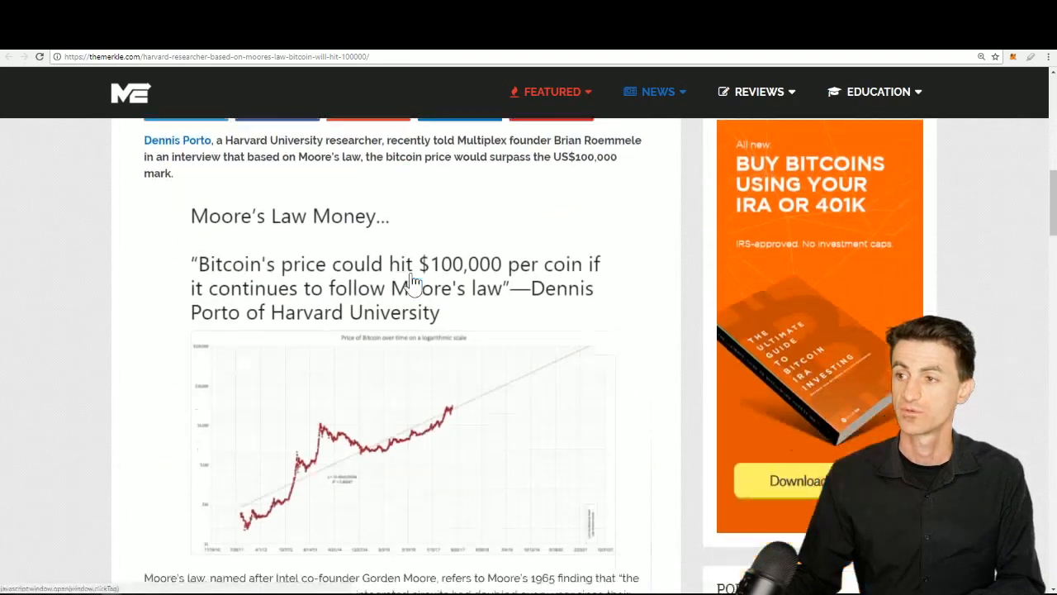
{"action": "scroll", "scroll_direction": "down", "scroll_amount": 3}
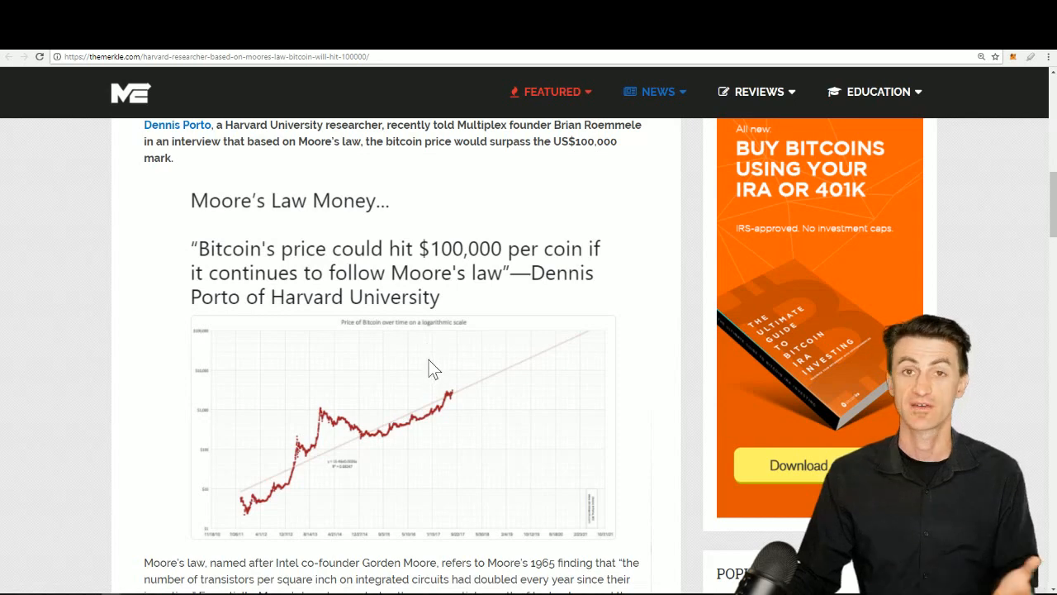
{"action": "left_click", "coordinate": [436, 362]}
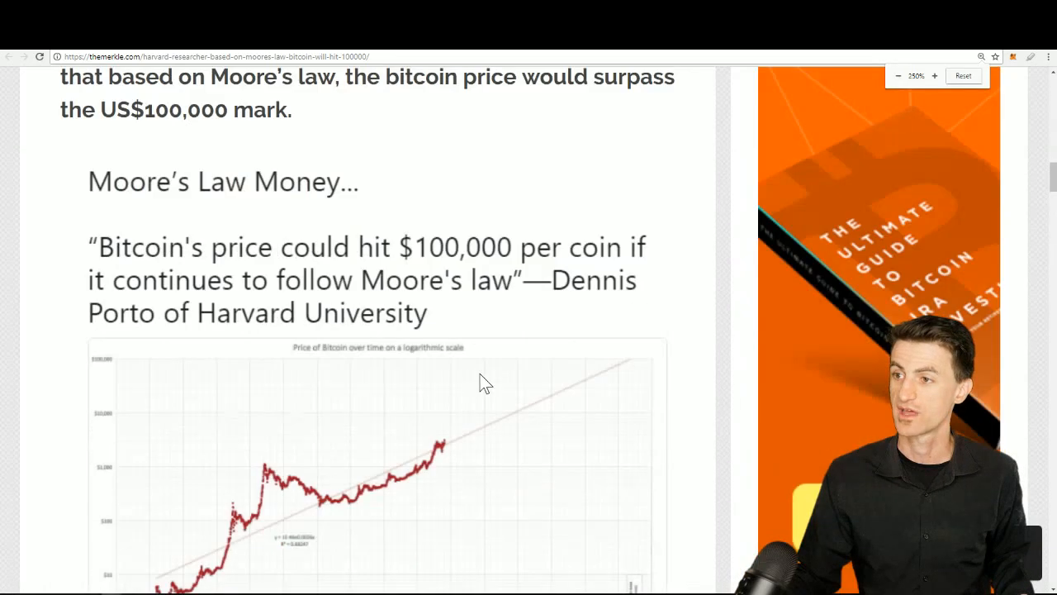
{"action": "scroll", "scroll_direction": "down", "scroll_amount": 3}
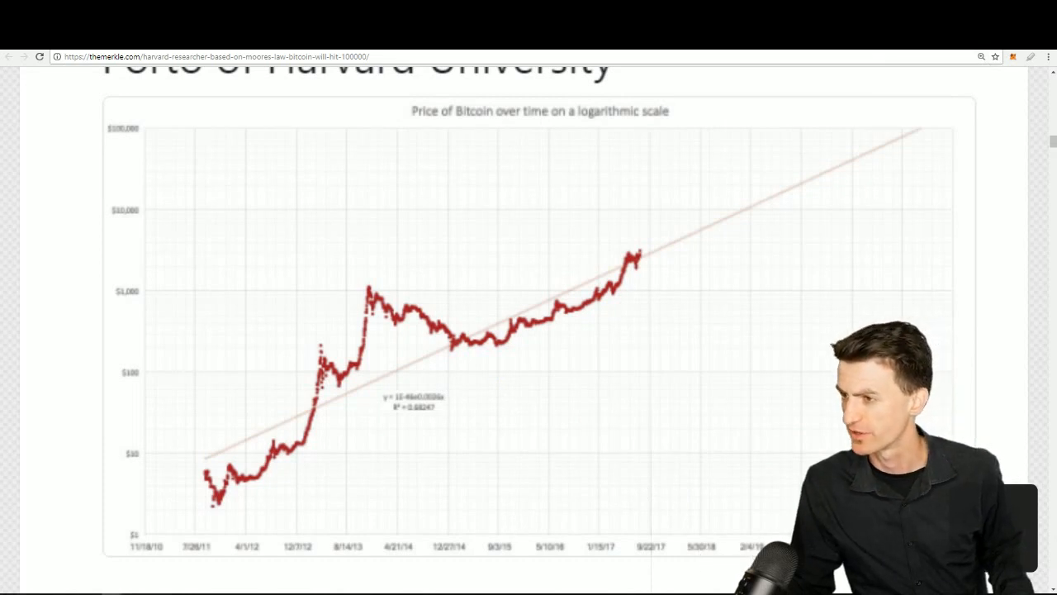
{"action": "mouse_move", "coordinate": [697, 565]}
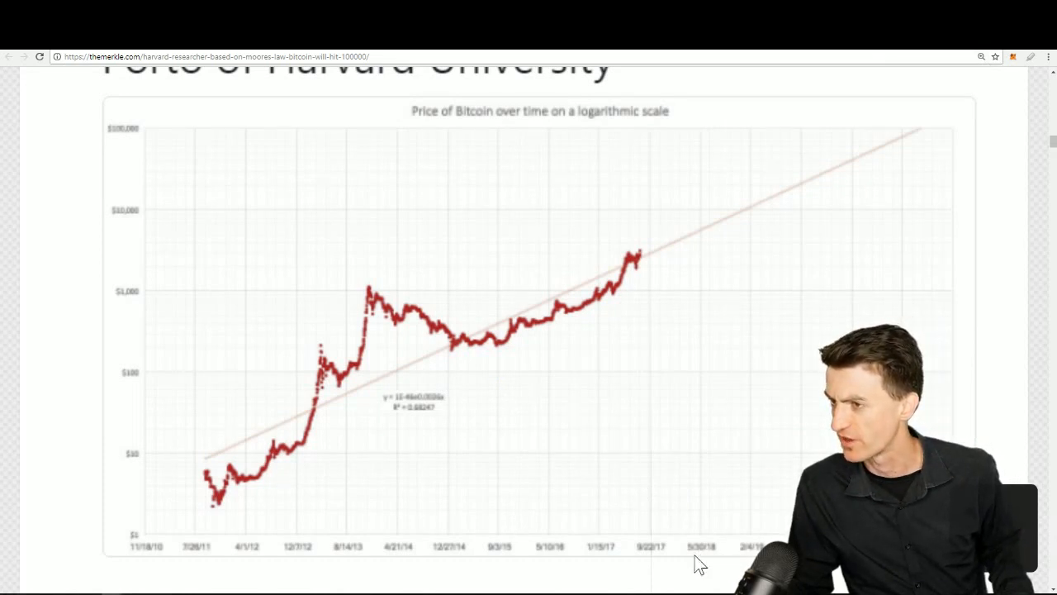
{"action": "mouse_move", "coordinate": [701, 246]}
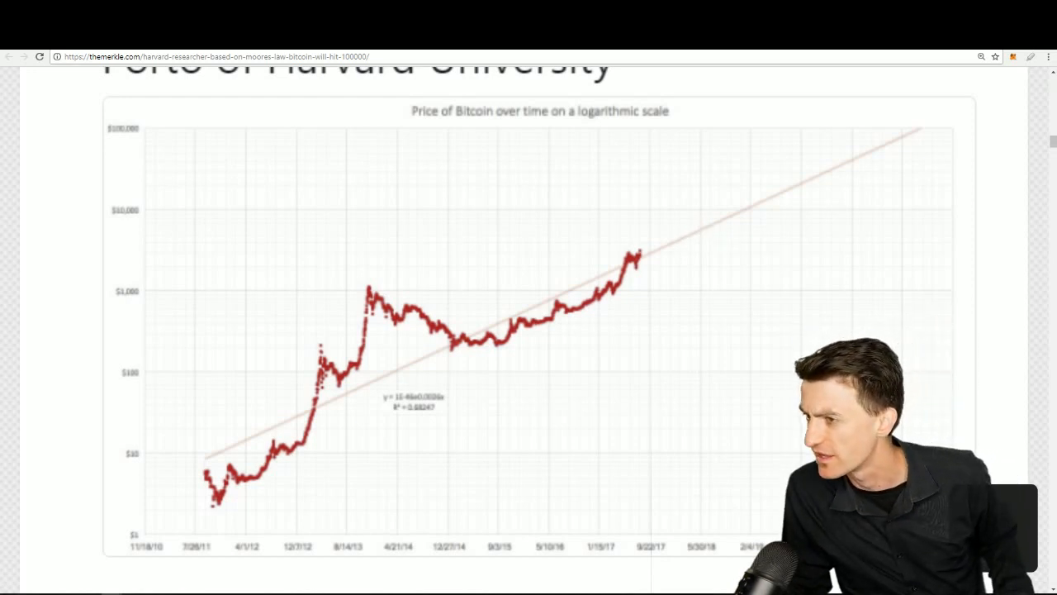
{"action": "mouse_move", "coordinate": [763, 224]}
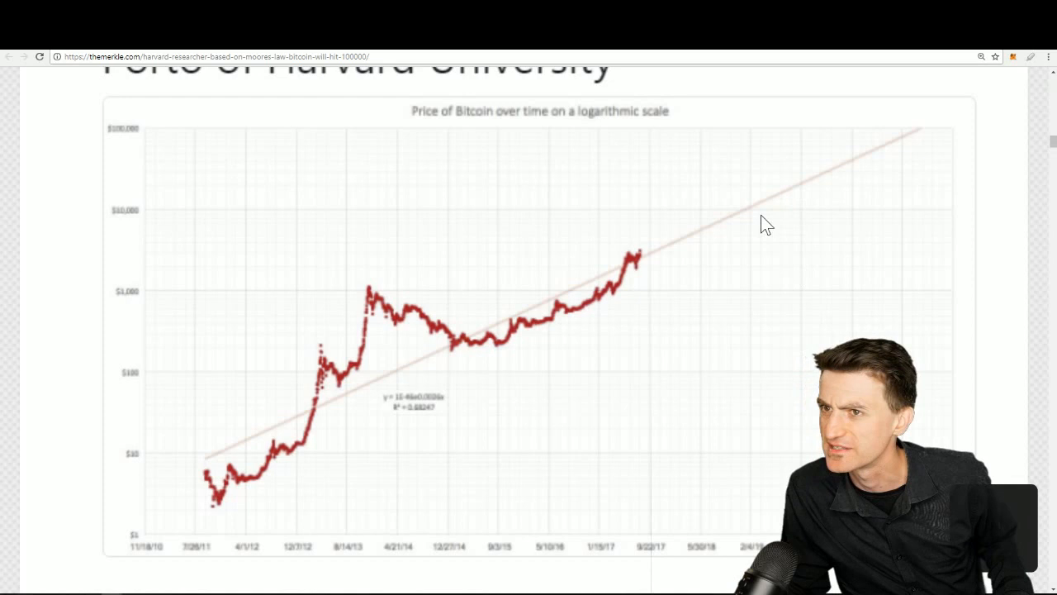
{"action": "mouse_move", "coordinate": [806, 201]}
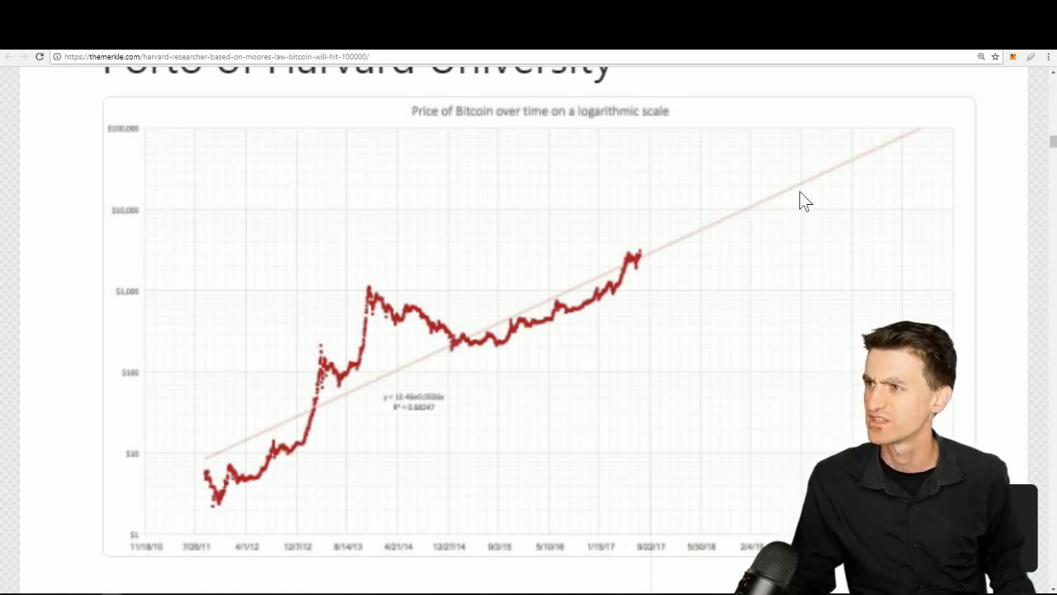
{"action": "mouse_move", "coordinate": [822, 159]}
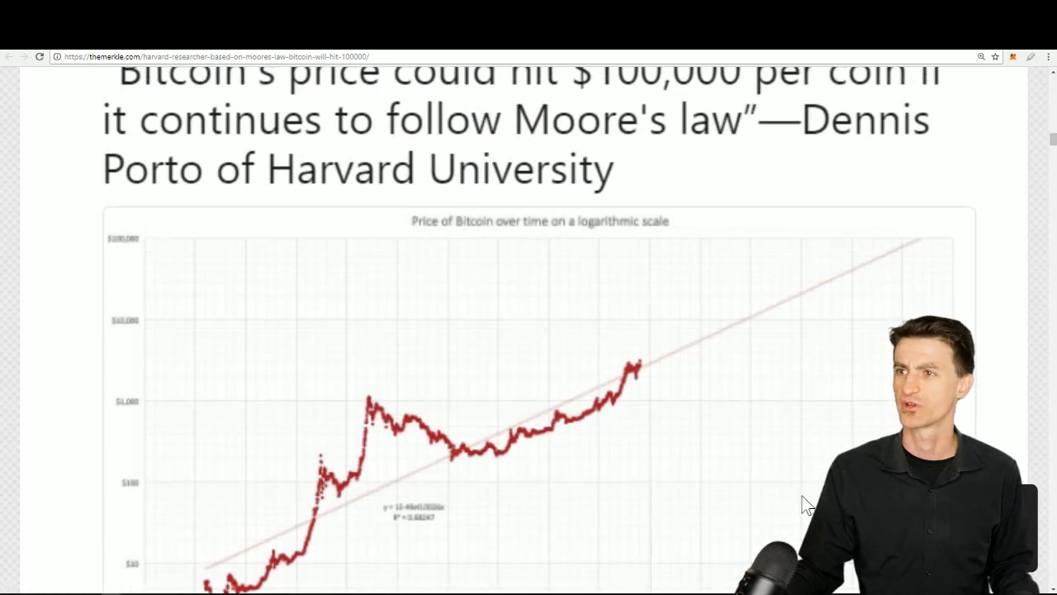
- Scroll past the Moore's Law chart toward the Cointelegraph $1 million Bitcoin article
{"action": "scroll", "scroll_direction": "down", "scroll_amount": 3}
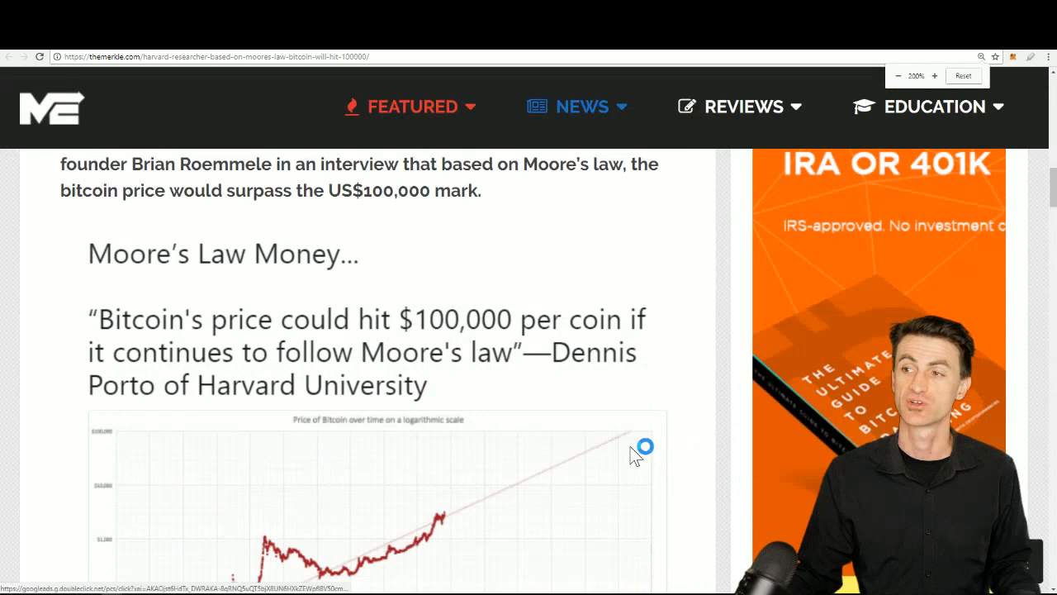
{"action": "scroll", "scroll_direction": "down", "scroll_amount": 3}
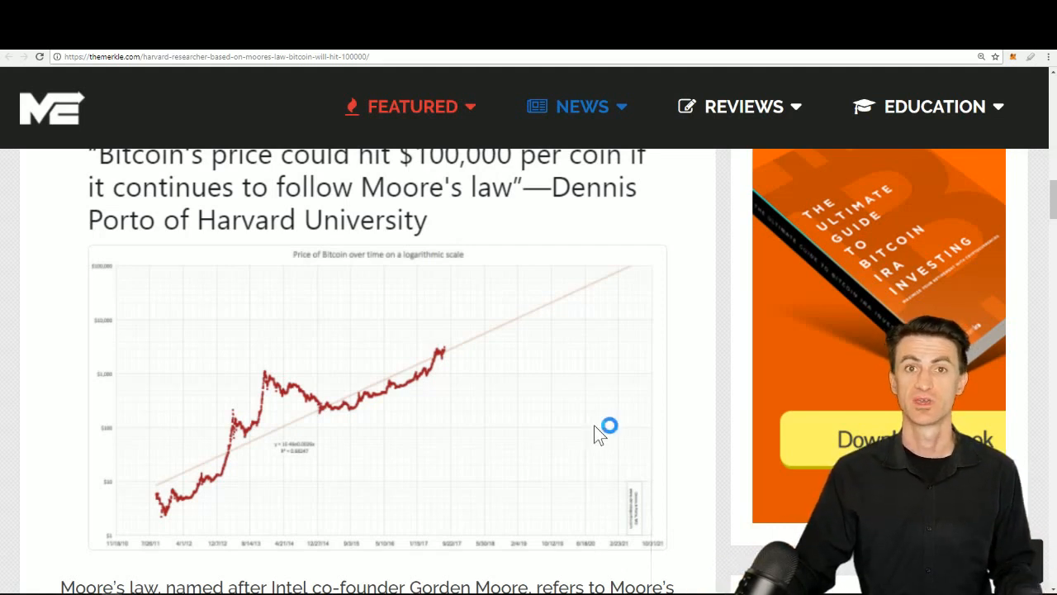
{"action": "scroll", "scroll_direction": "down", "scroll_amount": 3}
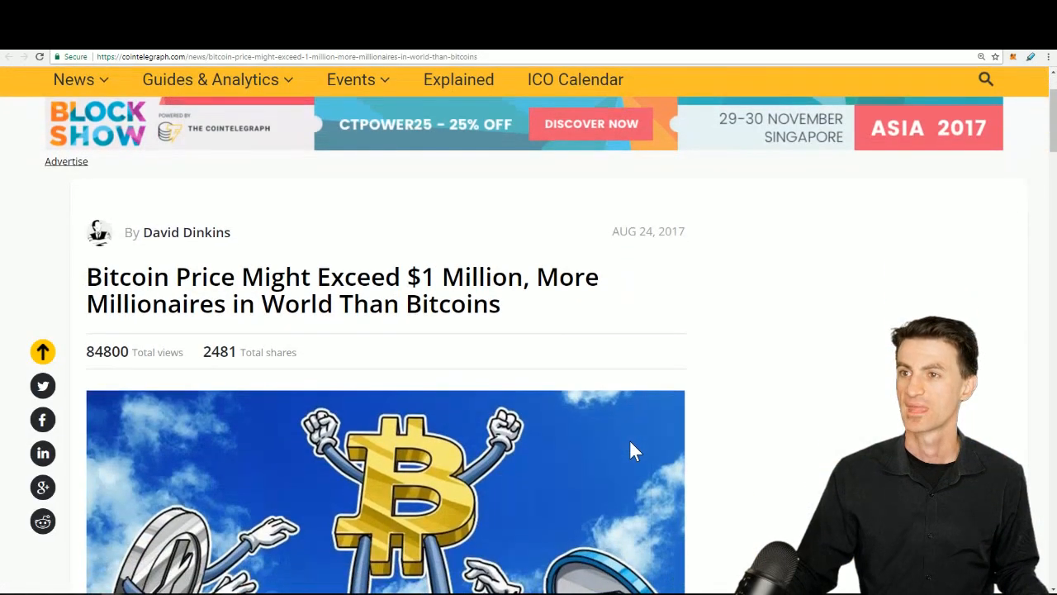
- Read the 35 million millionaires vs 21 million Bitcoins passages, then switch to Bitcoin Magazine's Bcash article
{"action": "scroll", "scroll_direction": "down", "scroll_amount": 3}
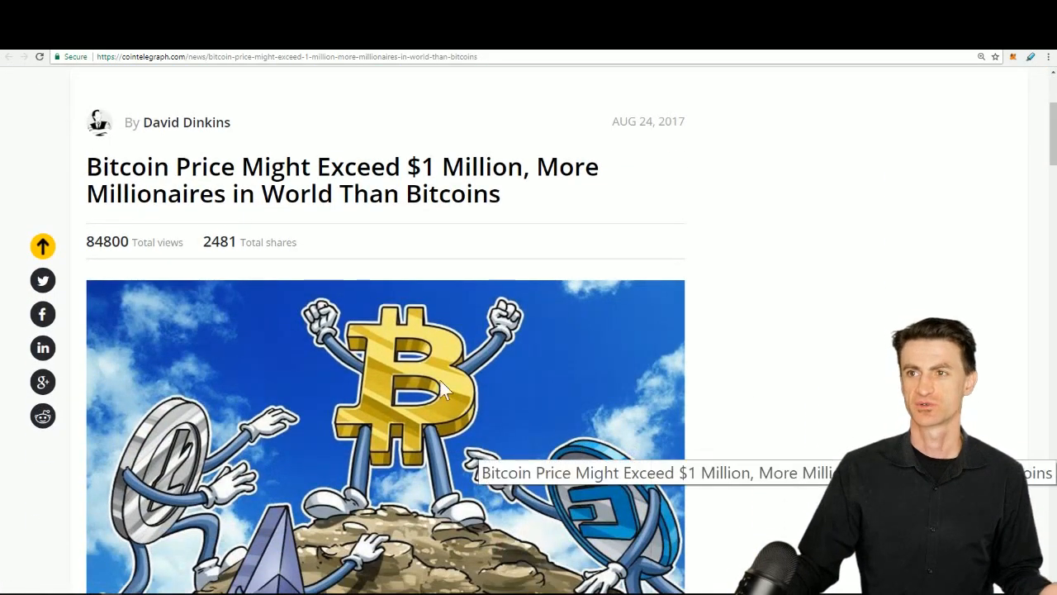
{"action": "scroll", "scroll_direction": "down", "scroll_amount": 3}
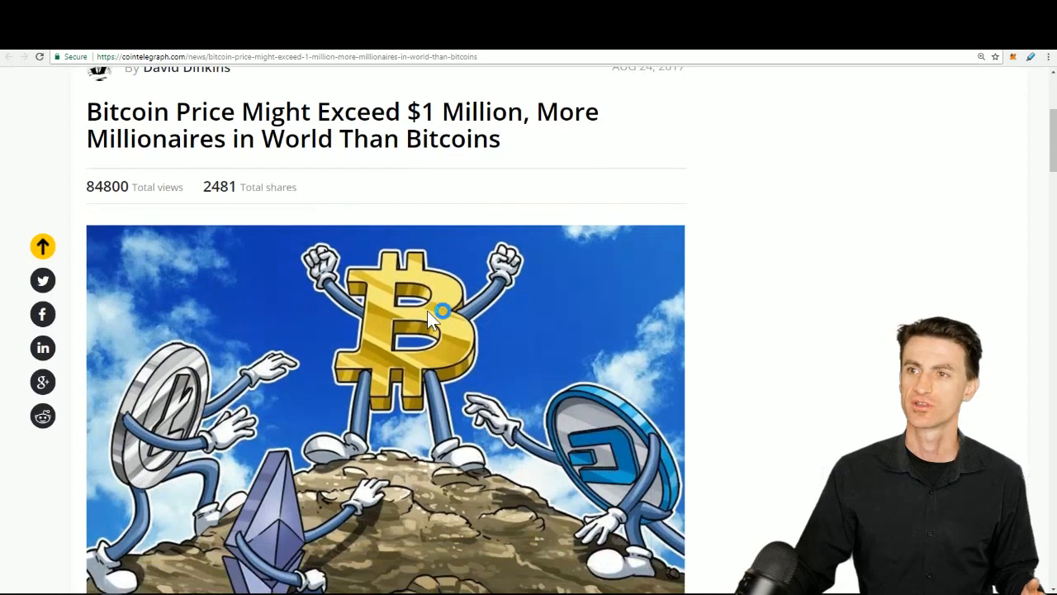
{"action": "scroll", "scroll_direction": "down", "scroll_amount": 3}
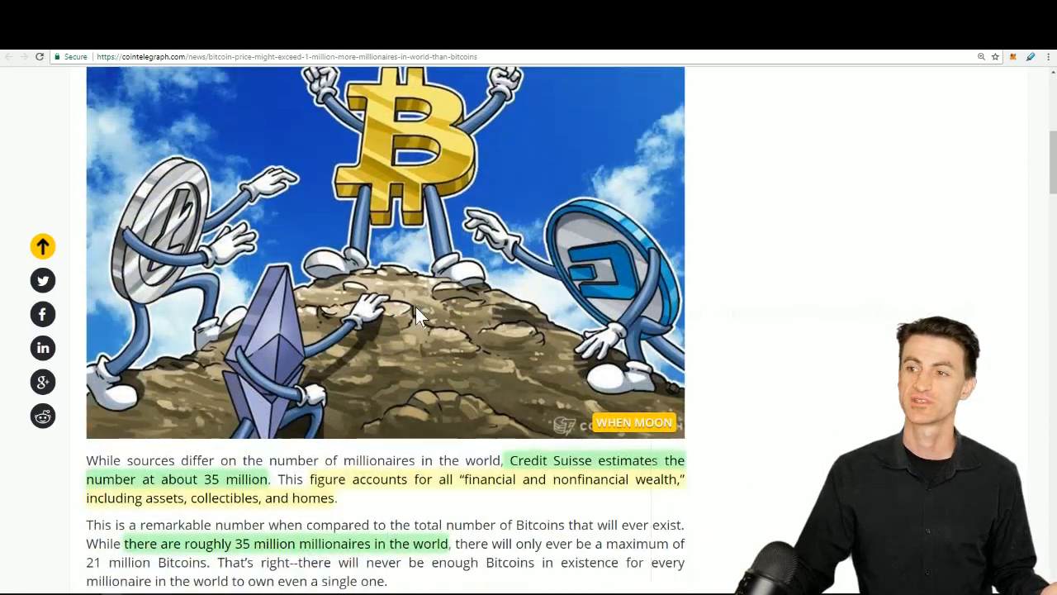
{"action": "scroll", "scroll_direction": "down", "scroll_amount": 3}
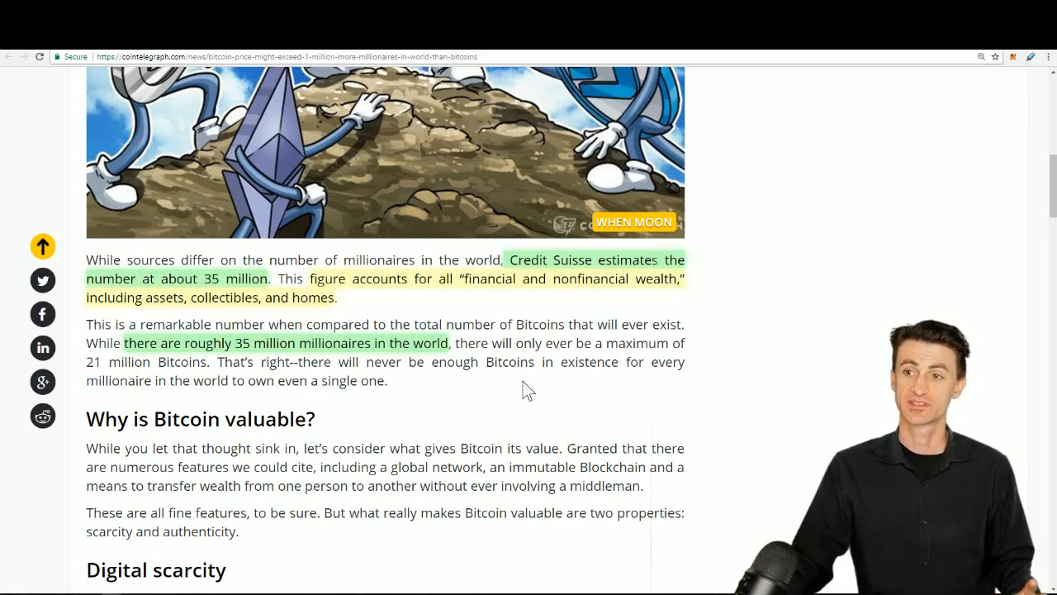
{"action": "left_click", "coordinate": [528, 382]}
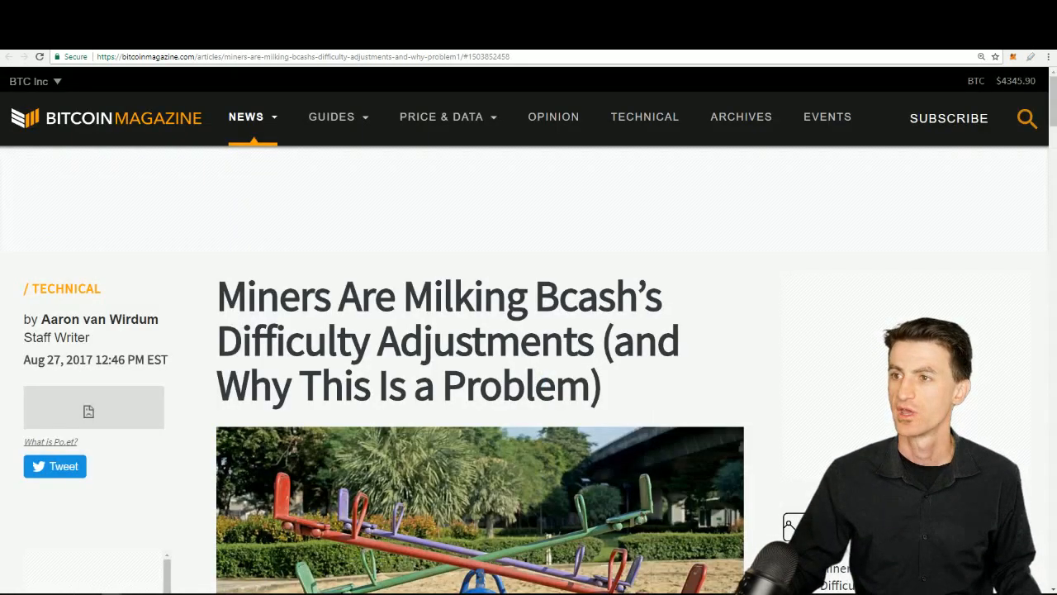
- Scroll past the seesaw photo to the opening paragraph on Bitcoin Cash mining profitability
{"action": "scroll", "scroll_direction": "down", "scroll_amount": 3}
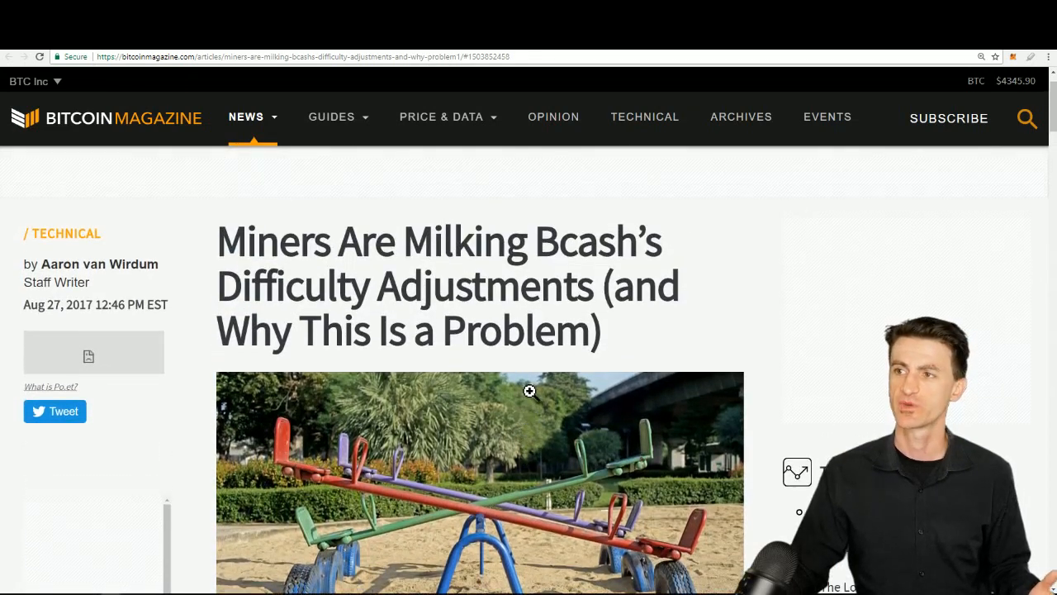
{"action": "mouse_move", "coordinate": [542, 403]}
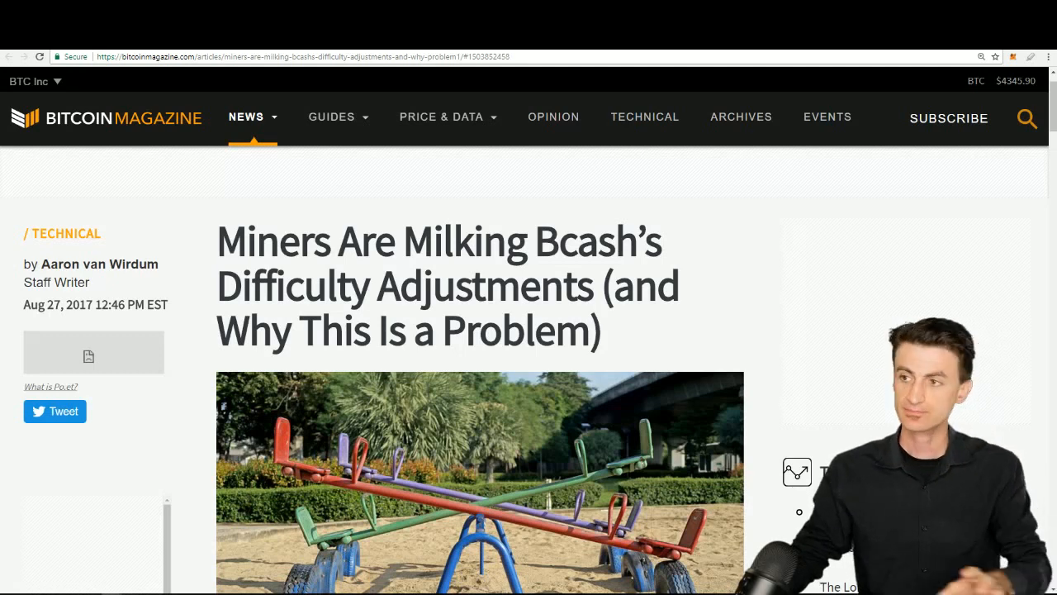
{"action": "scroll", "scroll_direction": "down", "scroll_amount": 3}
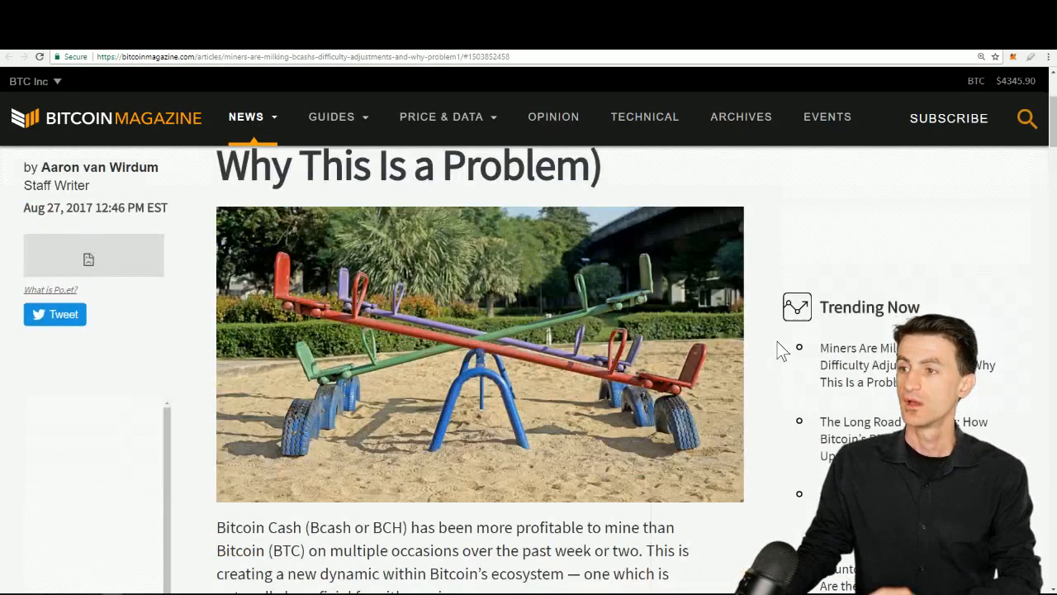
- Read down the Bcash article to the paragraph introducing the emergency difficulty adjustment (EDA)
{"action": "scroll", "scroll_direction": "down", "scroll_amount": 3}
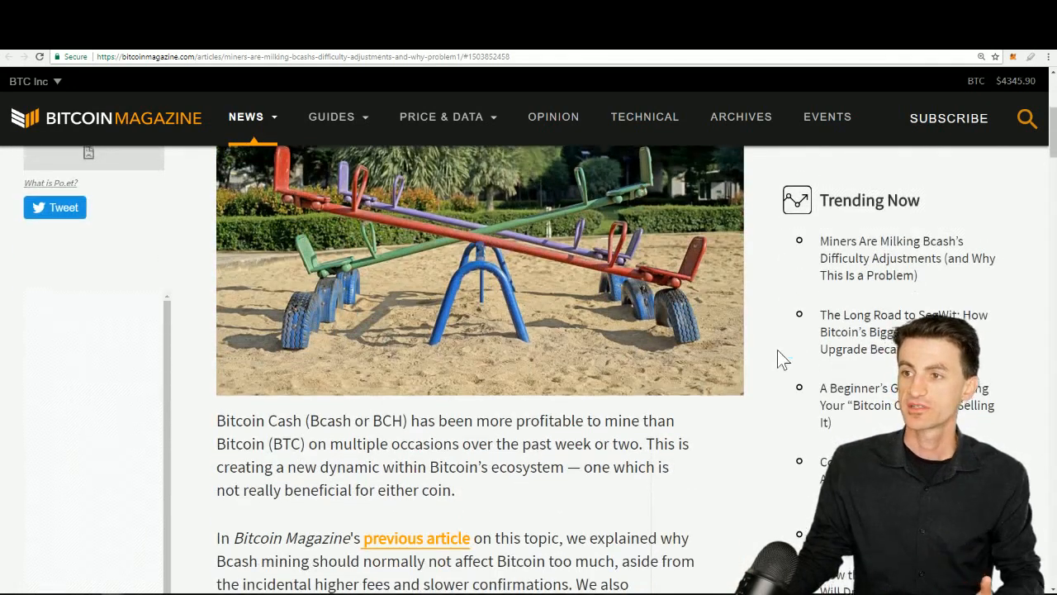
{"action": "scroll", "scroll_direction": "down", "scroll_amount": 3}
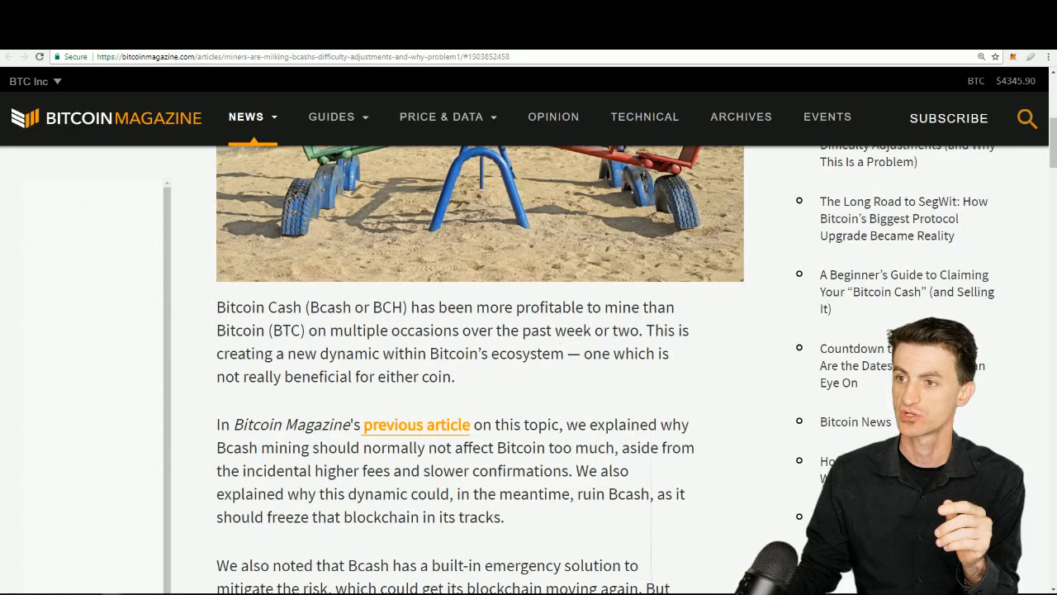
{"action": "scroll", "scroll_direction": "down", "scroll_amount": 3}
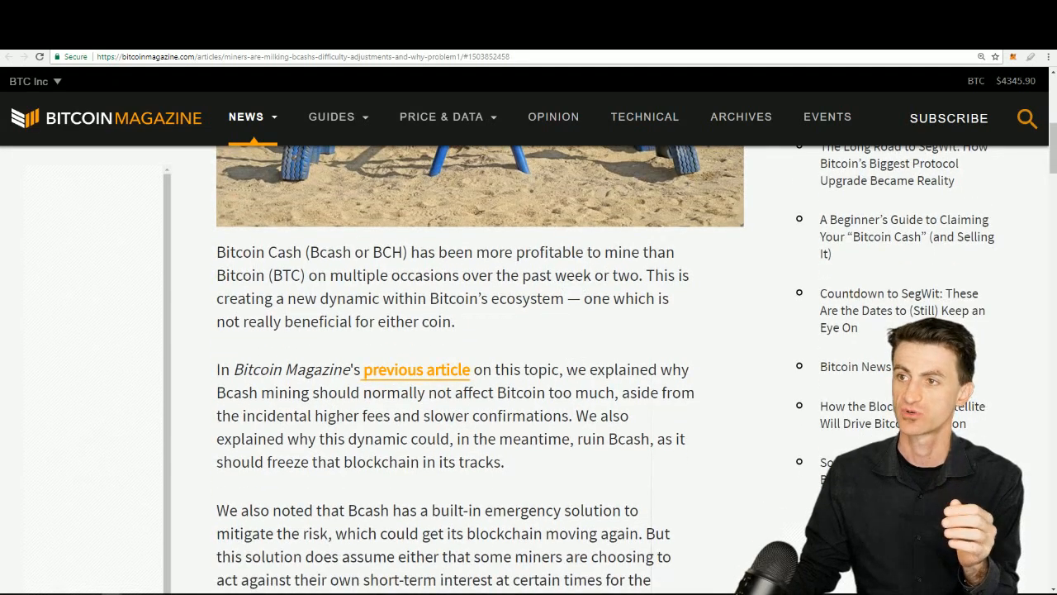
{"action": "scroll", "scroll_direction": "down", "scroll_amount": 3}
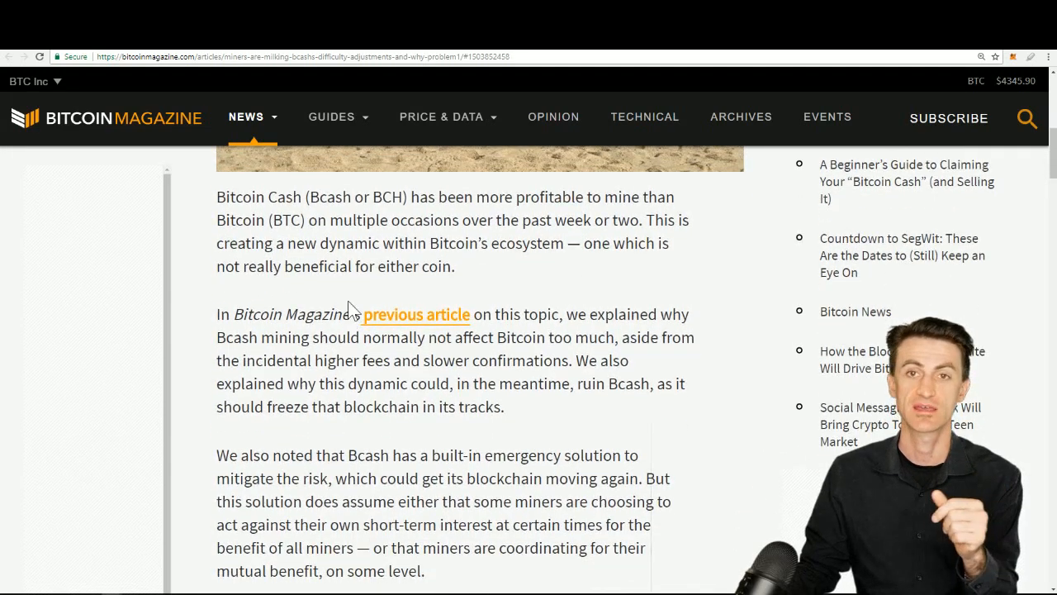
{"action": "scroll", "scroll_direction": "down", "scroll_amount": 3}
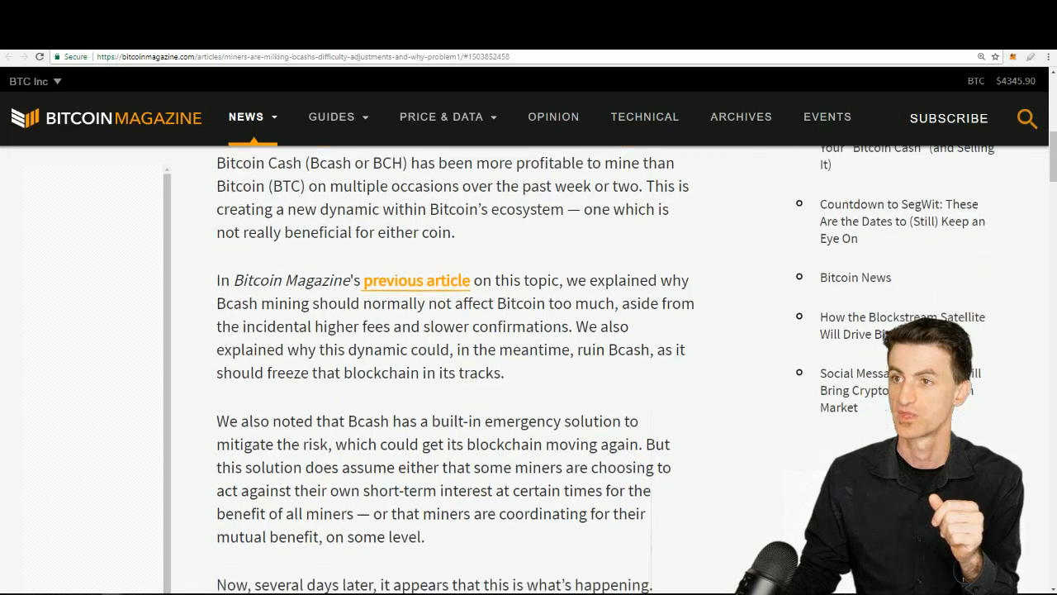
{"action": "scroll", "scroll_direction": "down", "scroll_amount": 3}
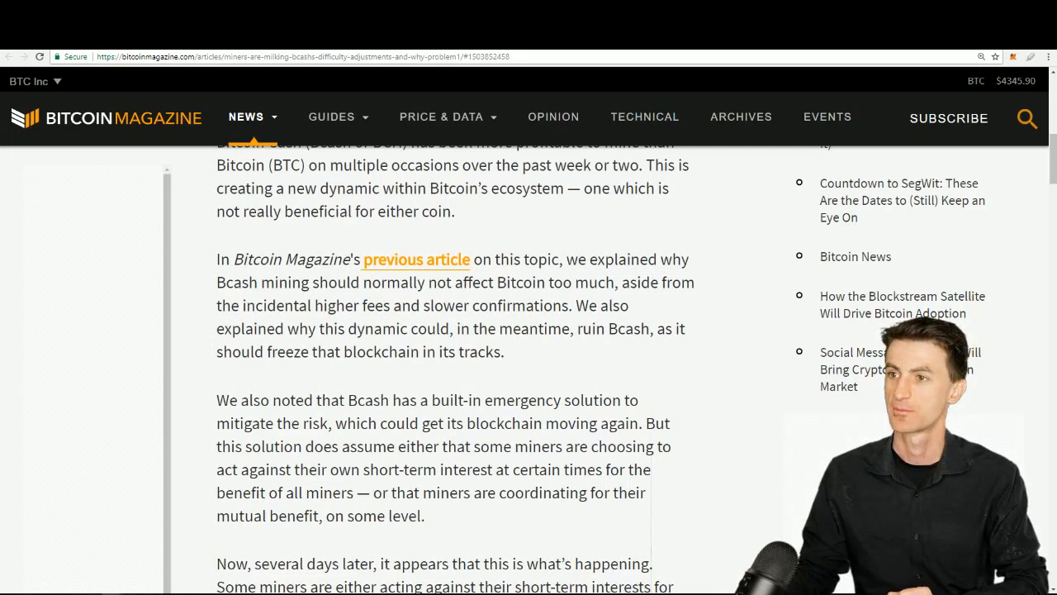
{"action": "scroll", "scroll_direction": "down", "scroll_amount": 3}
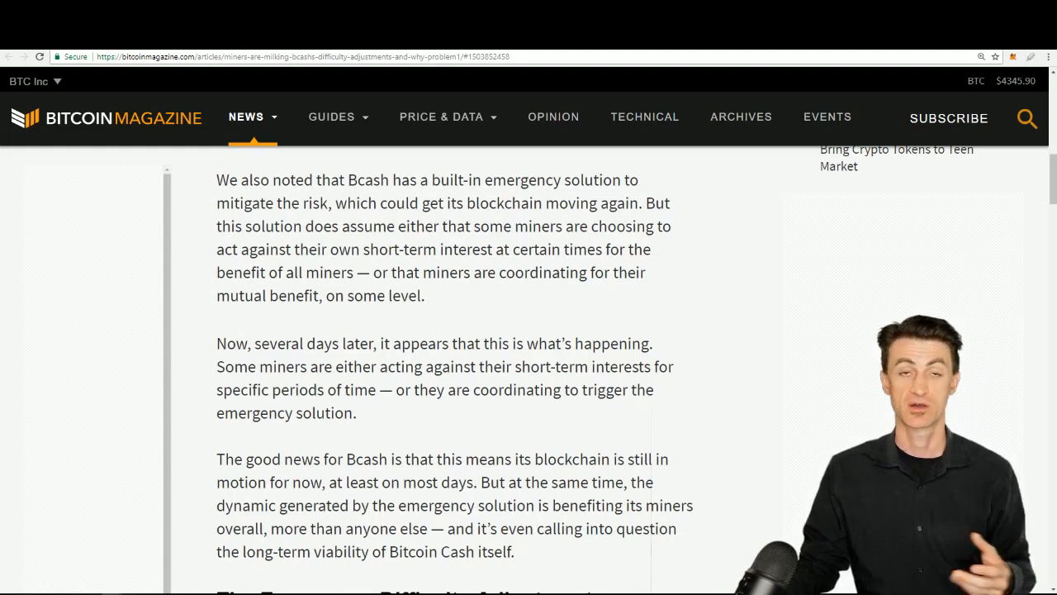
{"action": "scroll", "scroll_direction": "down", "scroll_amount": 3}
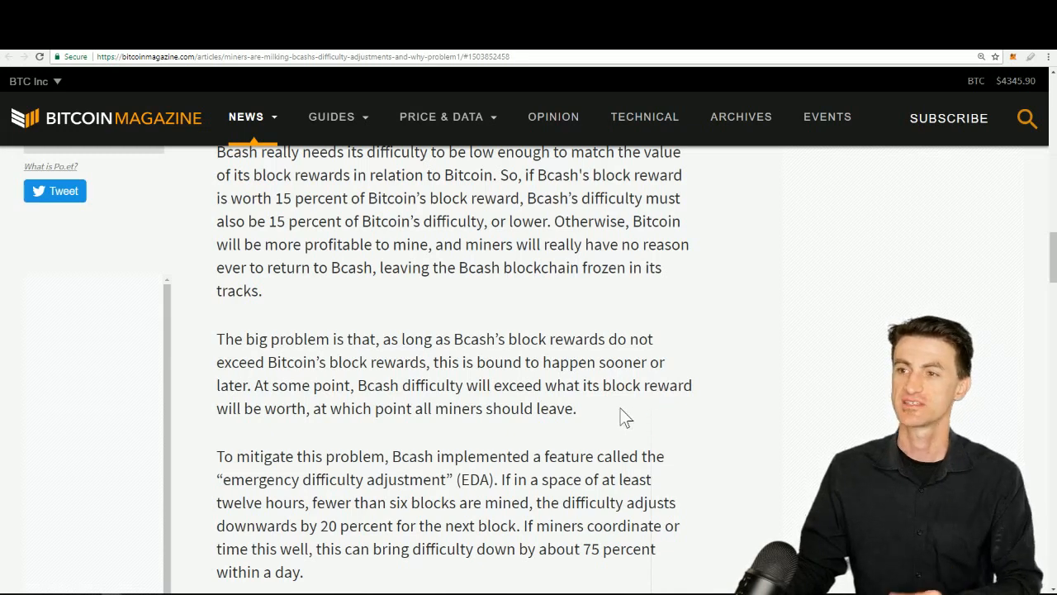
- Read through 'The Problems' section down to the Bcash halvings and shrinking block rewards discussion
{"action": "scroll", "scroll_direction": "down", "scroll_amount": 3}
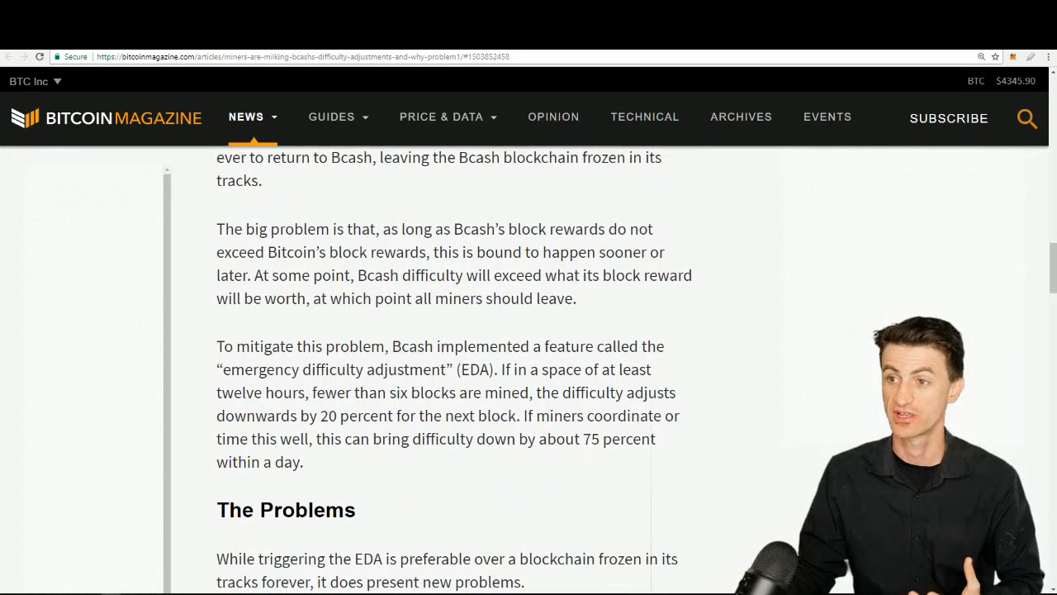
{"action": "scroll", "scroll_direction": "down", "scroll_amount": 3}
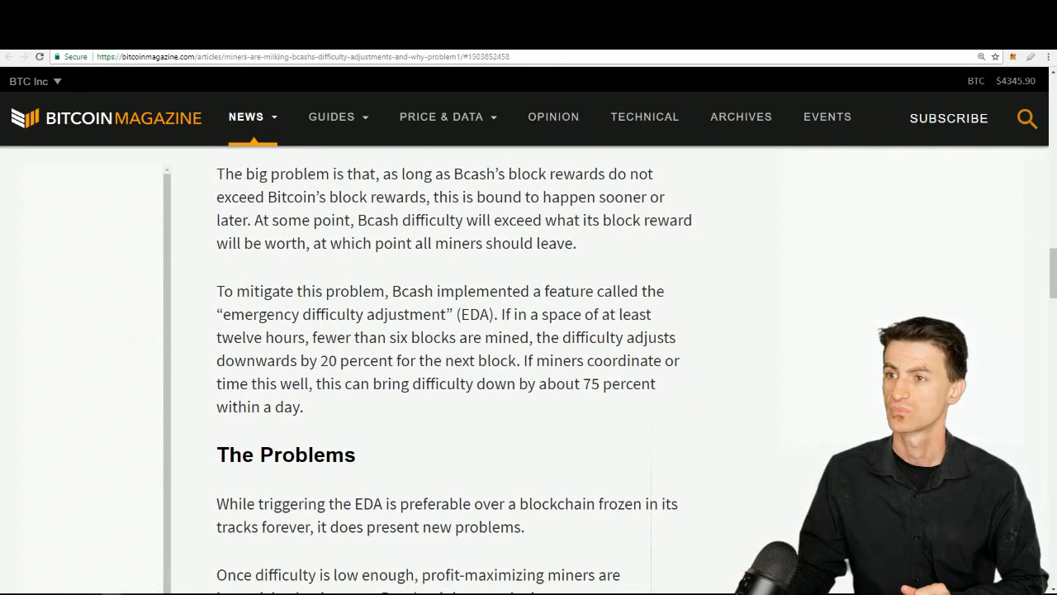
{"action": "scroll", "scroll_direction": "down", "scroll_amount": 3}
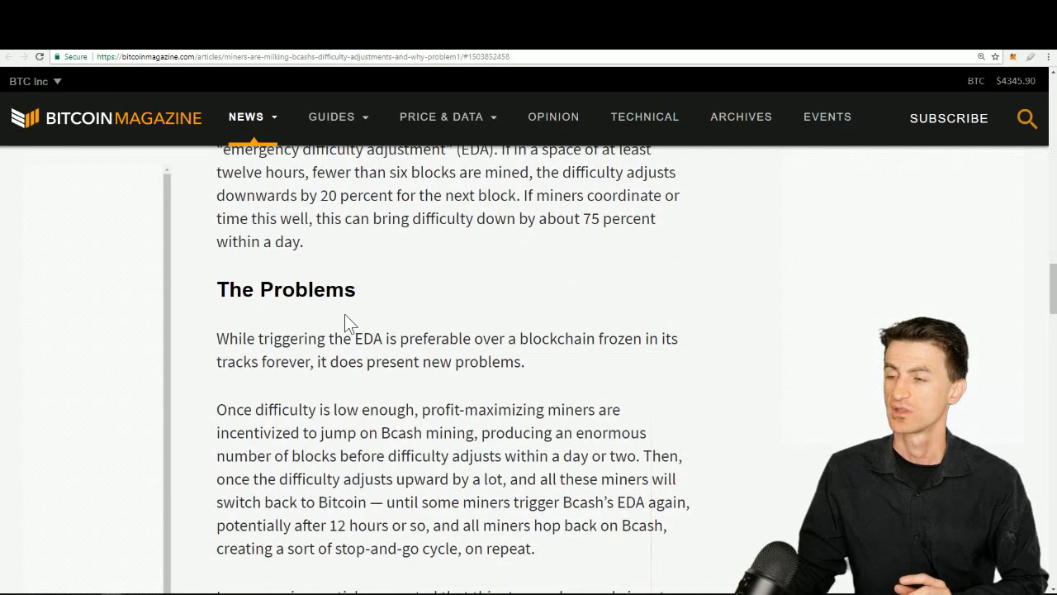
{"action": "scroll", "scroll_direction": "down", "scroll_amount": 3}
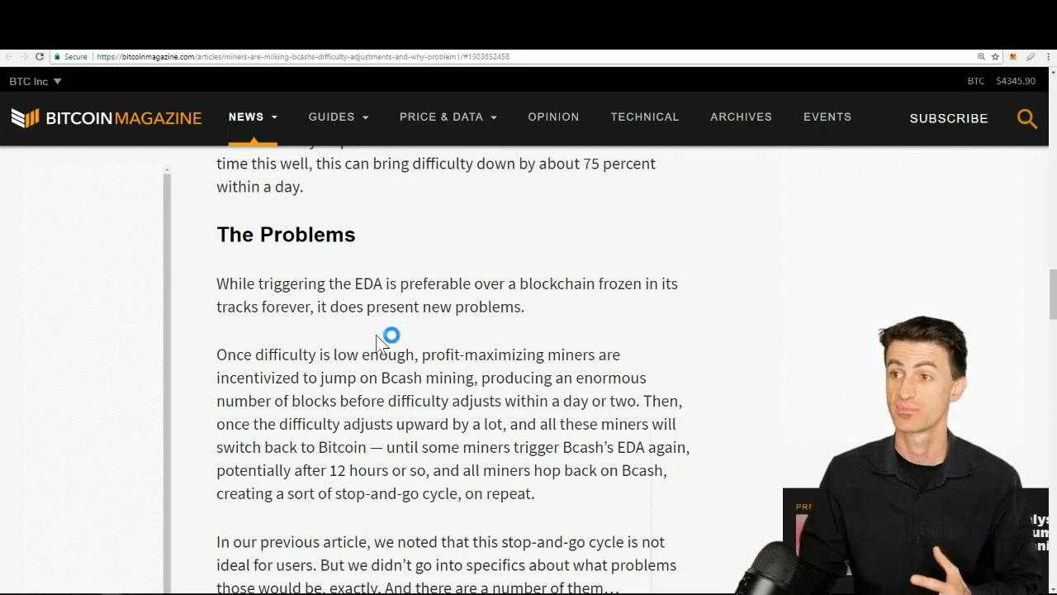
{"action": "scroll", "scroll_direction": "down", "scroll_amount": 3}
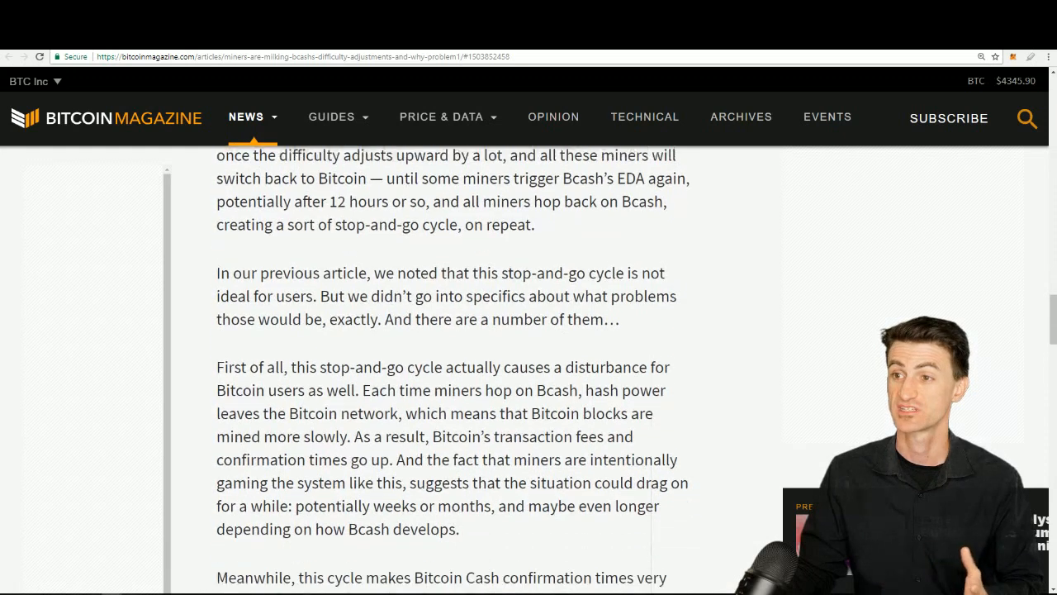
{"action": "scroll", "scroll_direction": "down", "scroll_amount": 3}
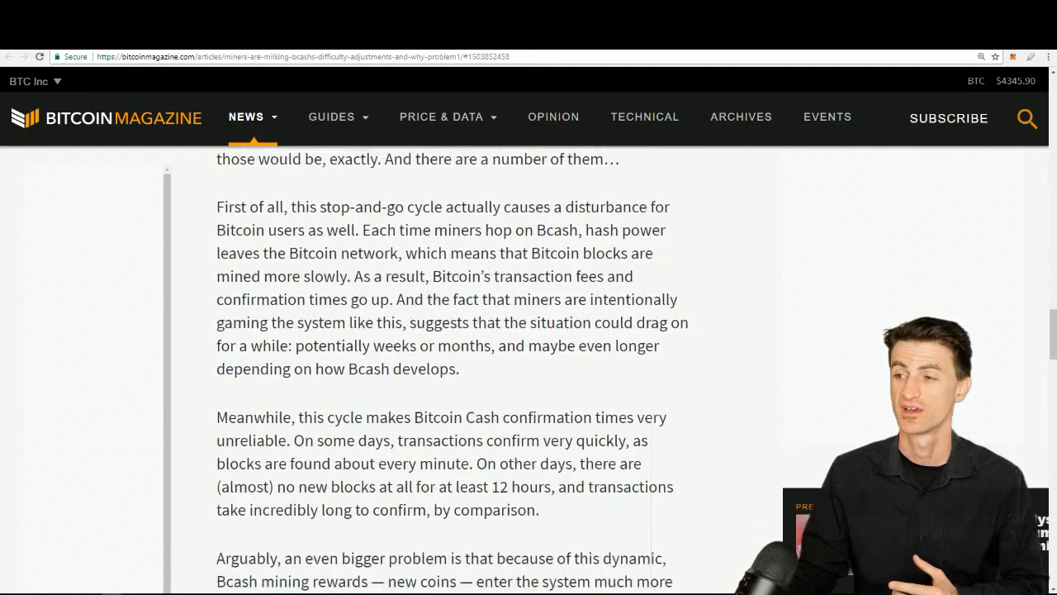
{"action": "scroll", "scroll_direction": "down", "scroll_amount": 3}
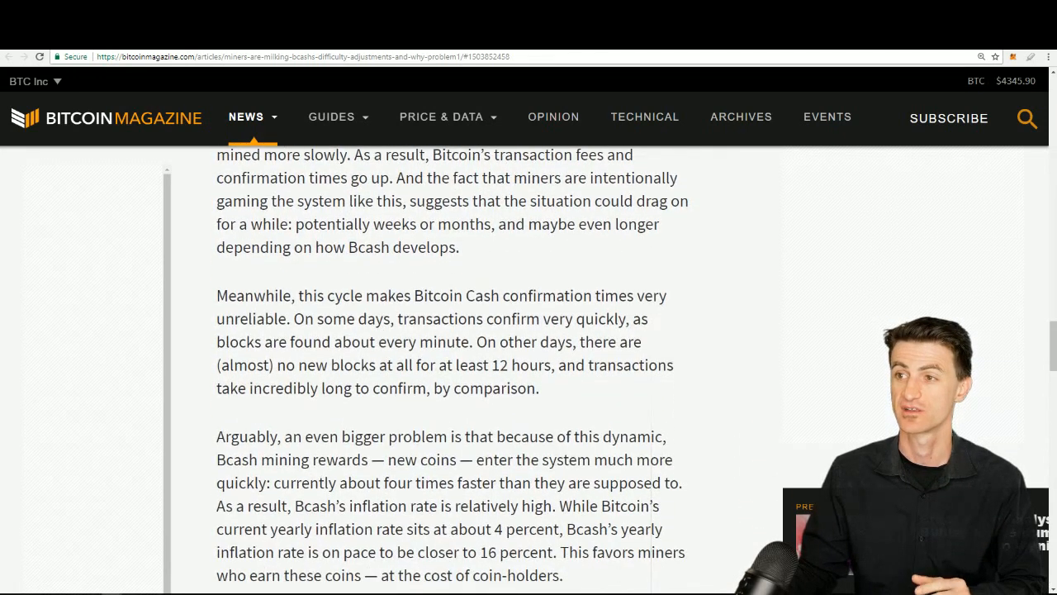
{"action": "scroll", "scroll_direction": "down", "scroll_amount": 3}
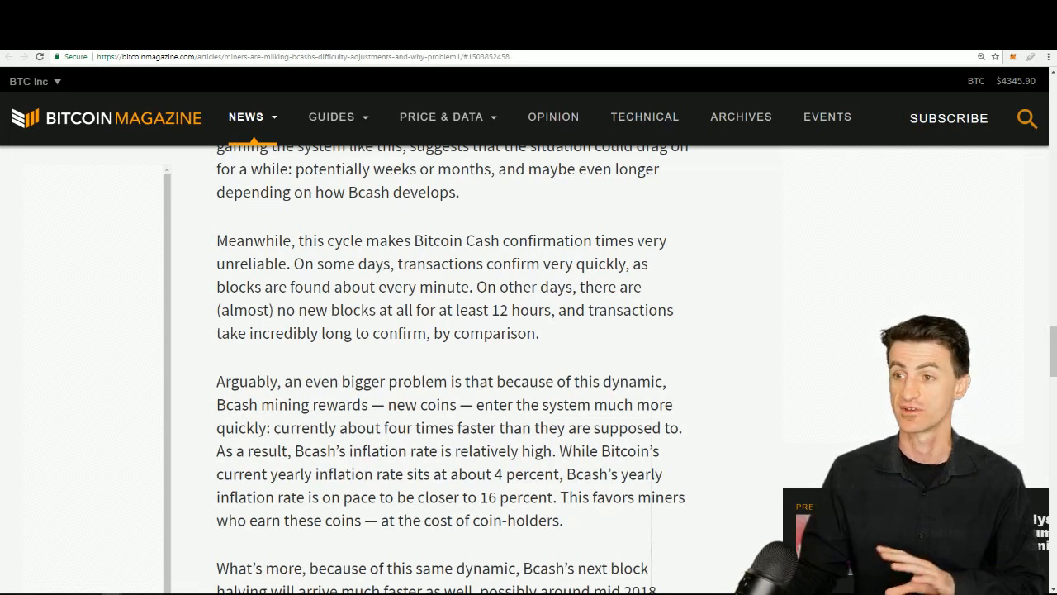
{"action": "scroll", "scroll_direction": "down", "scroll_amount": 3}
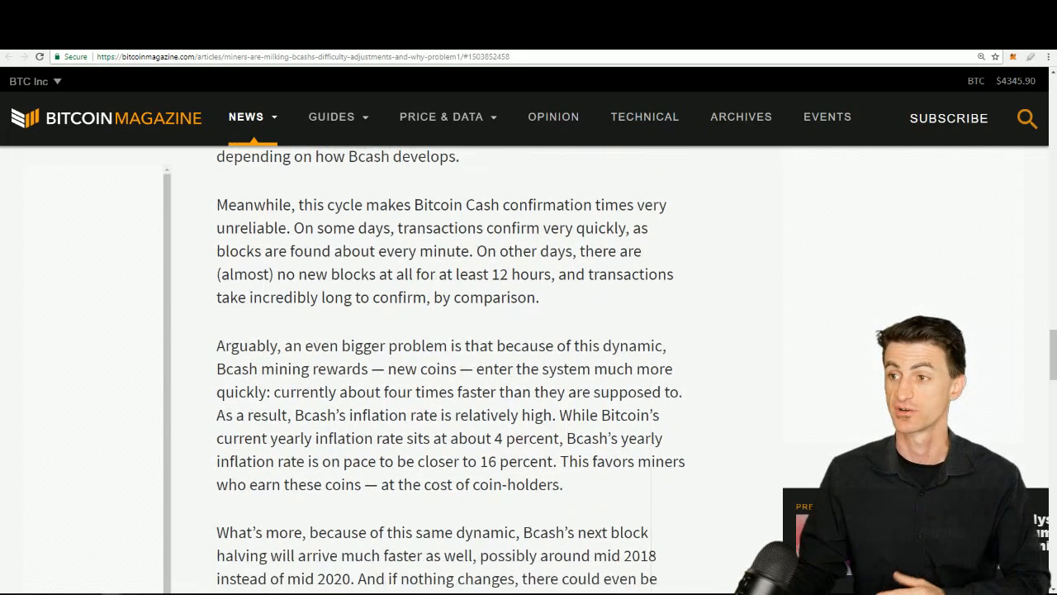
{"action": "scroll", "scroll_direction": "down", "scroll_amount": 3}
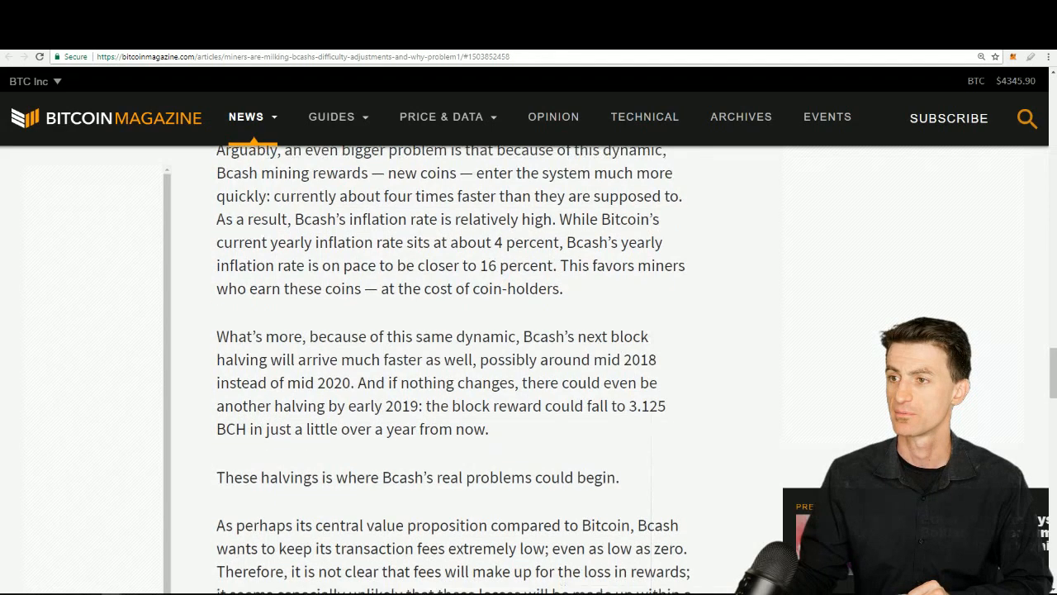
{"action": "scroll", "scroll_direction": "down", "scroll_amount": 3}
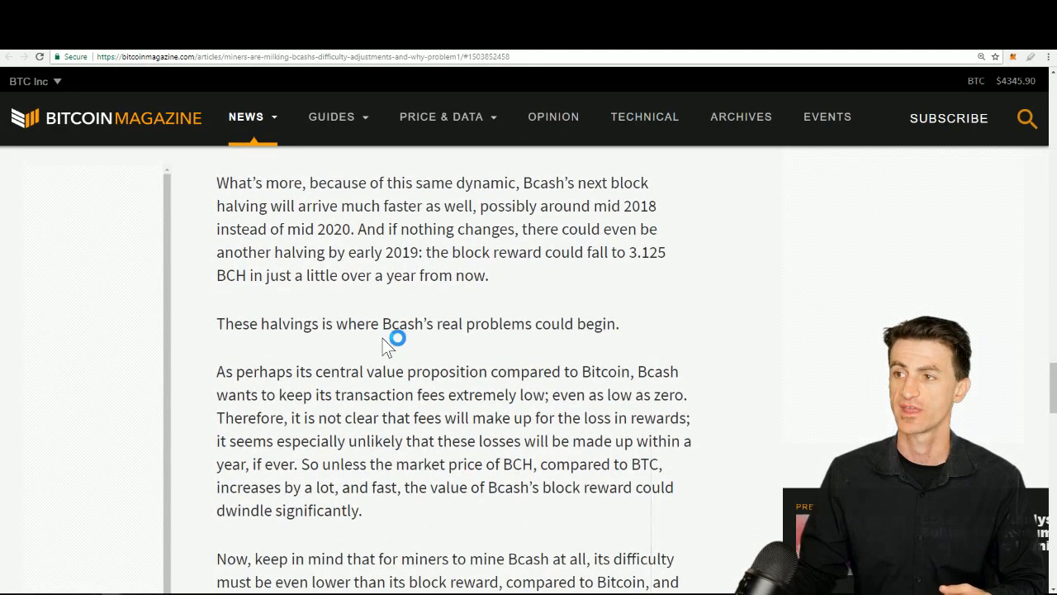
{"action": "scroll", "scroll_direction": "down", "scroll_amount": 3}
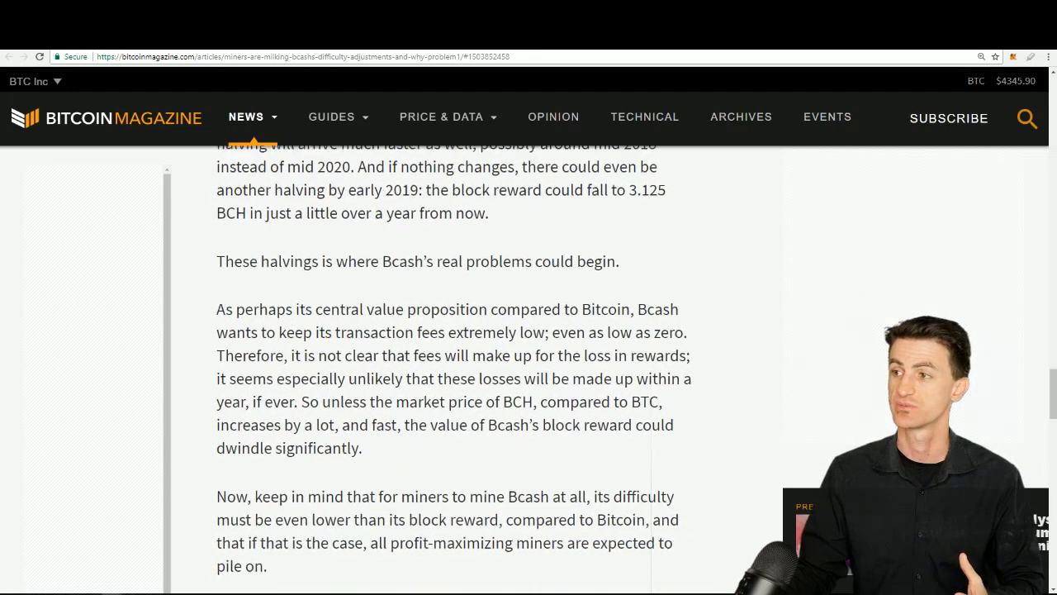
{"action": "scroll", "scroll_direction": "down", "scroll_amount": 3}
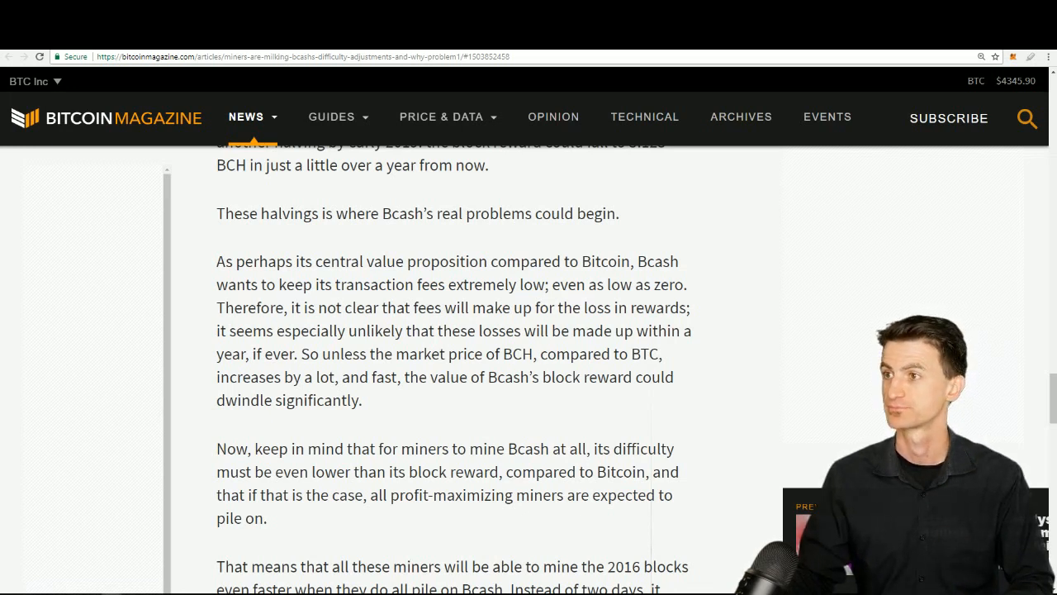
- Scroll to the warning that Bcash's EDA could cause a vicious downward spiral
{"action": "scroll", "scroll_direction": "down", "scroll_amount": 3}
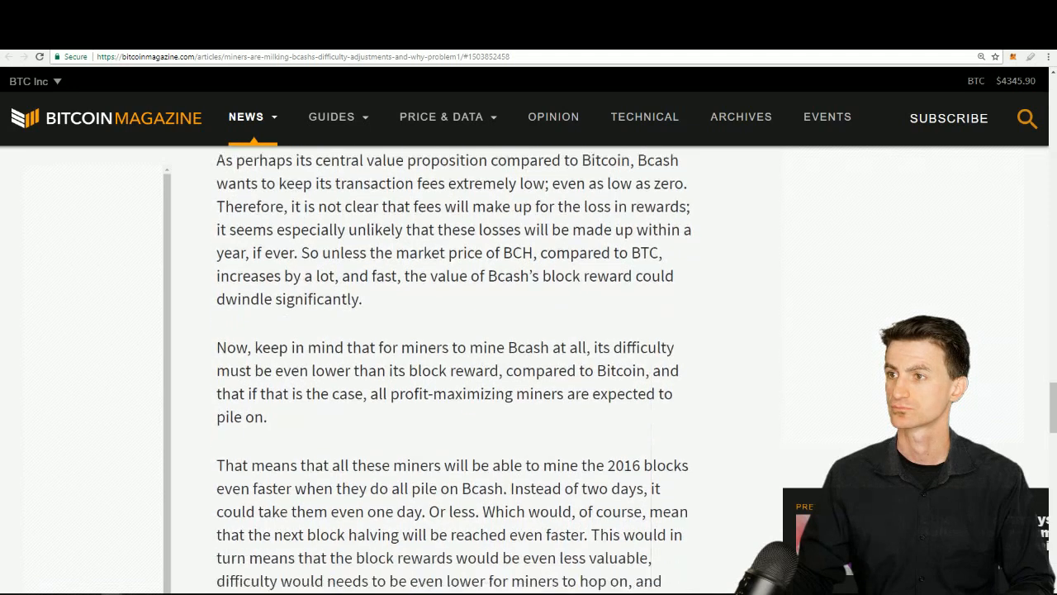
{"action": "scroll", "scroll_direction": "down", "scroll_amount": 3}
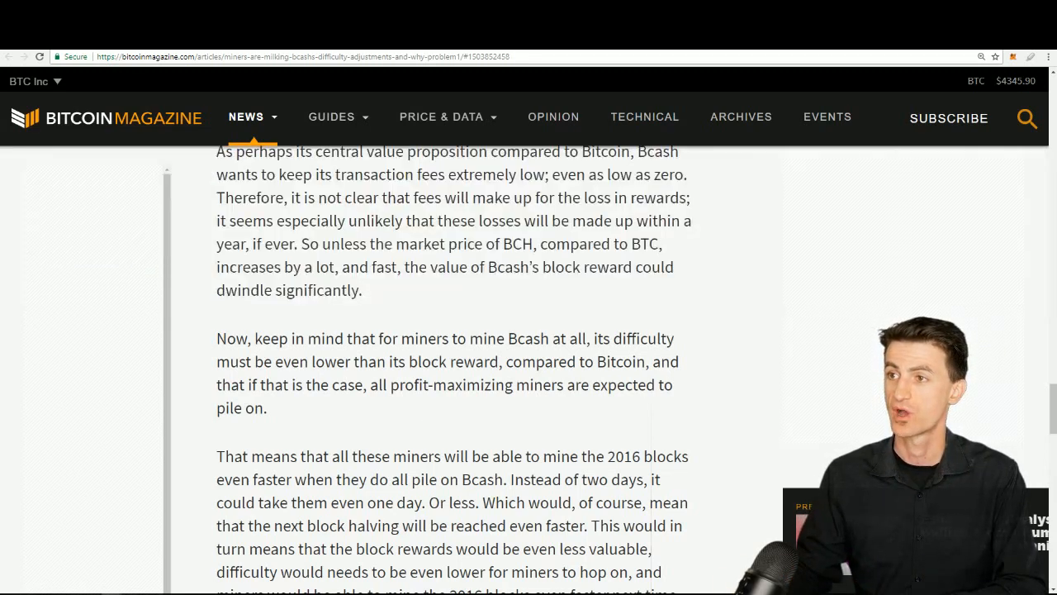
{"action": "scroll", "scroll_direction": "down", "scroll_amount": 3}
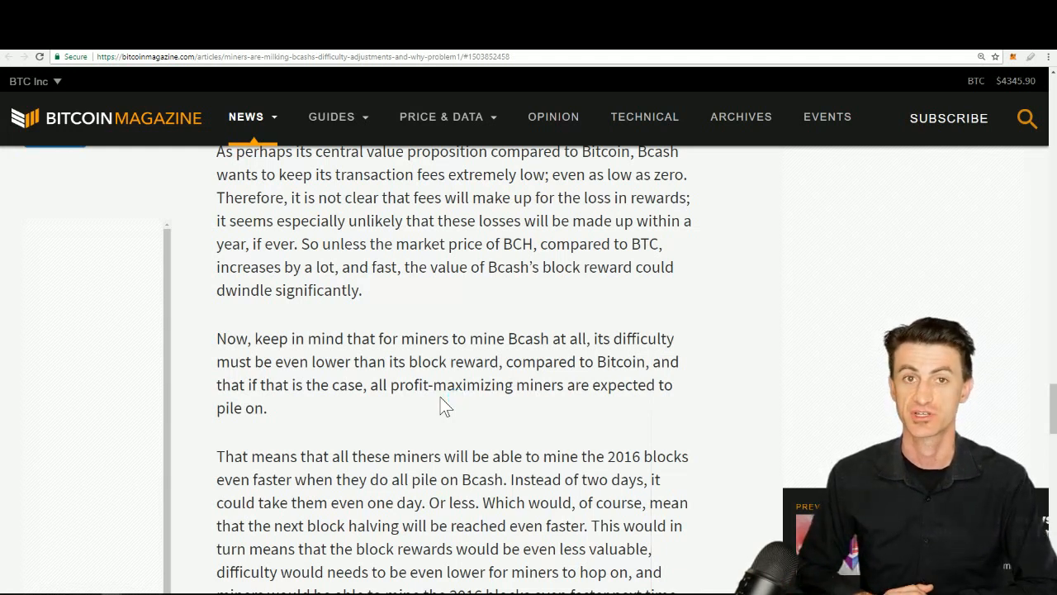
{"action": "left_click", "coordinate": [452, 396]}
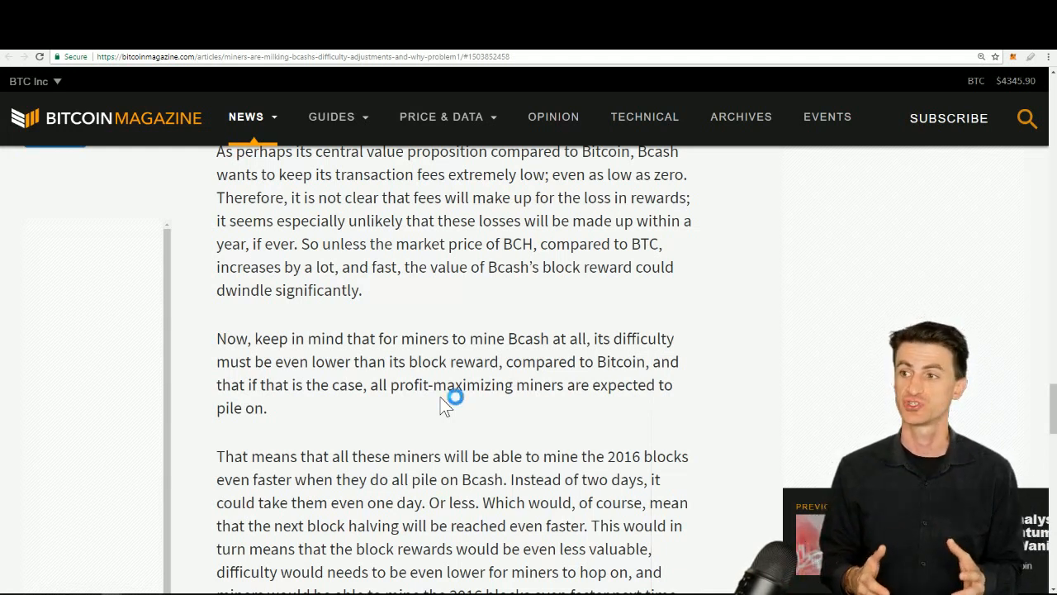
- Continue to the 51% attack paragraphs, then scroll back up slightly
{"action": "scroll", "scroll_direction": "down", "scroll_amount": 3}
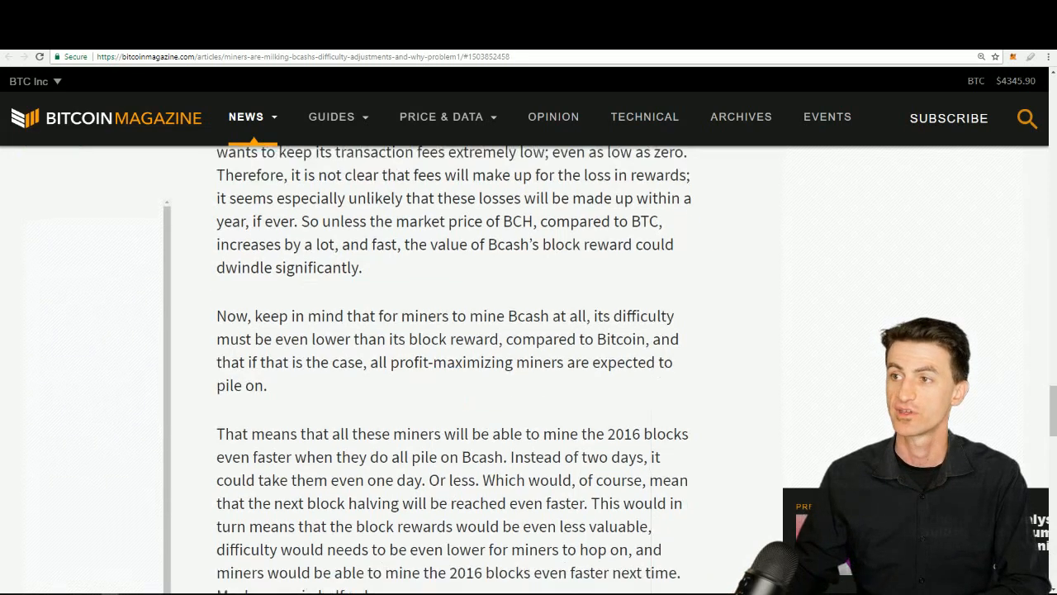
{"action": "scroll", "scroll_direction": "down", "scroll_amount": 3}
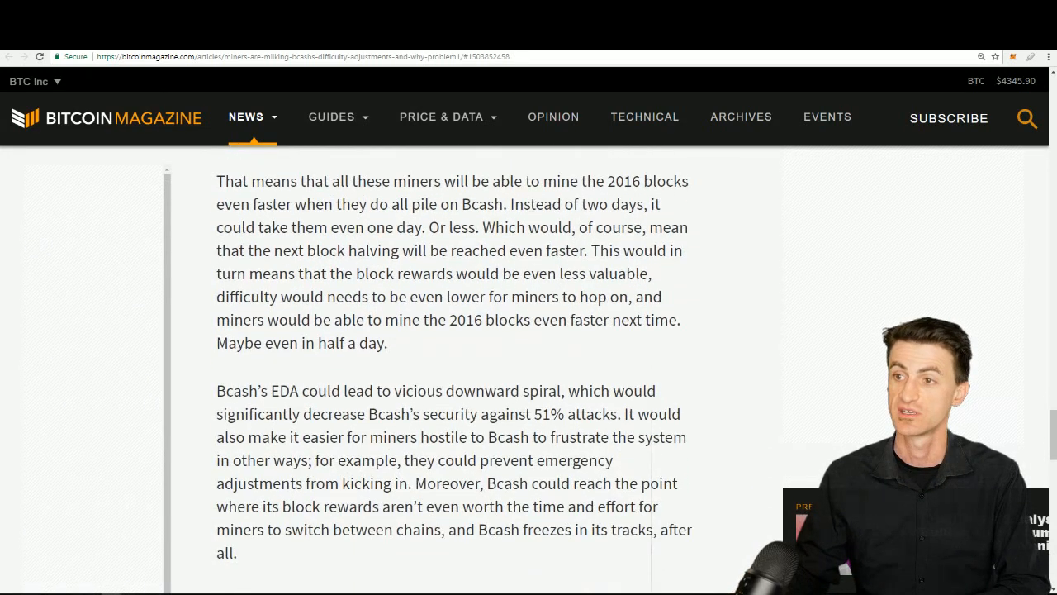
{"action": "scroll", "scroll_direction": "down", "scroll_amount": 3}
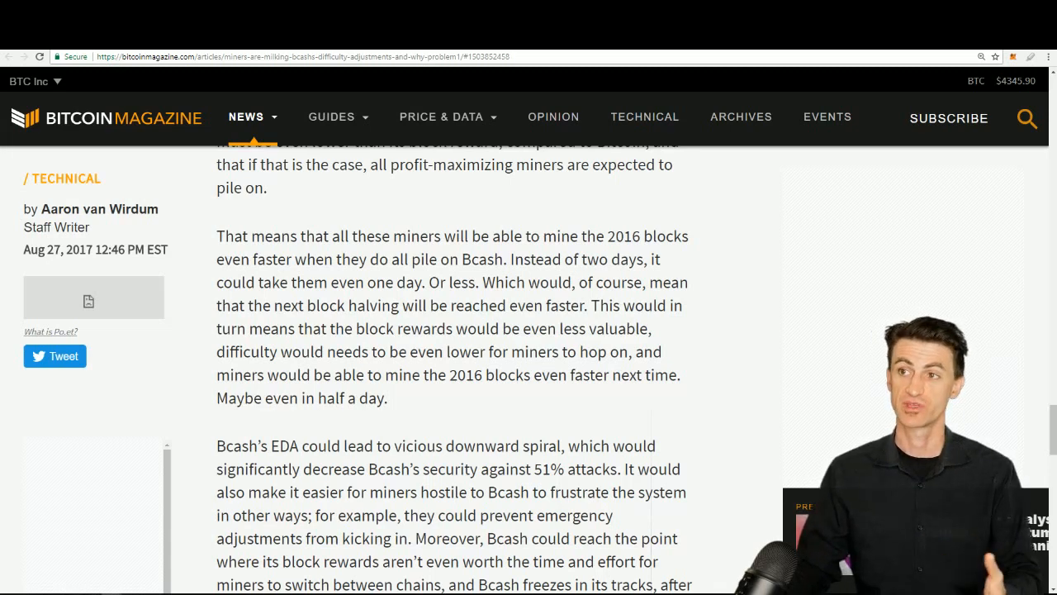
{"action": "scroll", "scroll_direction": "up", "scroll_amount": 3}
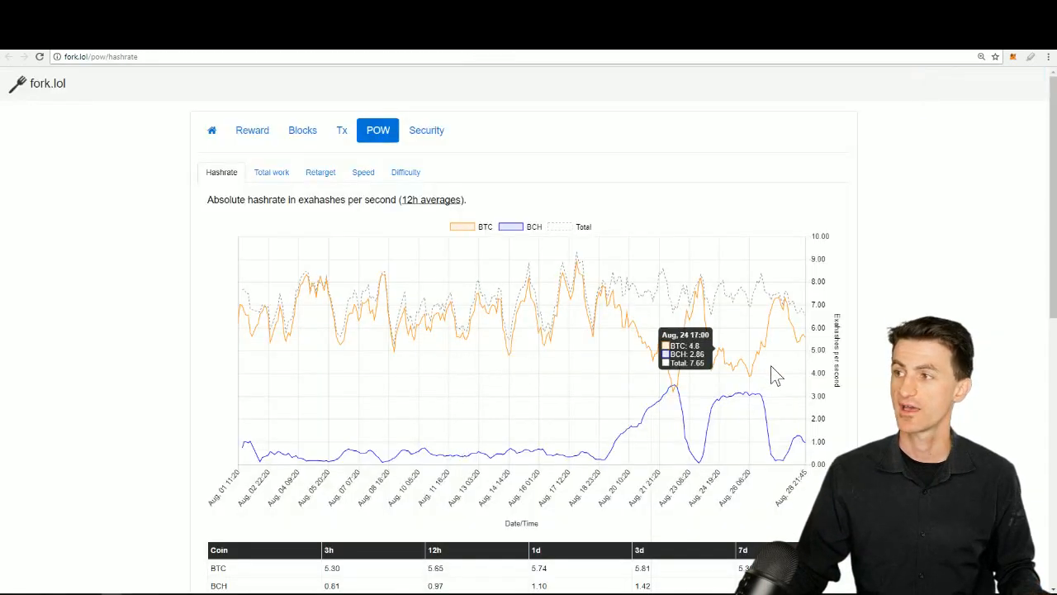
{"action": "mouse_move", "coordinate": [873, 347]}
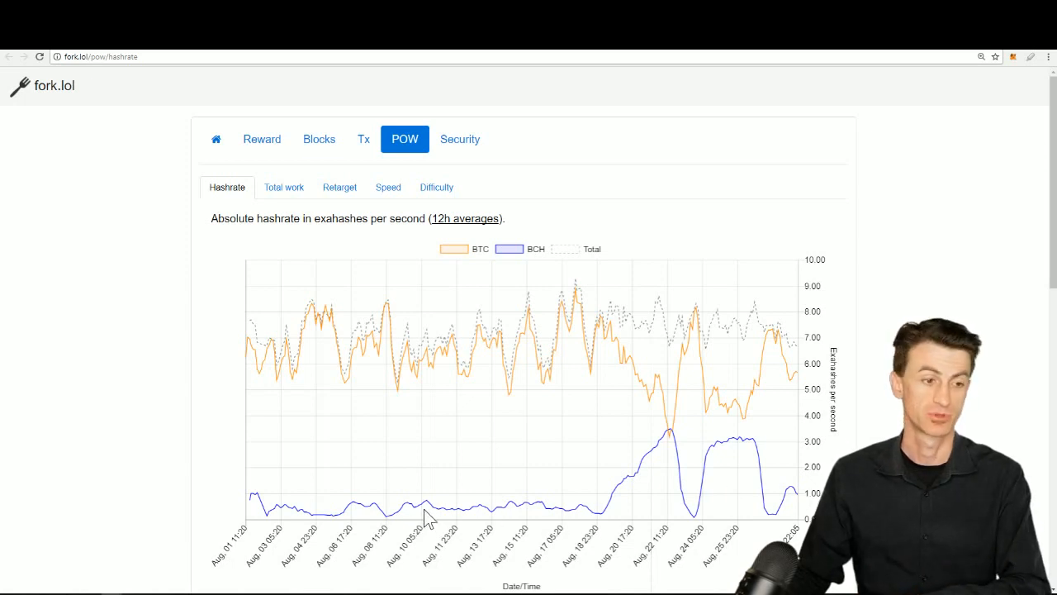
{"action": "mouse_move", "coordinate": [667, 482]}
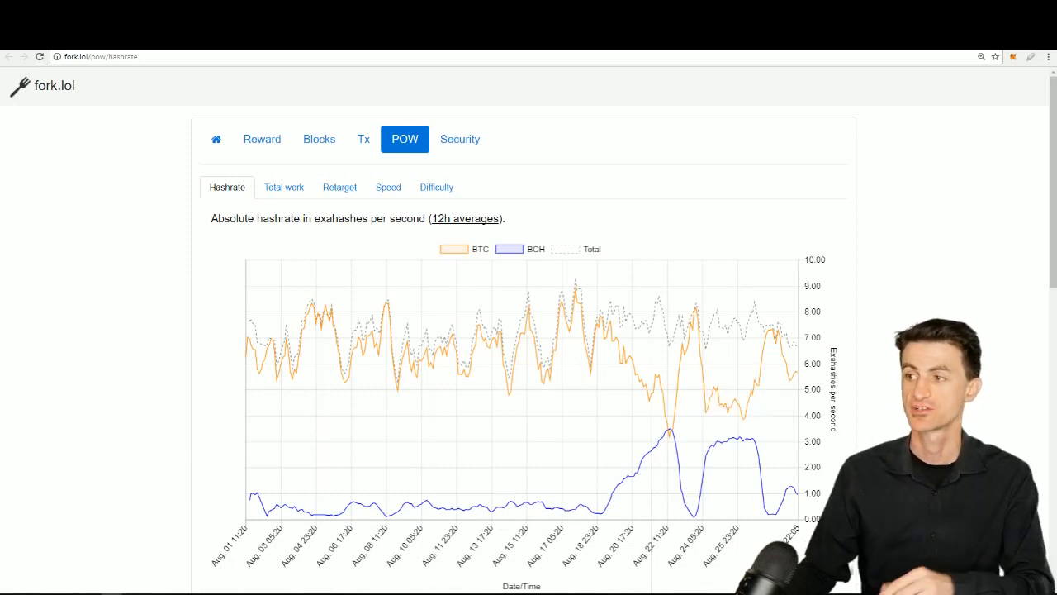
{"action": "mouse_move", "coordinate": [618, 486]}
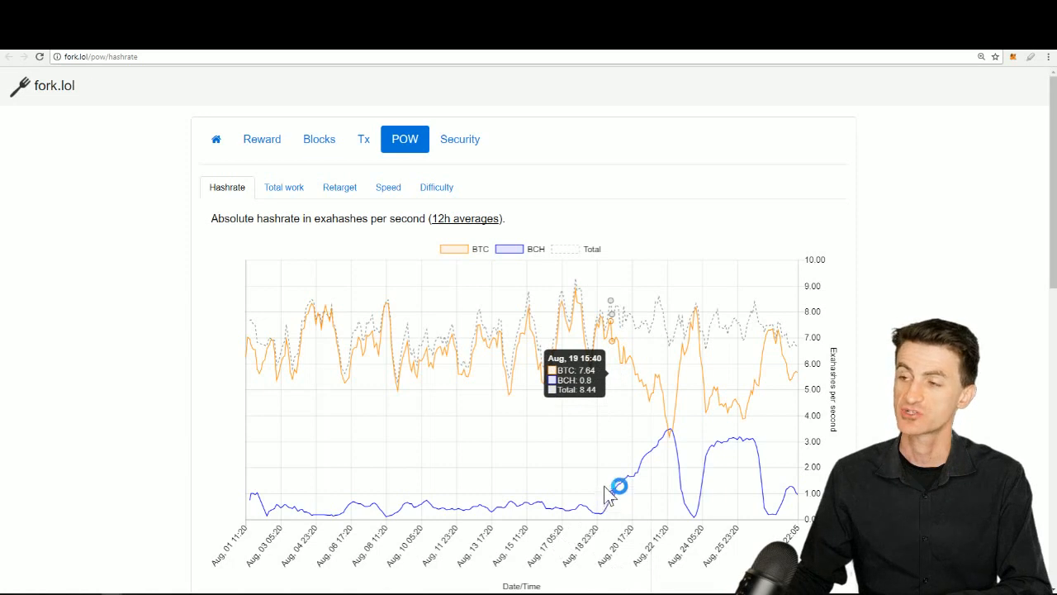
{"action": "mouse_move", "coordinate": [667, 433]}
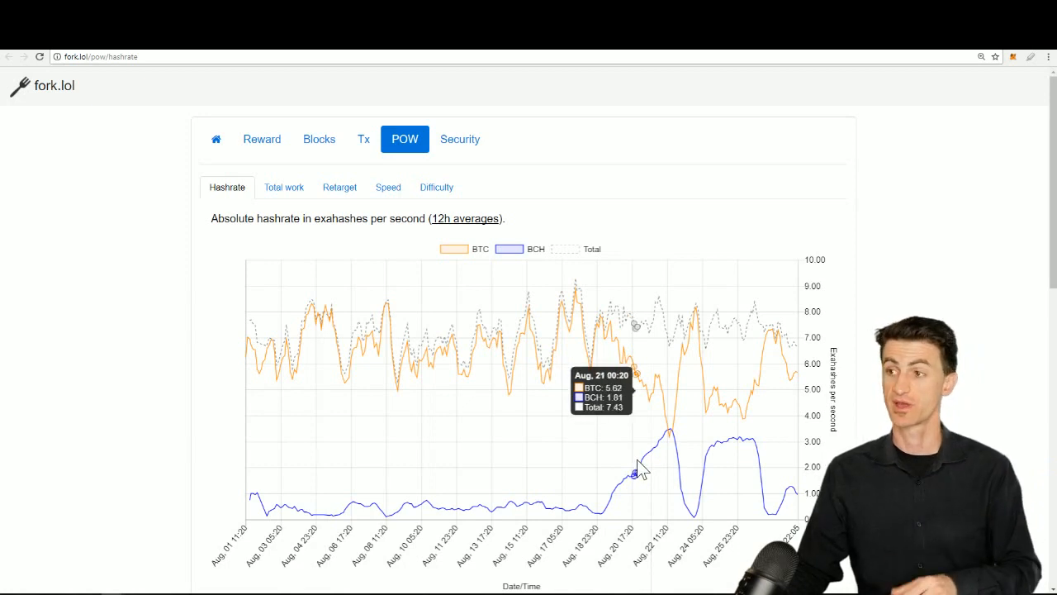
{"action": "mouse_move", "coordinate": [608, 342]}
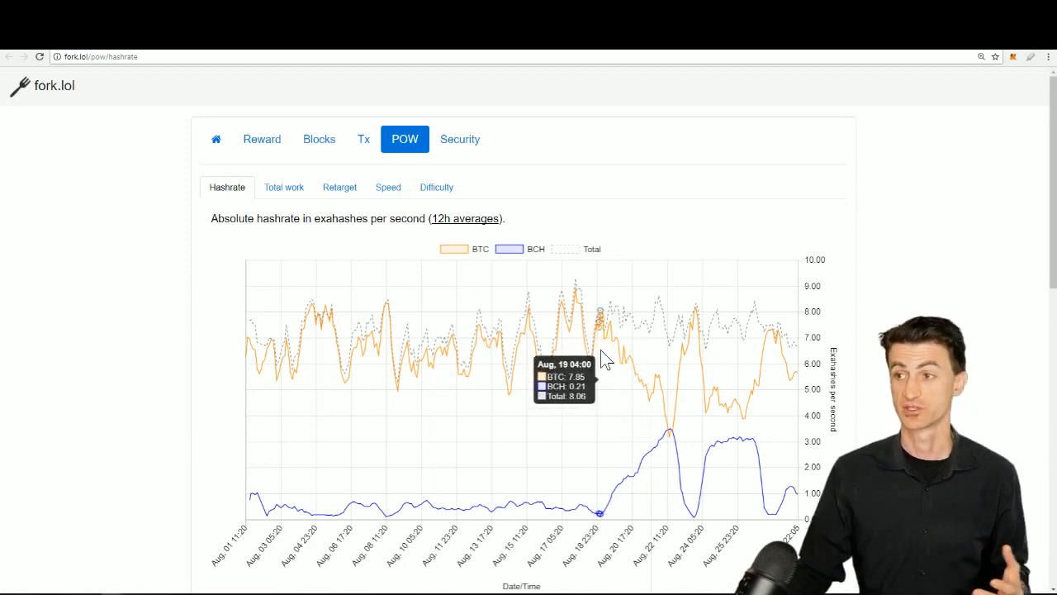
{"action": "mouse_move", "coordinate": [614, 347]}
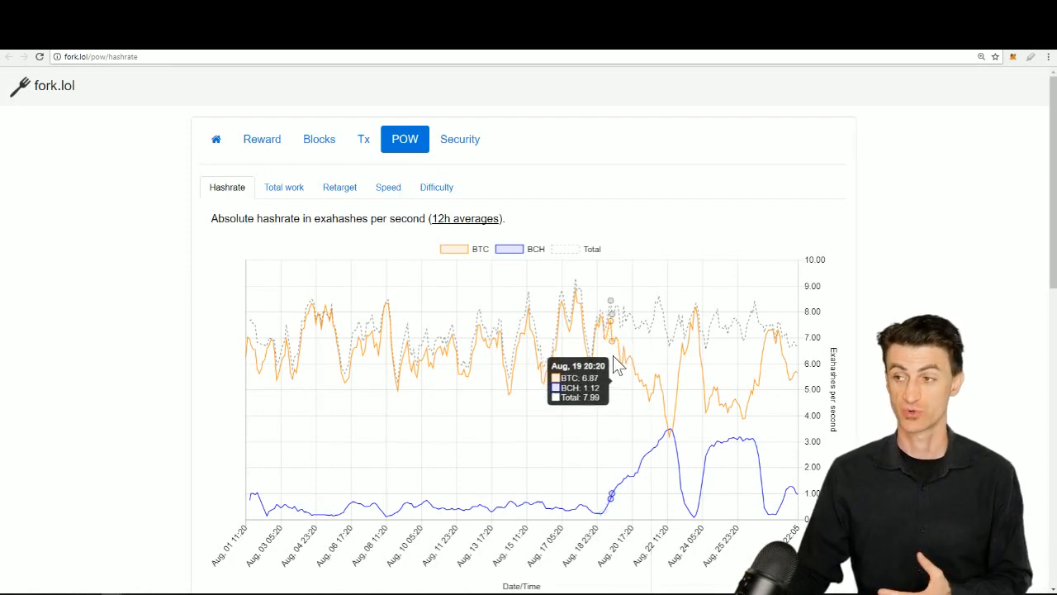
{"action": "mouse_move", "coordinate": [618, 363]}
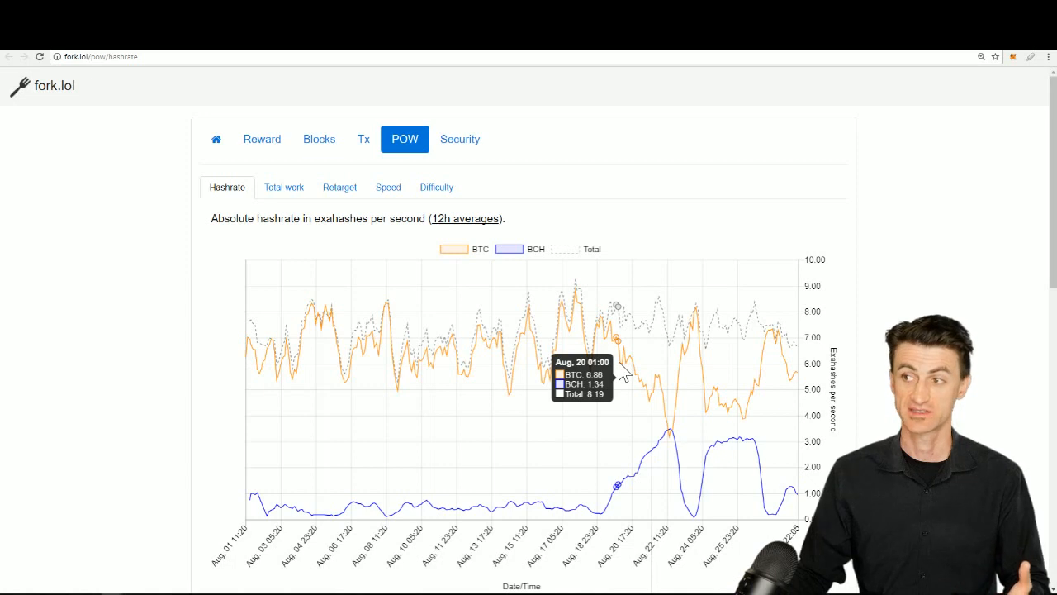
{"action": "mouse_move", "coordinate": [652, 383]}
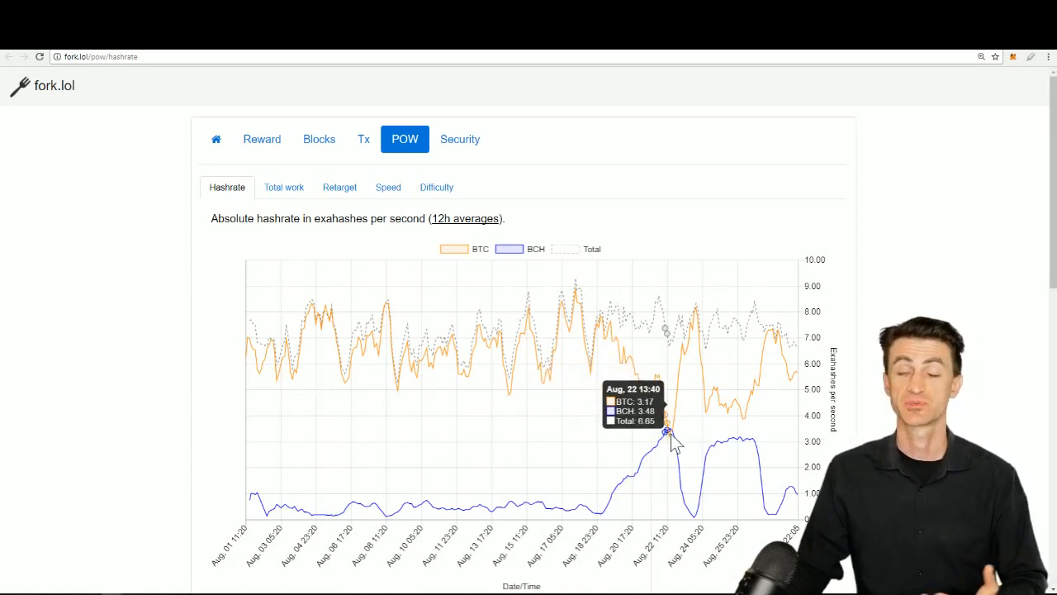
{"action": "mouse_move", "coordinate": [670, 432]}
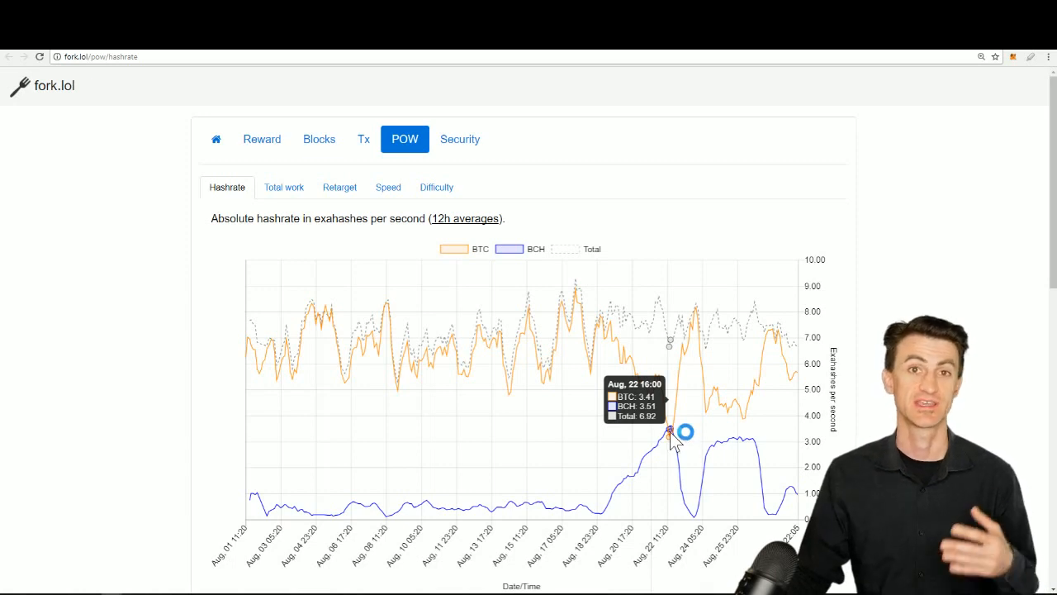
{"action": "mouse_move", "coordinate": [669, 433]}
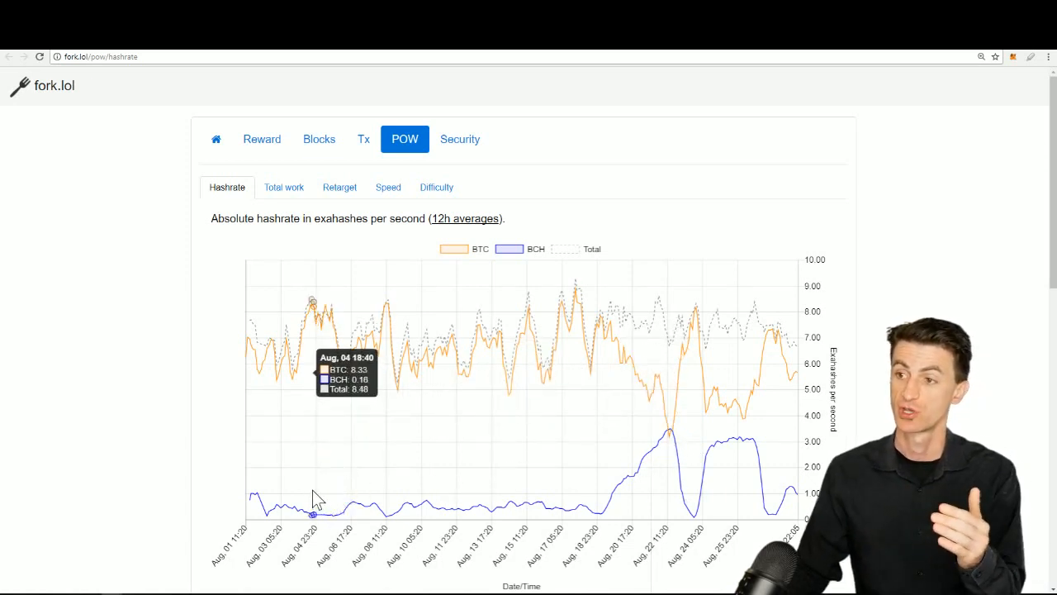
{"action": "mouse_move", "coordinate": [570, 526]}
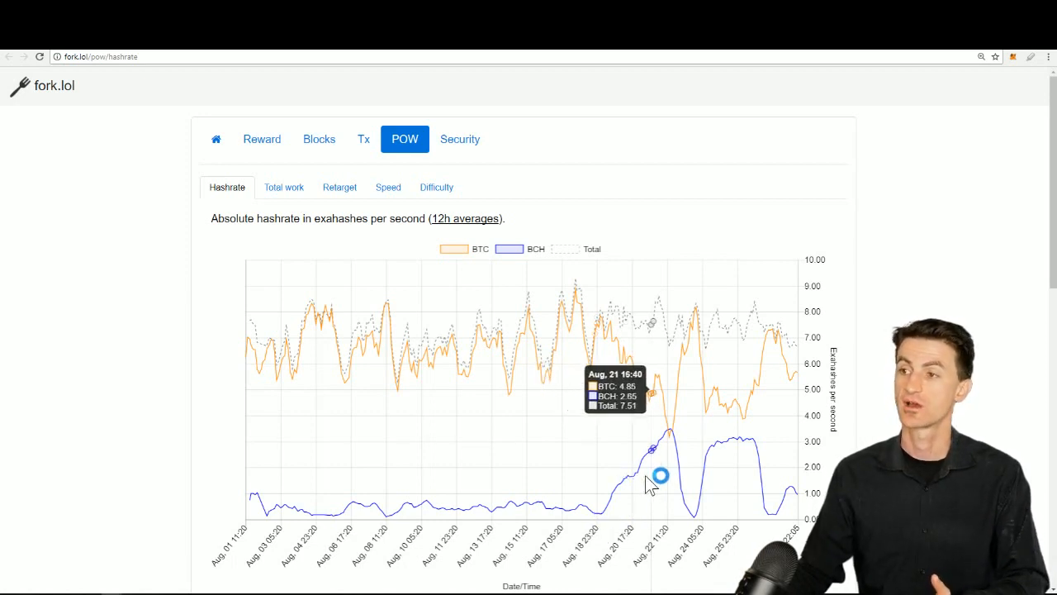
{"action": "mouse_move", "coordinate": [654, 452]}
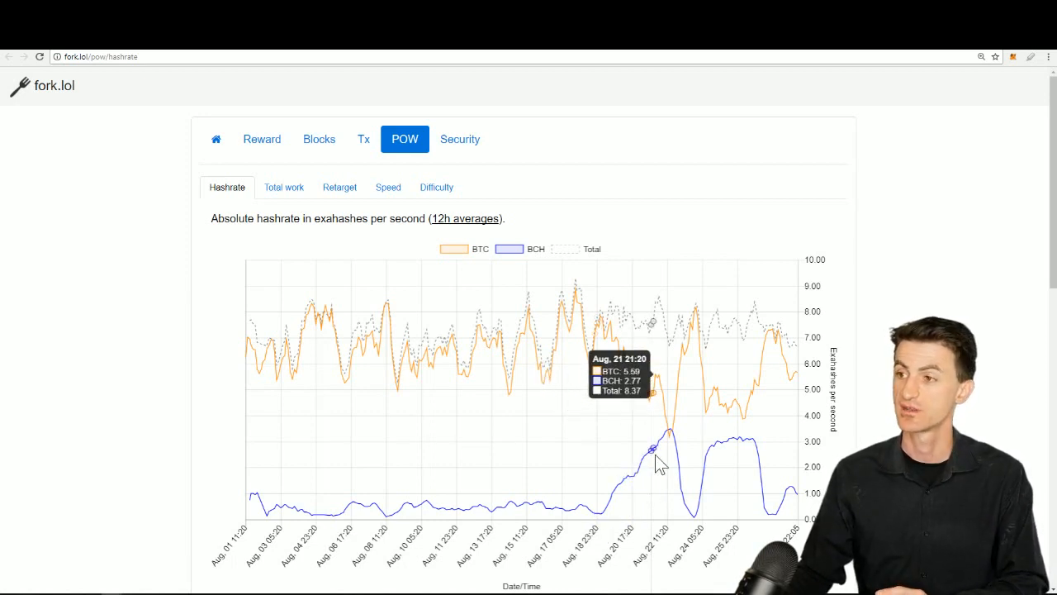
{"action": "mouse_move", "coordinate": [667, 436]}
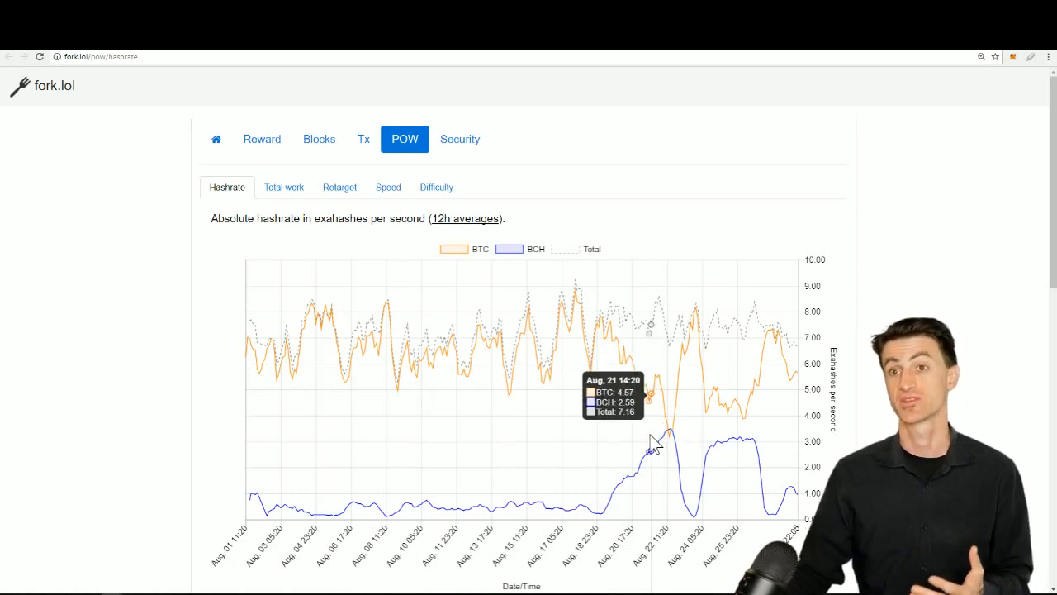
{"action": "mouse_move", "coordinate": [670, 433]}
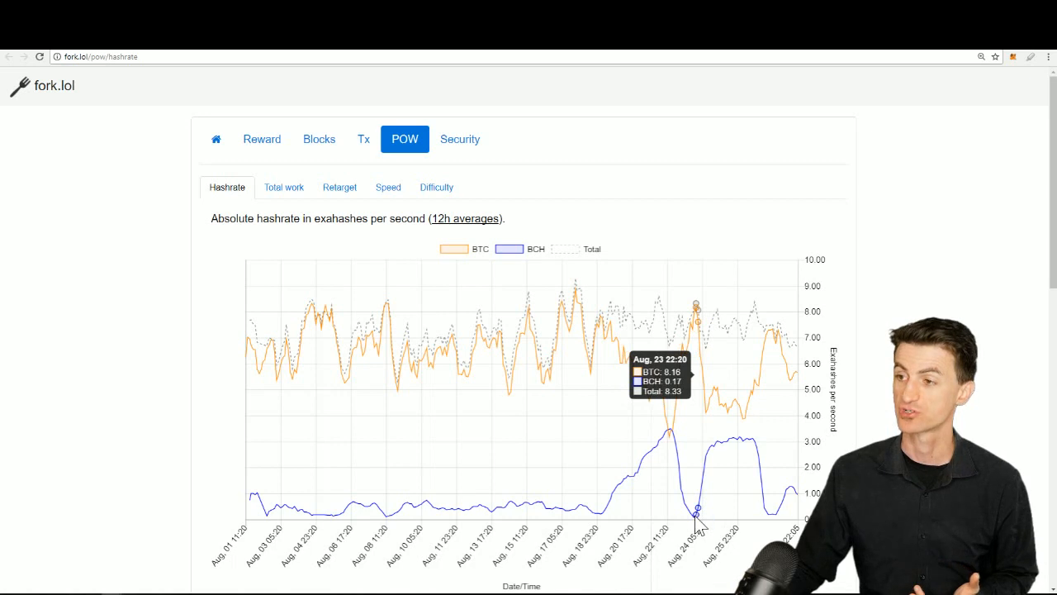
{"action": "mouse_move", "coordinate": [697, 515]}
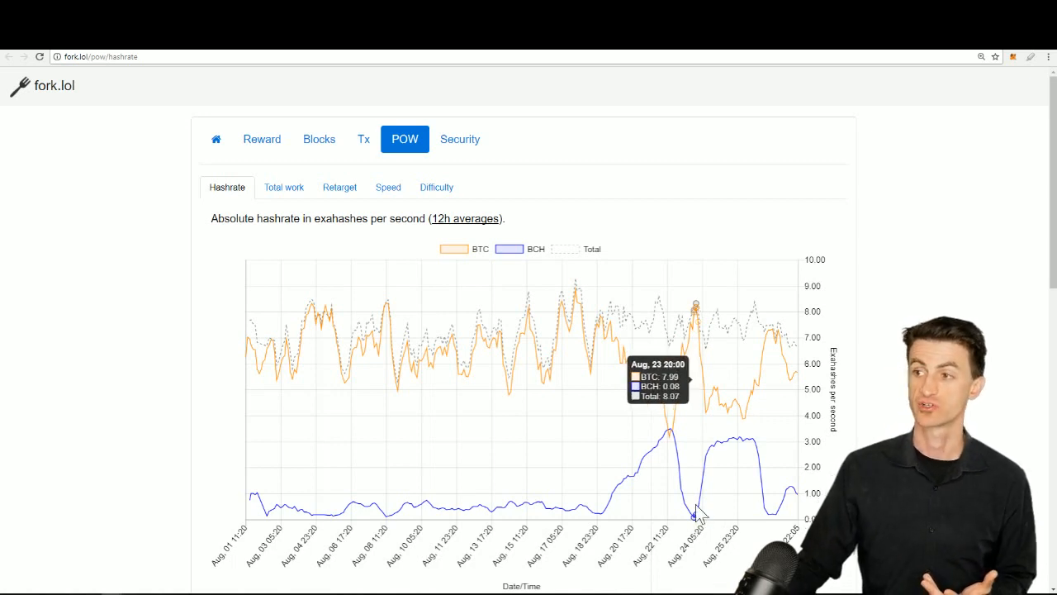
{"action": "mouse_move", "coordinate": [697, 320]}
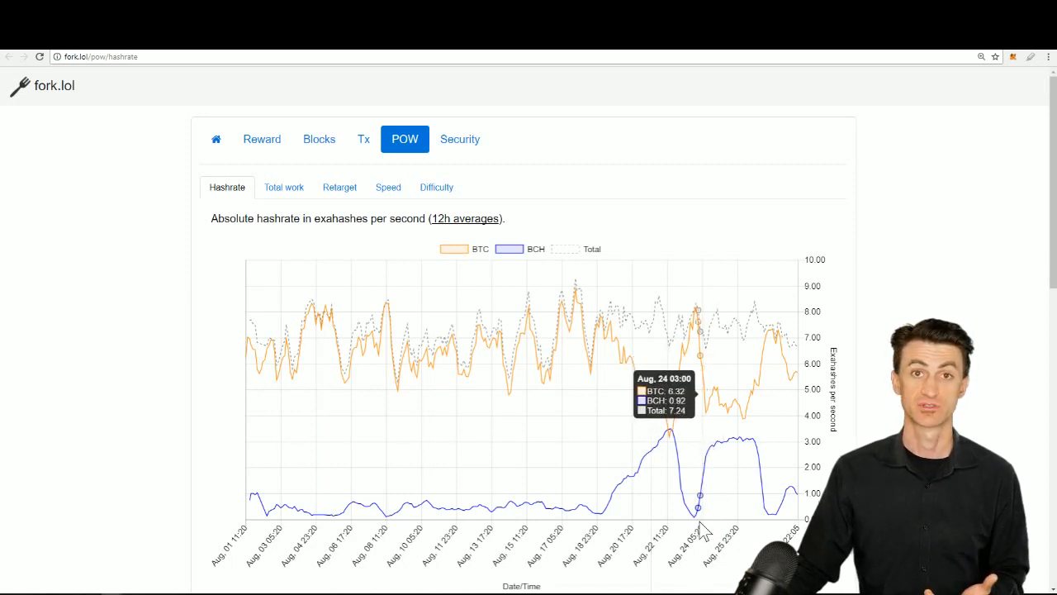
{"action": "mouse_move", "coordinate": [702, 509]}
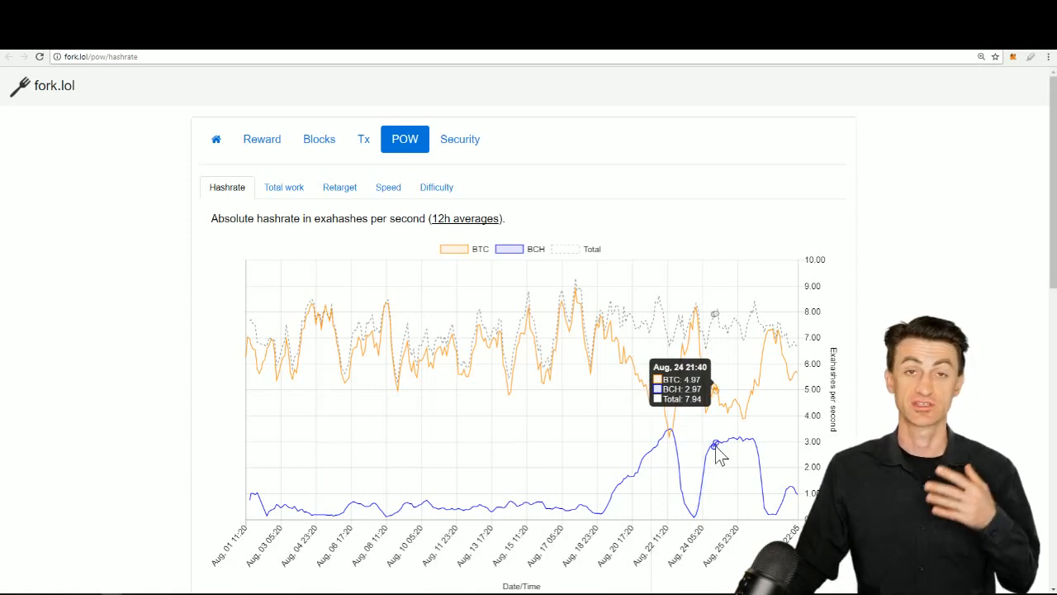
{"action": "left_click", "coordinate": [730, 446]}
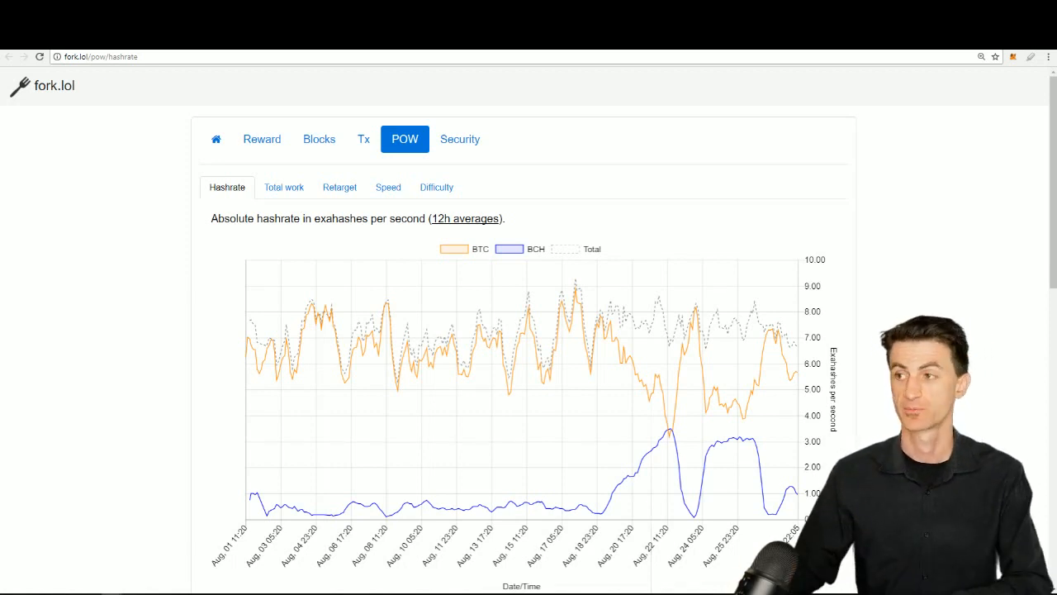
- Bring up the r/bitcoin meme post 'When a big blocker doesn't have enough miners...'
{"action": "scroll", "scroll_direction": "down", "scroll_amount": 3}
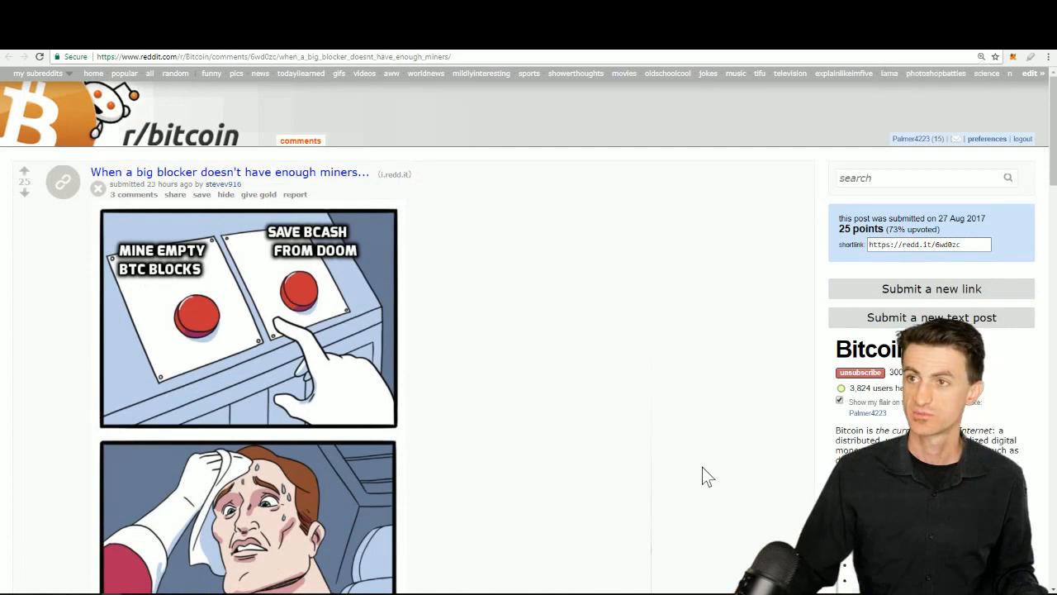
{"action": "scroll", "scroll_direction": "down", "scroll_amount": 3}
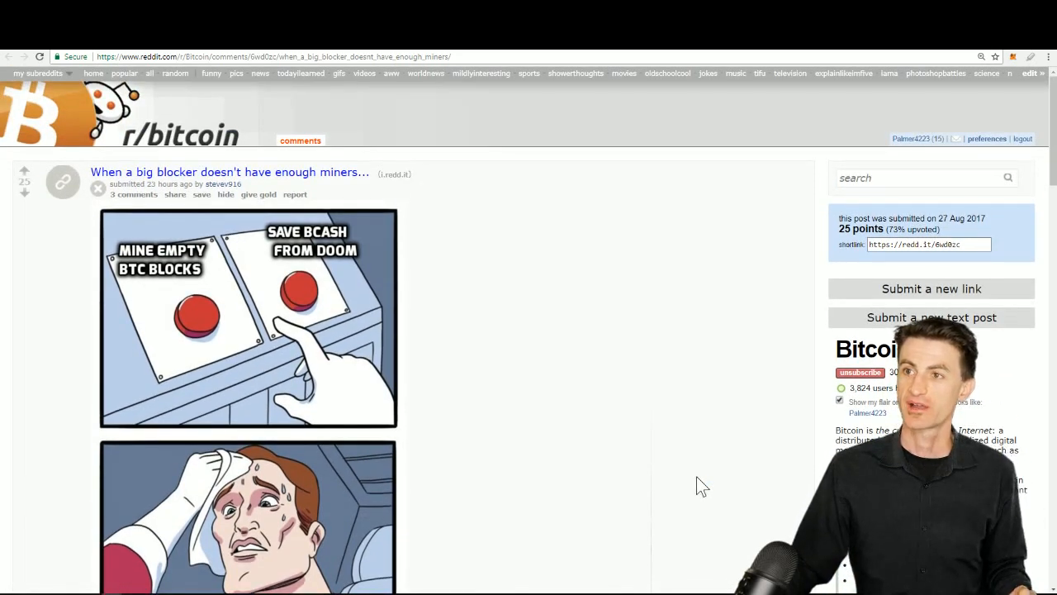
{"action": "scroll", "scroll_direction": "down", "scroll_amount": 3}
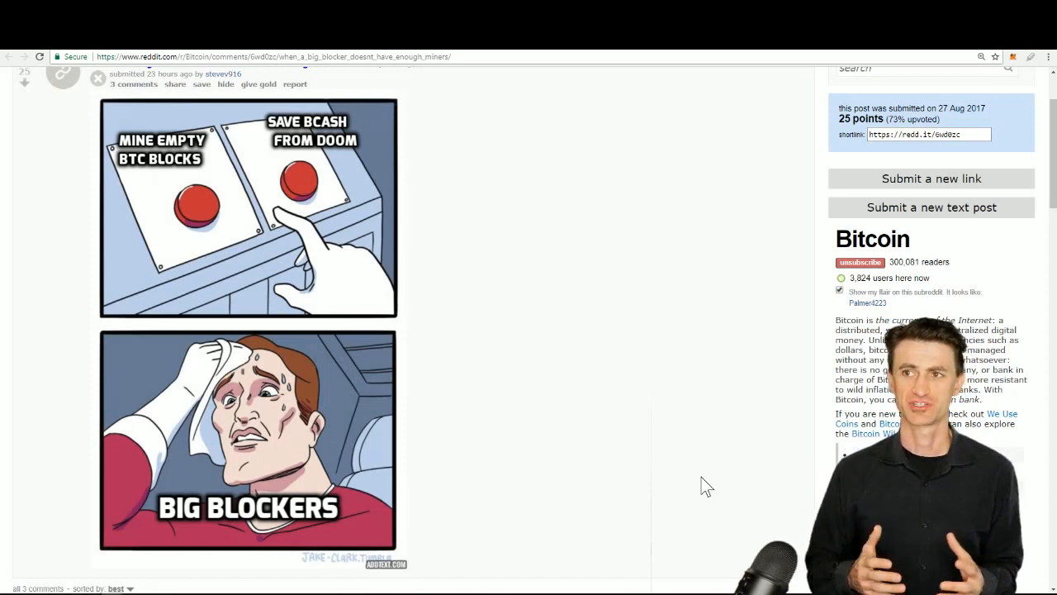
{"action": "left_click", "coordinate": [707, 486]}
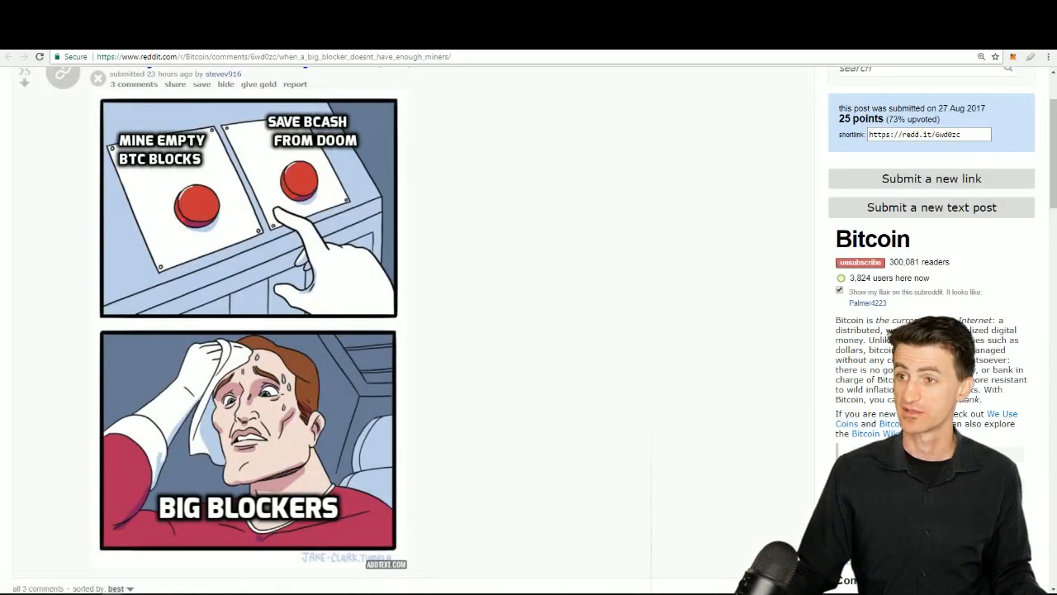
{"action": "mouse_move", "coordinate": [717, 463]}
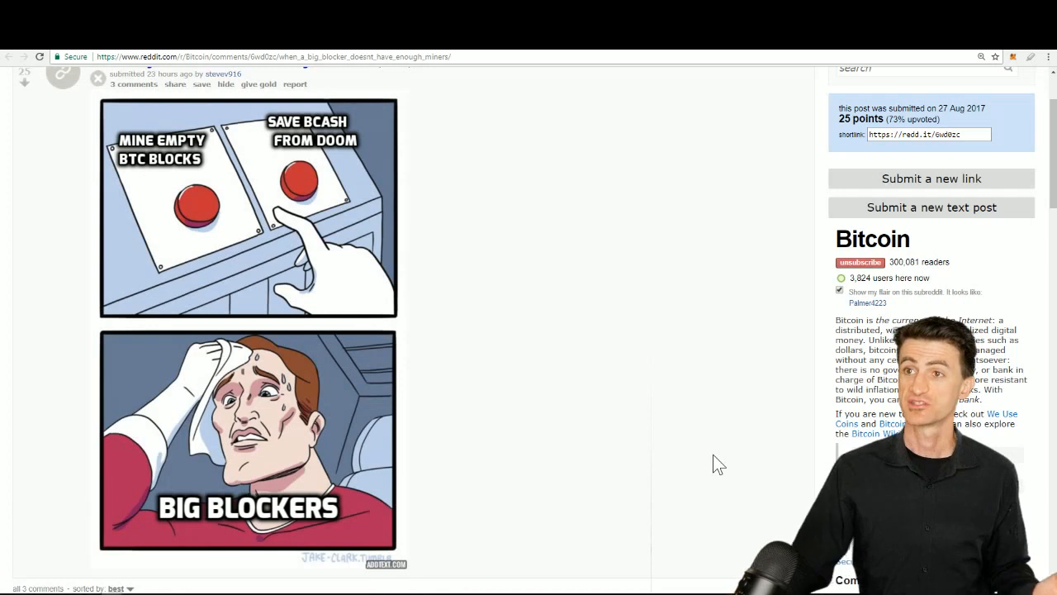
{"action": "mouse_move", "coordinate": [587, 340]}
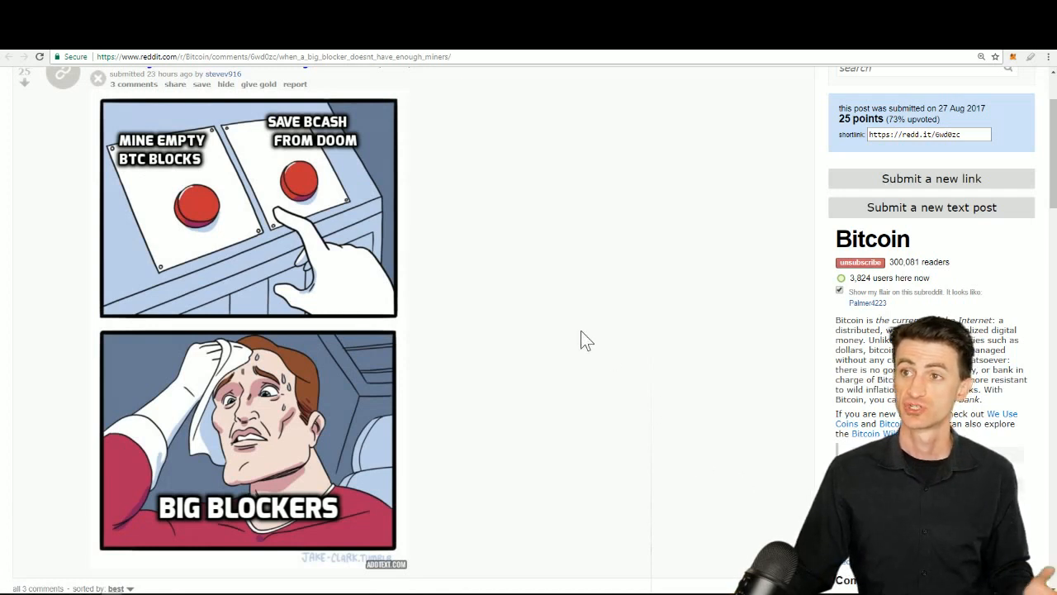
{"action": "mouse_move", "coordinate": [594, 261]}
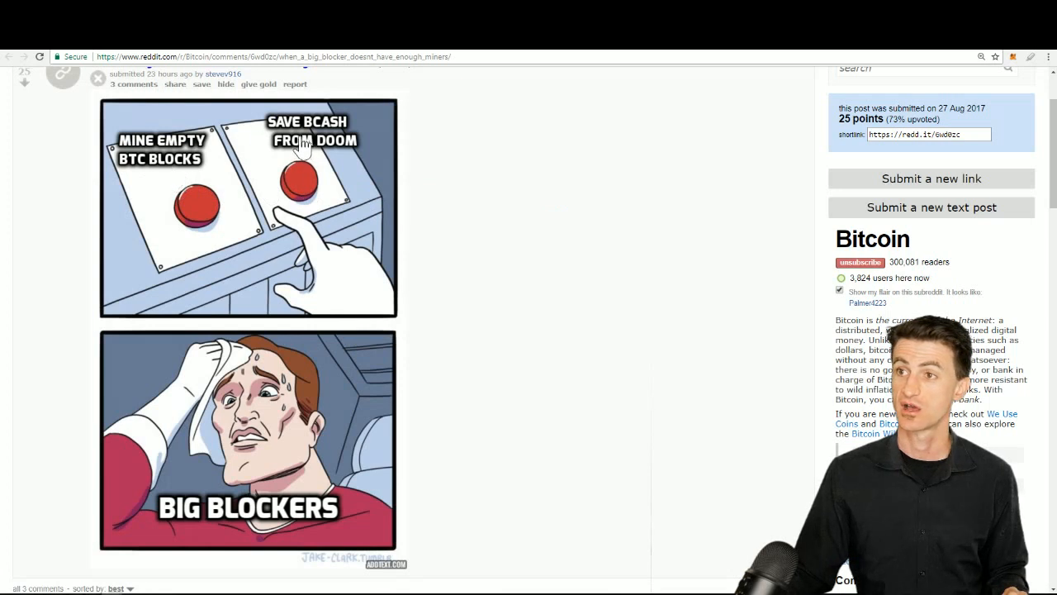
{"action": "mouse_move", "coordinate": [89, 189]}
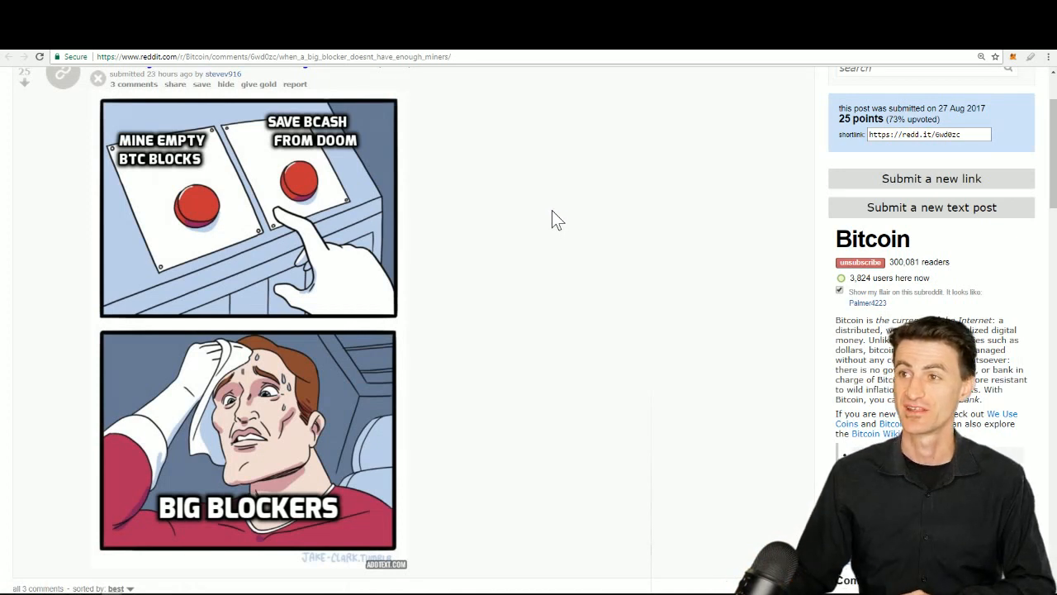
{"action": "mouse_move", "coordinate": [168, 205]}
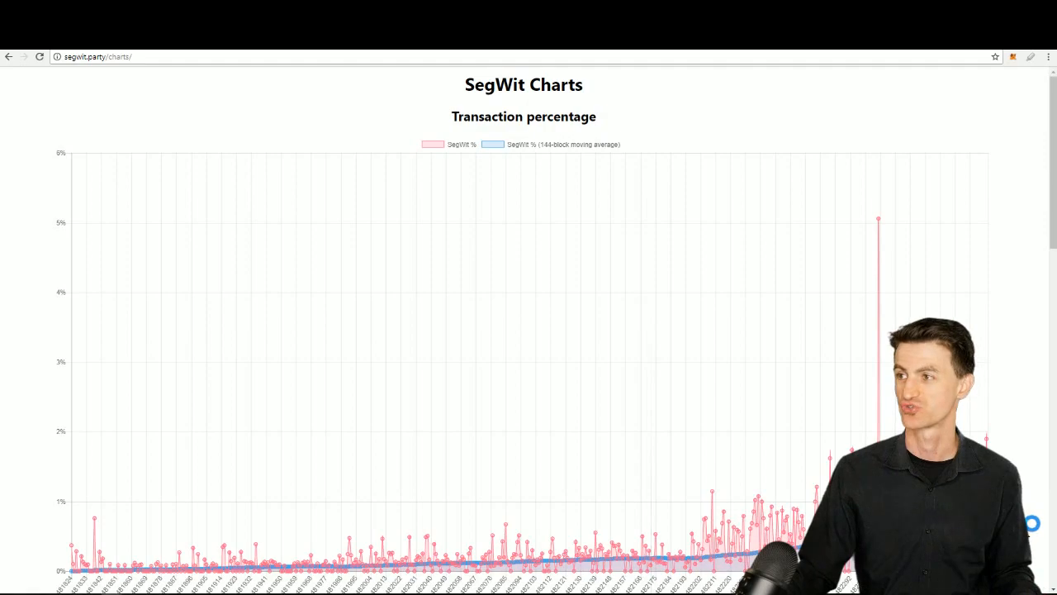
- Scroll the segwit.party charts past Transaction percentage to the Block size chart
{"action": "scroll", "scroll_direction": "down", "scroll_amount": 3}
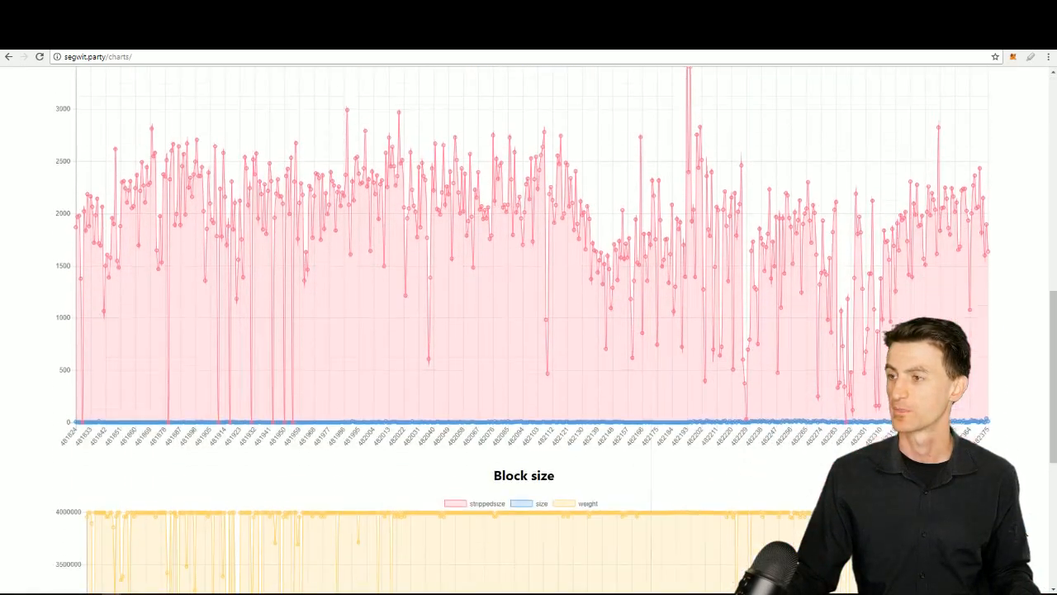
{"action": "scroll", "scroll_direction": "down", "scroll_amount": 3}
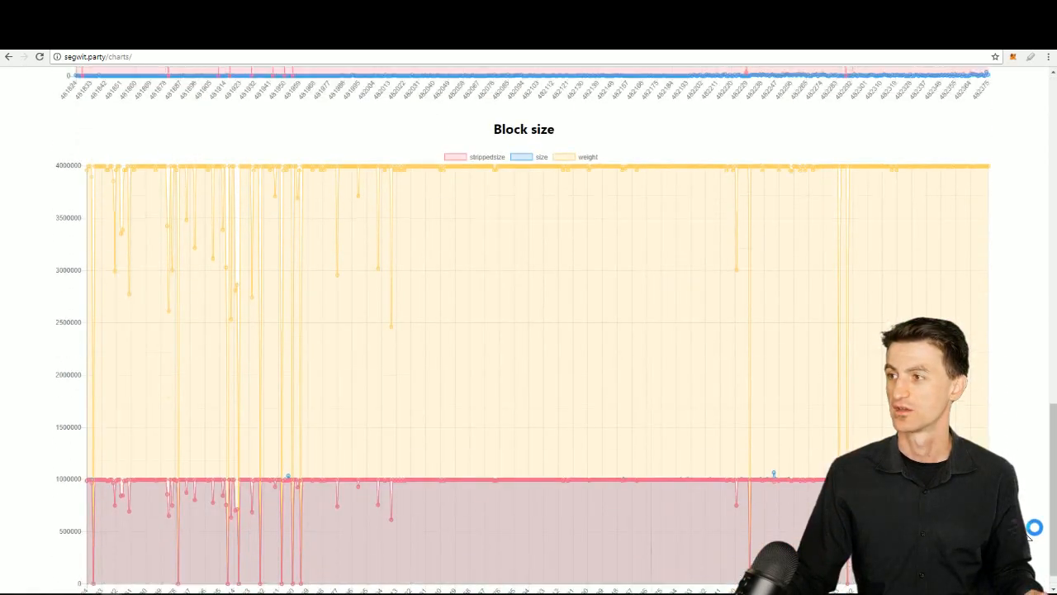